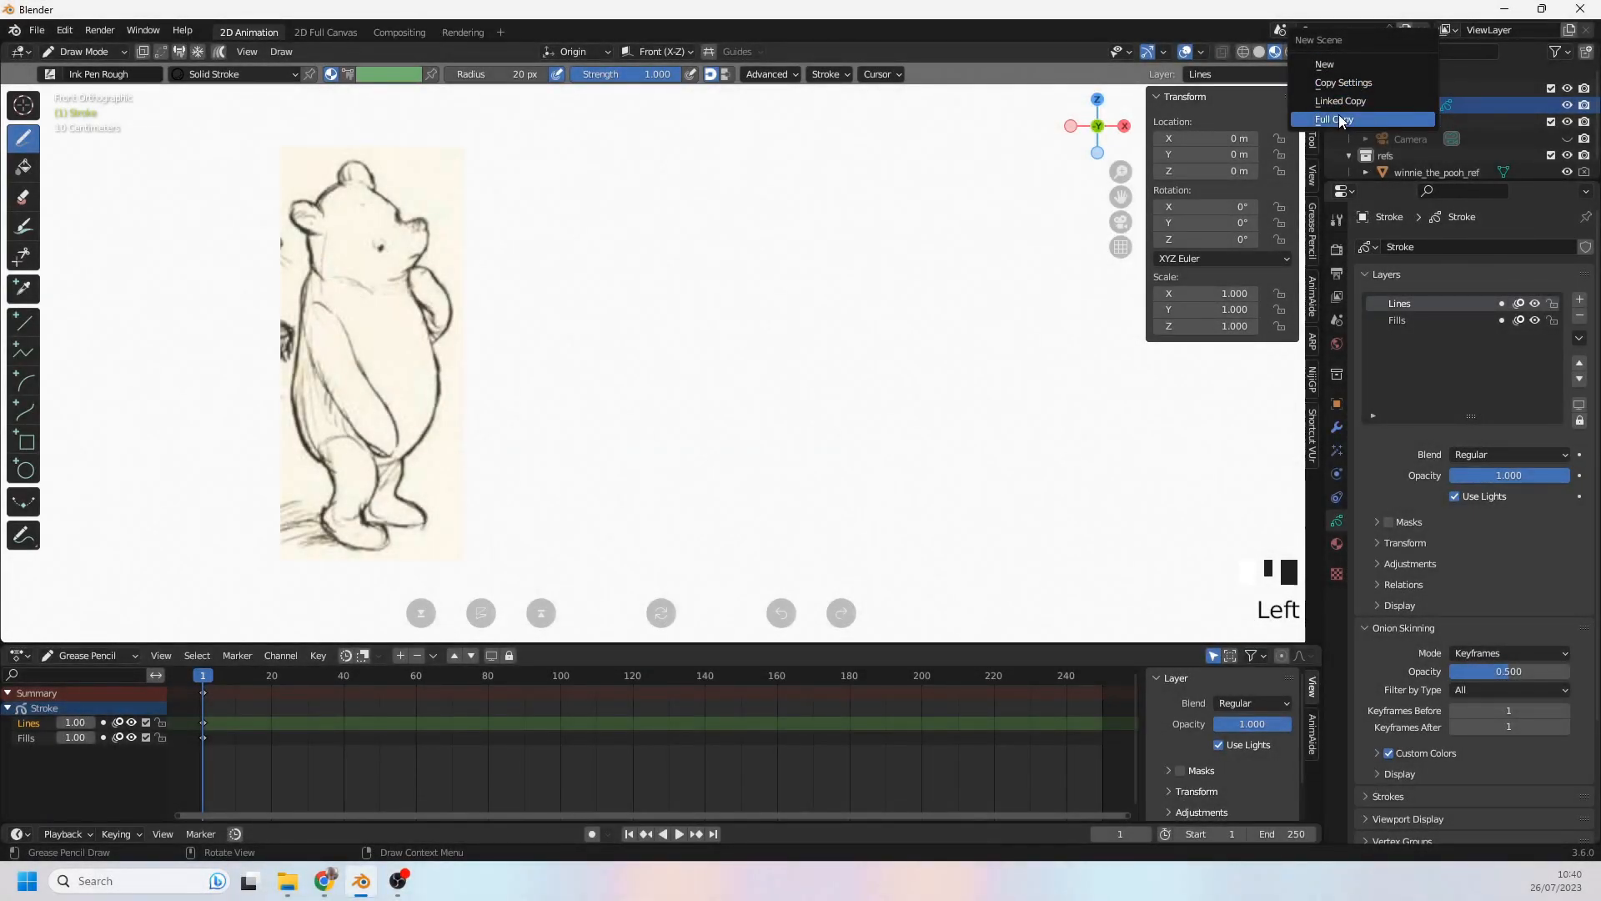
Step: Create a Full Copy scene and select its Stroke.001 grease pencil object
{"action": "left_click", "coordinate": [1334, 118]}
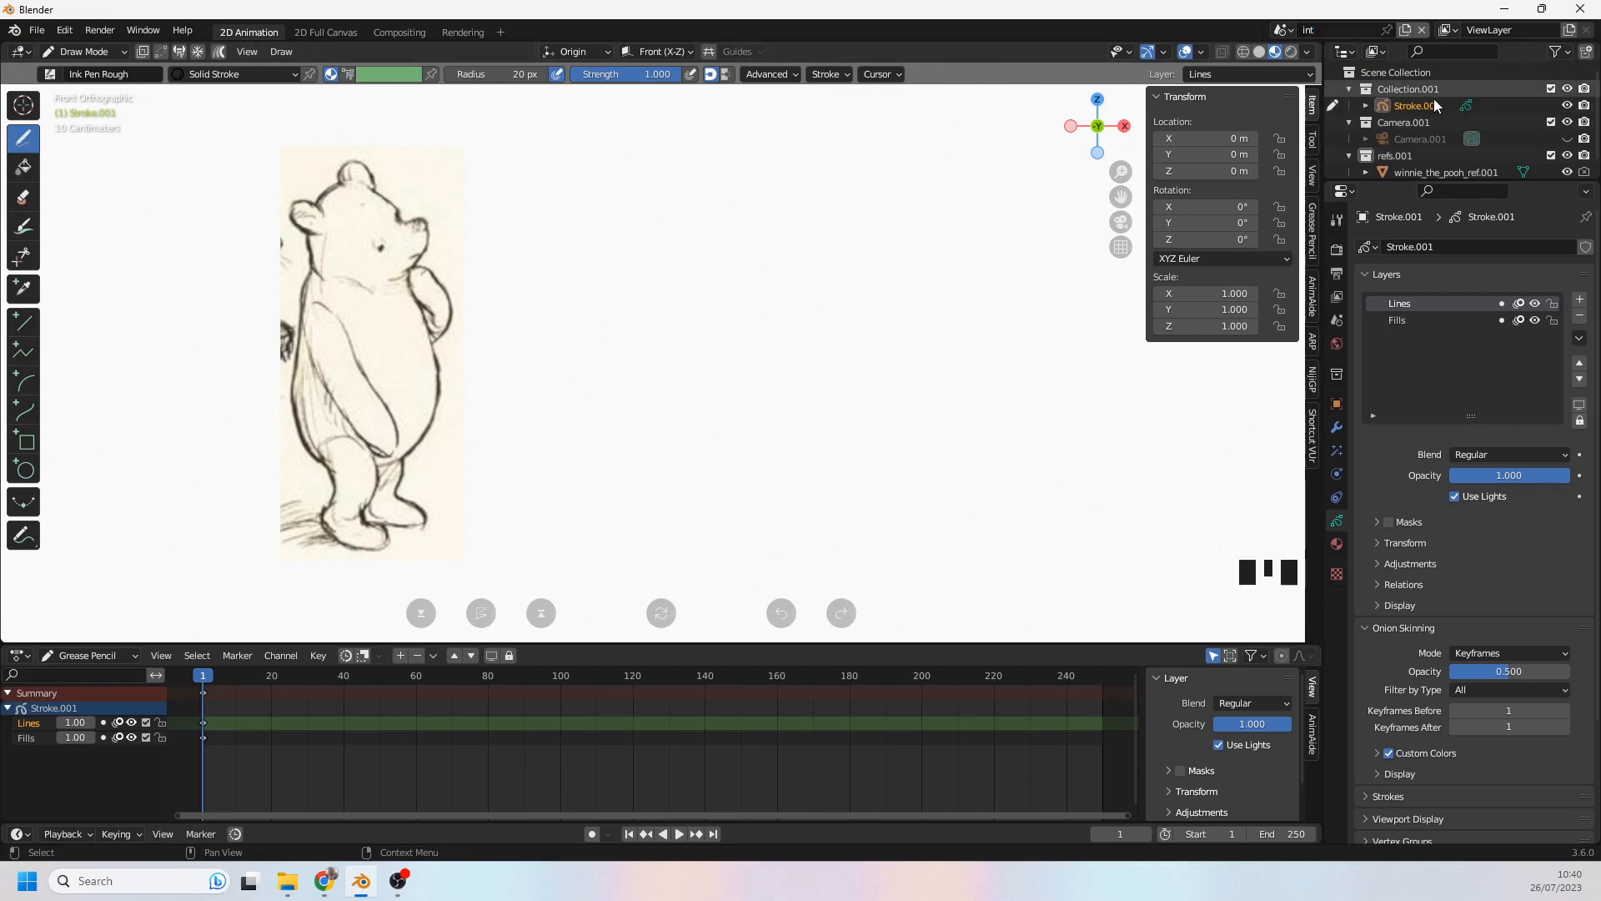
{"action": "left_click", "coordinate": [1414, 105]}
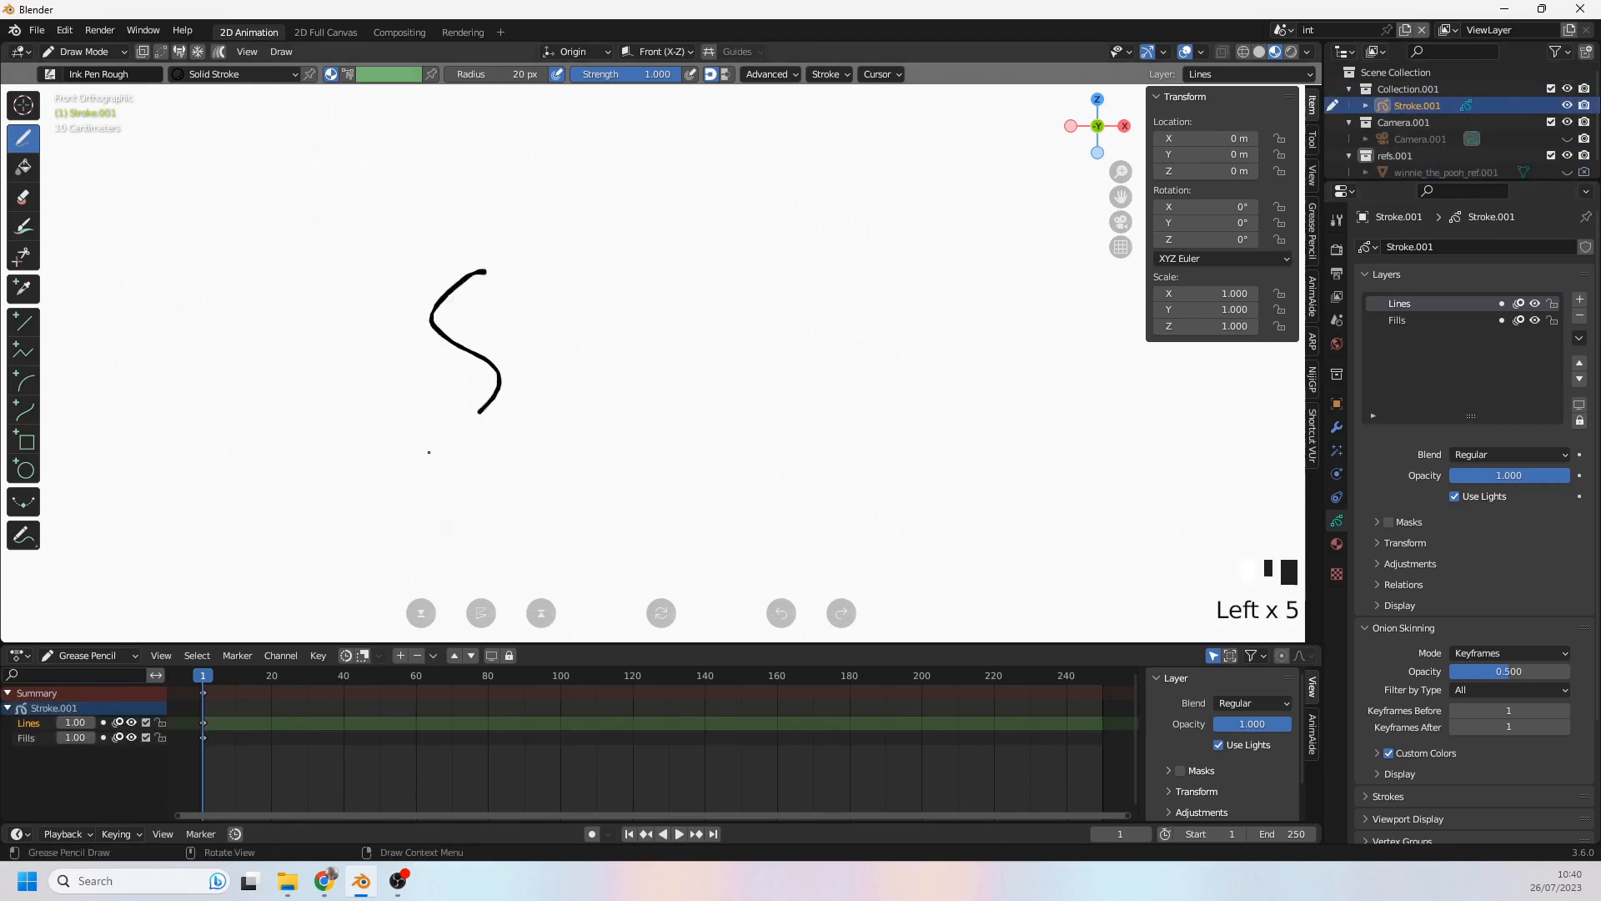
Step: Undo the S-stroke, move to frame 20 and enter Edit Mode on the circle
{"action": "key", "text": "ctrl+z"}
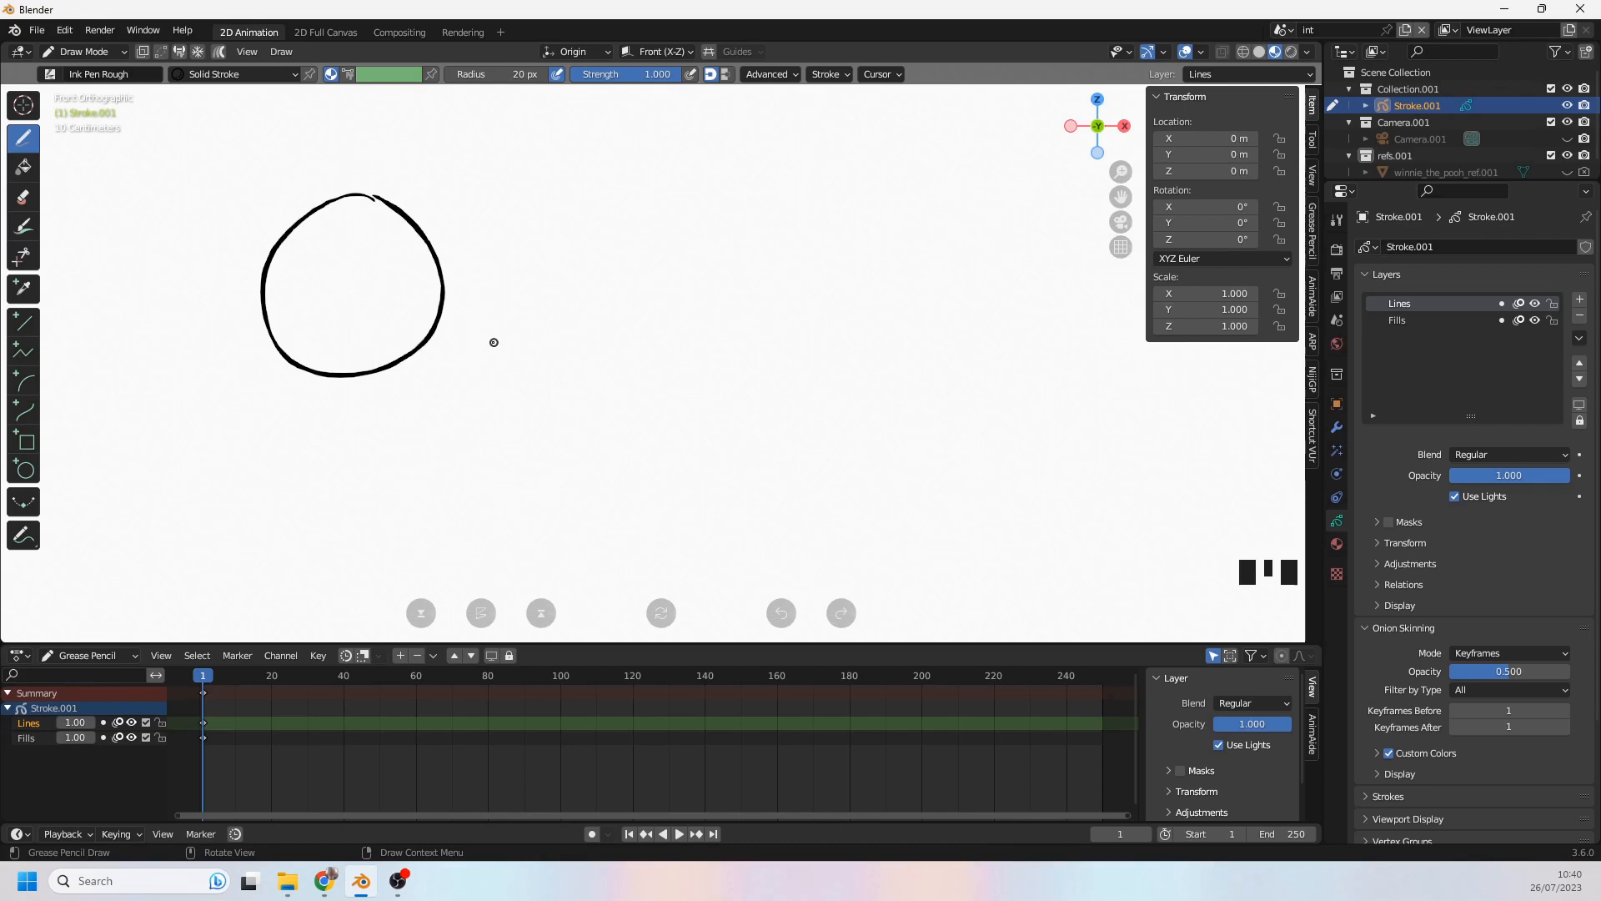
{"action": "left_click", "coordinate": [272, 675]}
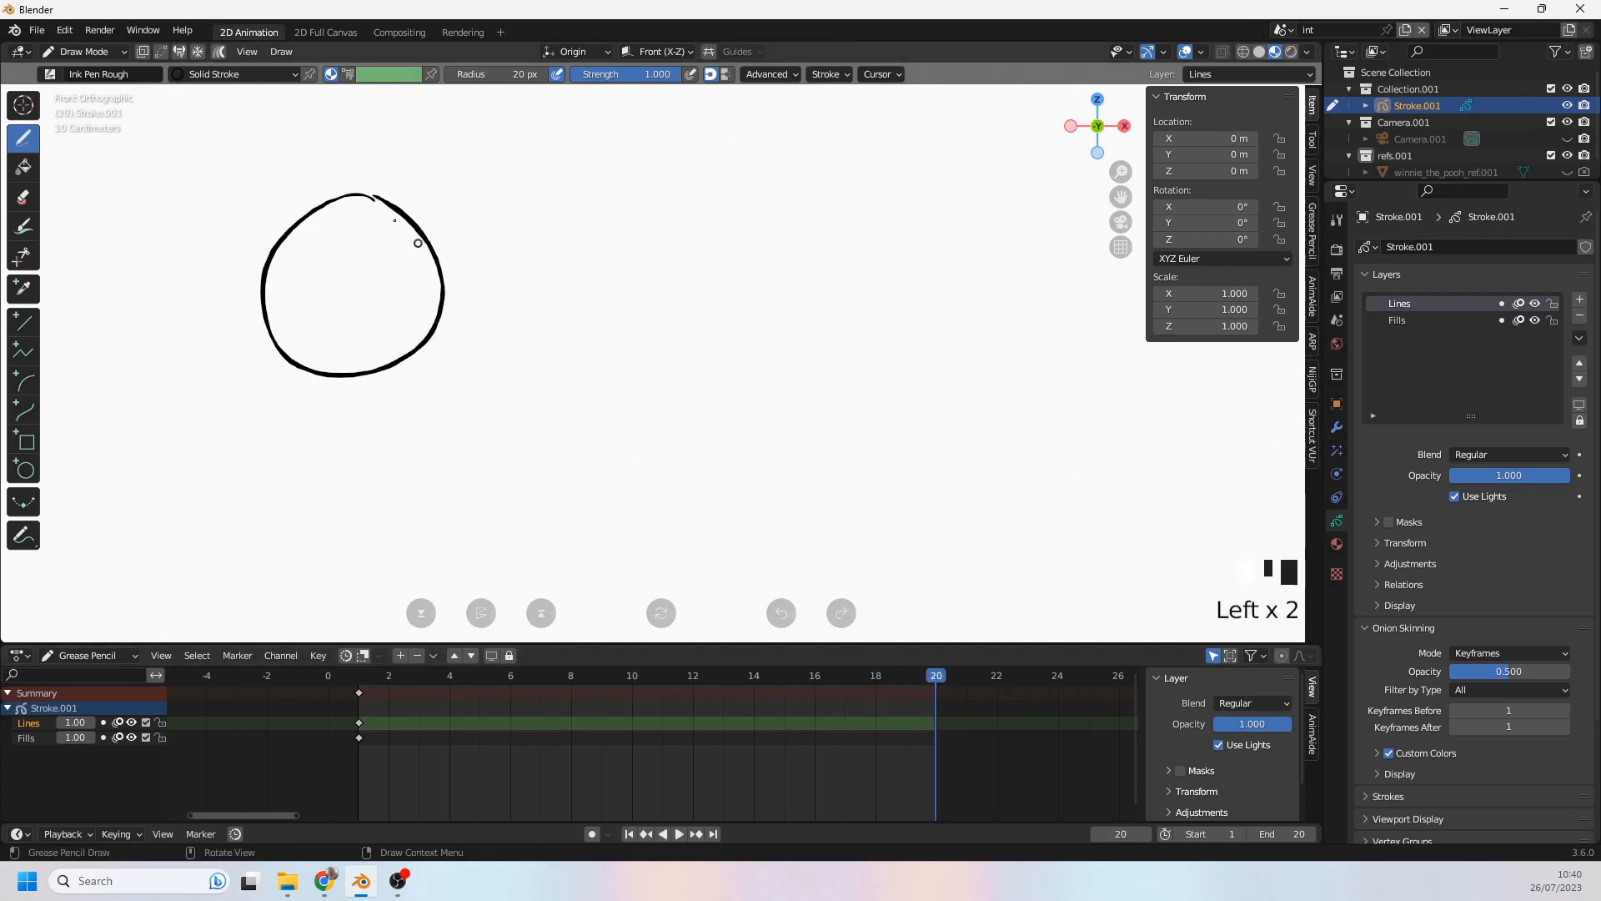
{"action": "key", "text": "Tab"}
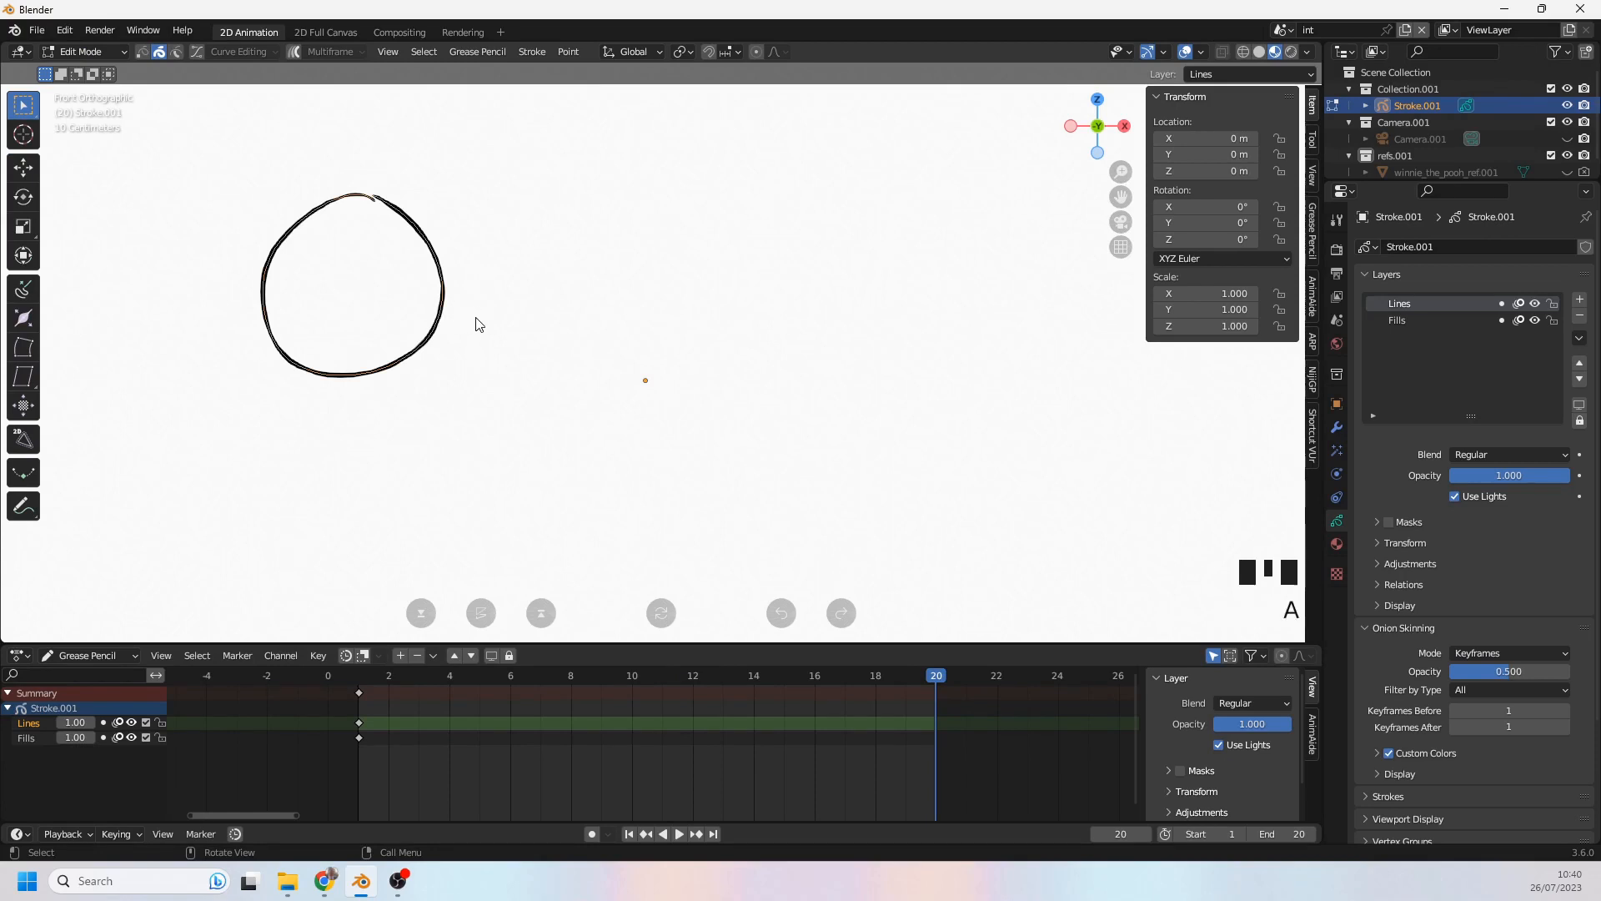
Step: Shift the circle right on frame 20 to key a second position, undoing stray changes
{"action": "left_click_drag", "start_coordinate": [352, 291], "coordinate": [687, 384]}
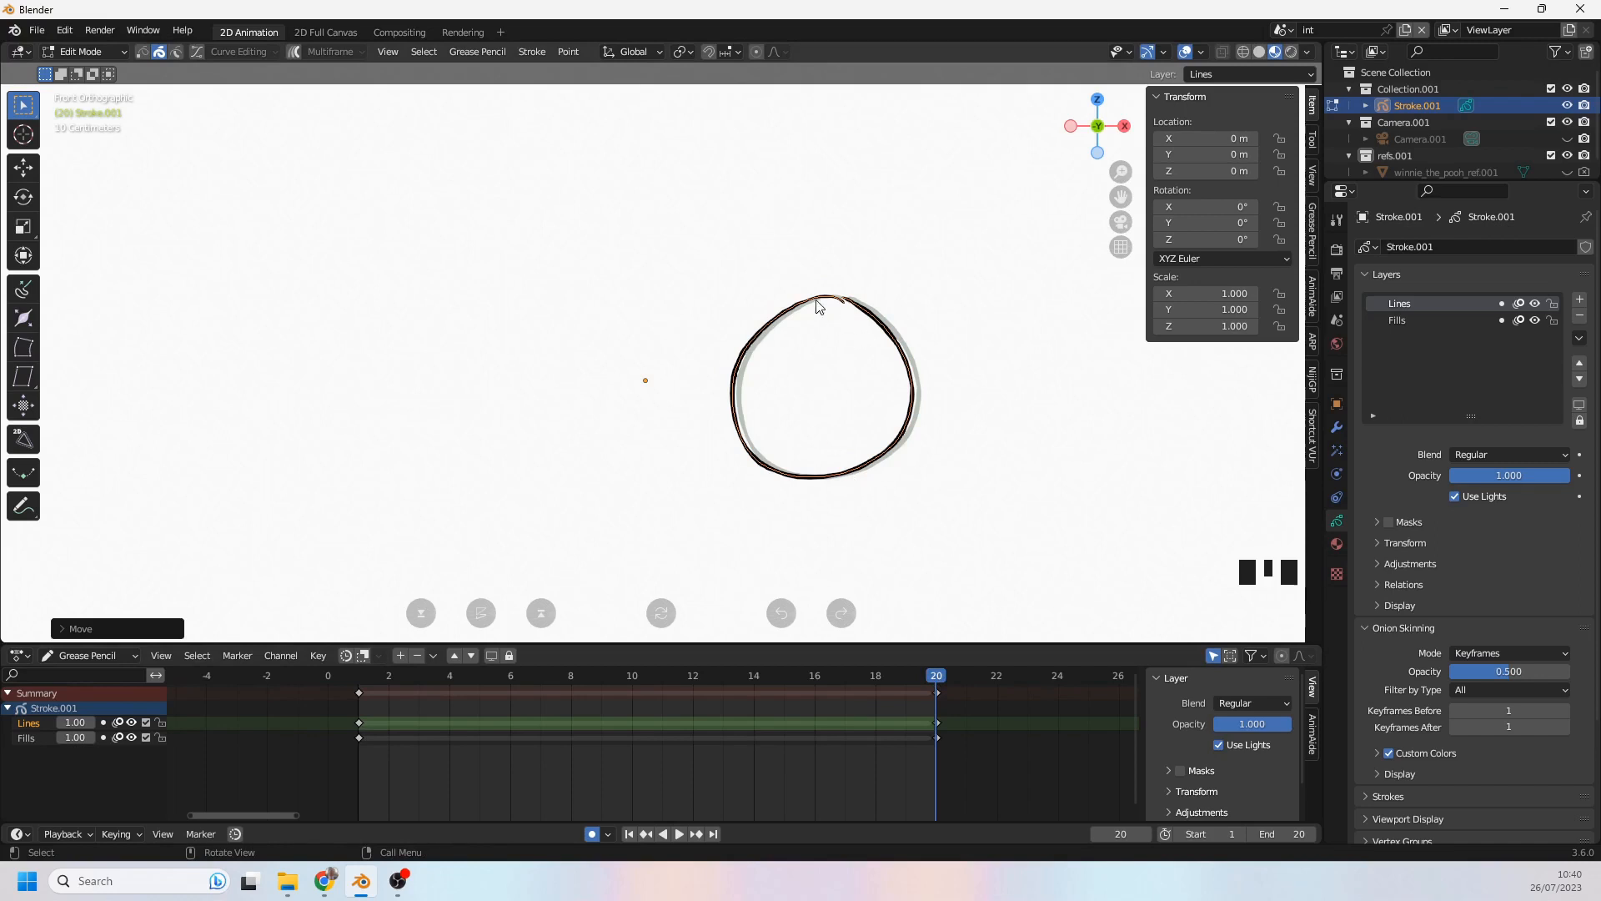
{"action": "key", "text": "ctrl+z"}
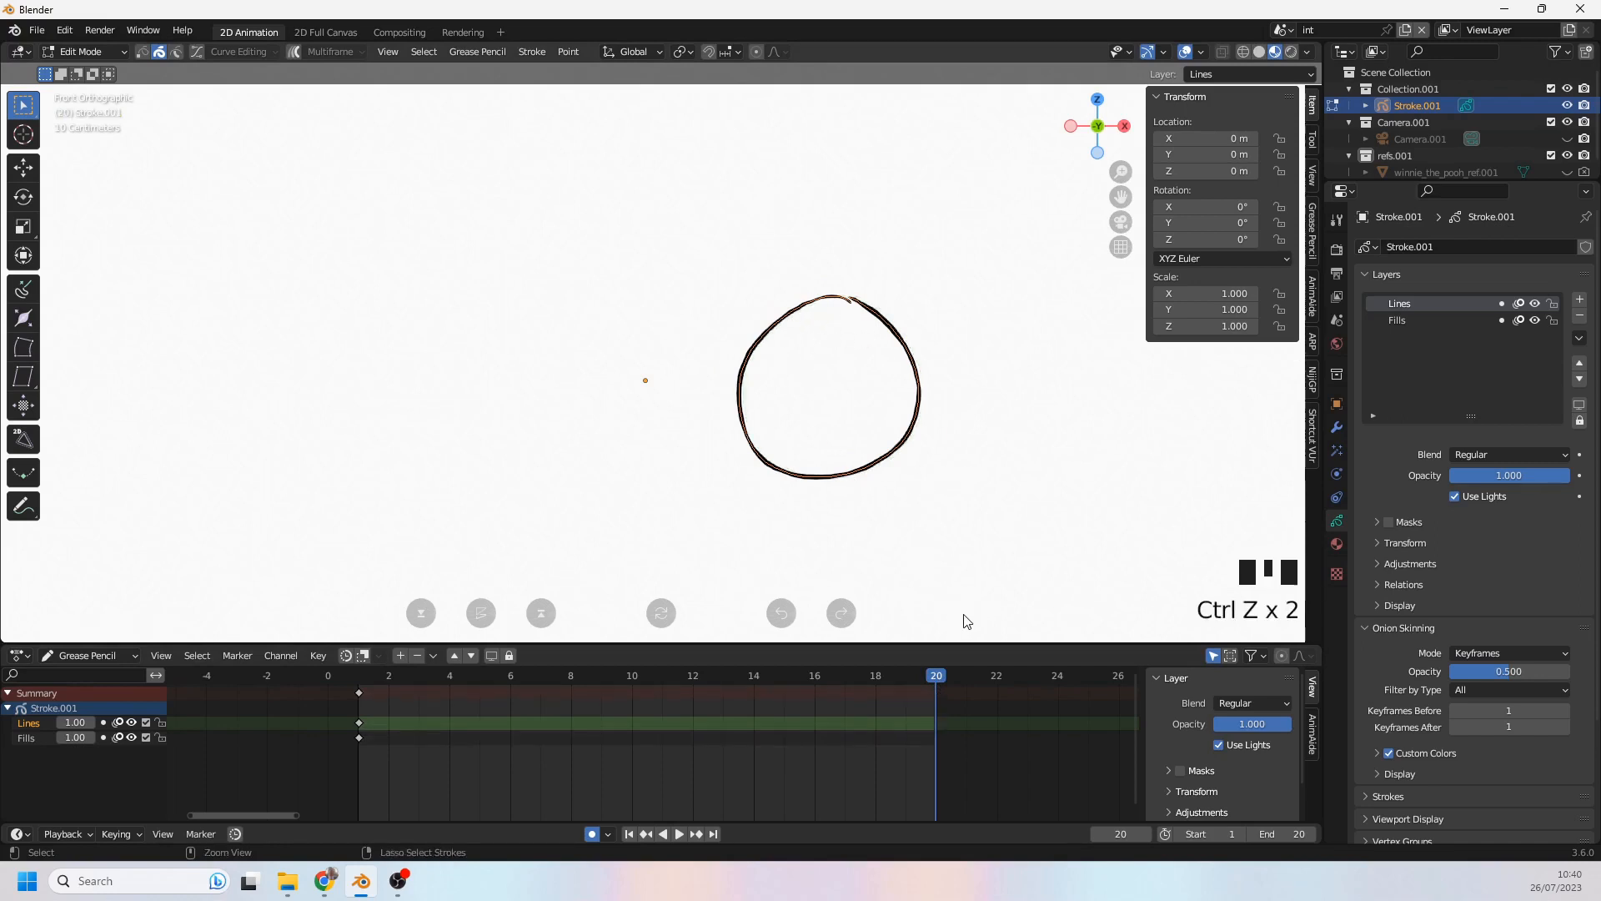
{"action": "key", "text": "ctrl+z"}
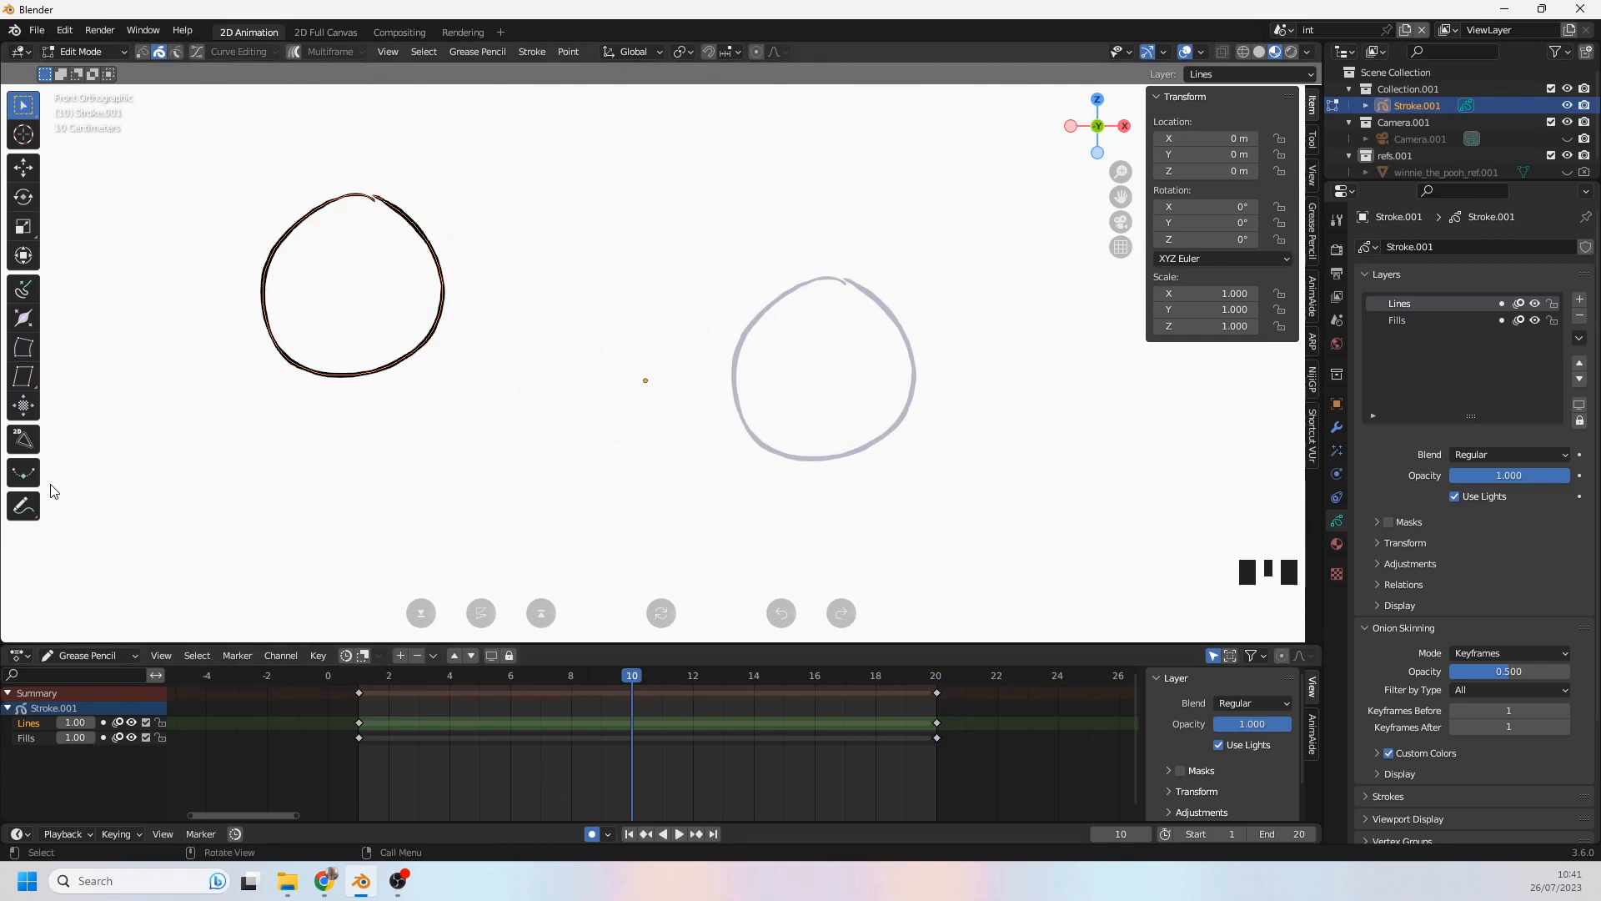
Step: Interpolate an in-between circle at frame 10, then undo it
{"action": "left_click", "coordinate": [21, 472]}
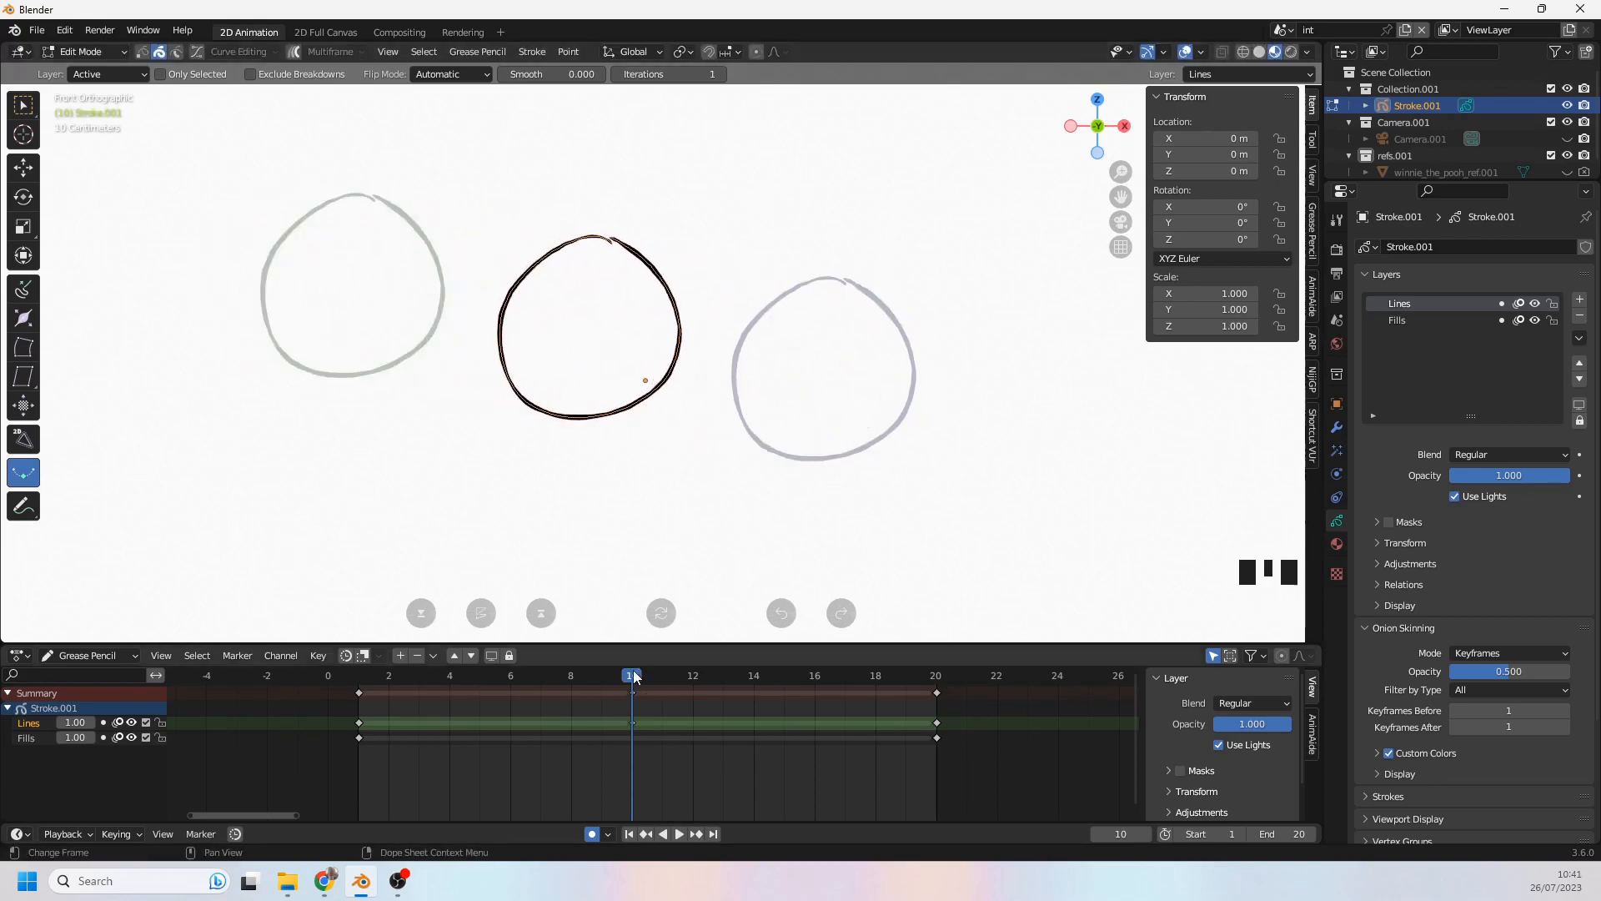
{"action": "left_click", "coordinate": [754, 676]}
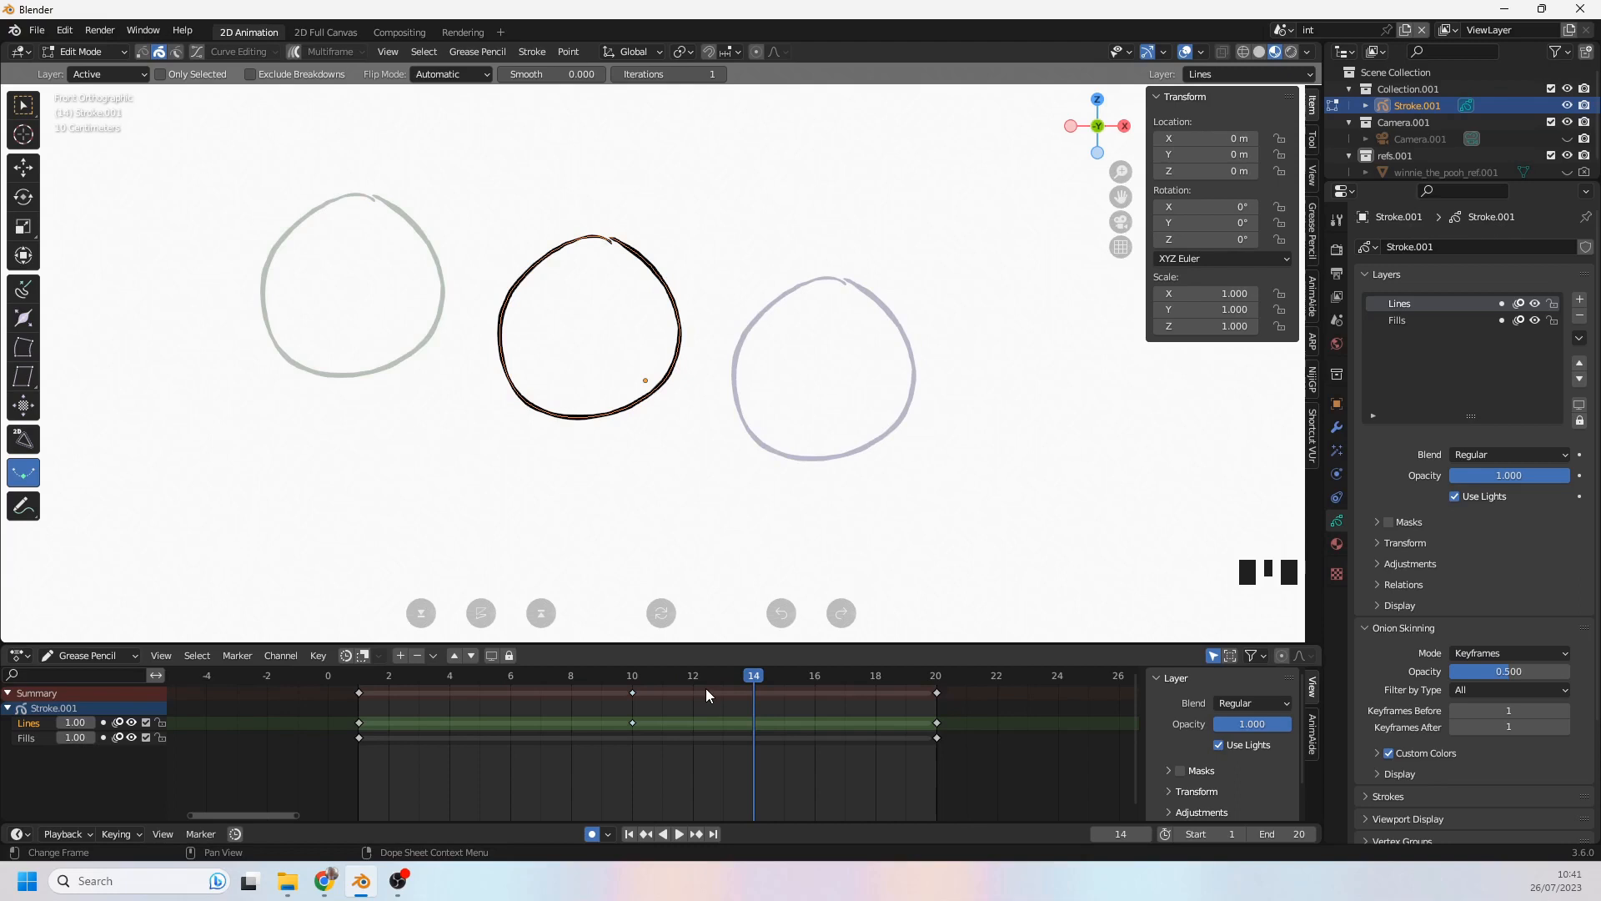
{"action": "key", "text": "ctrl+z"}
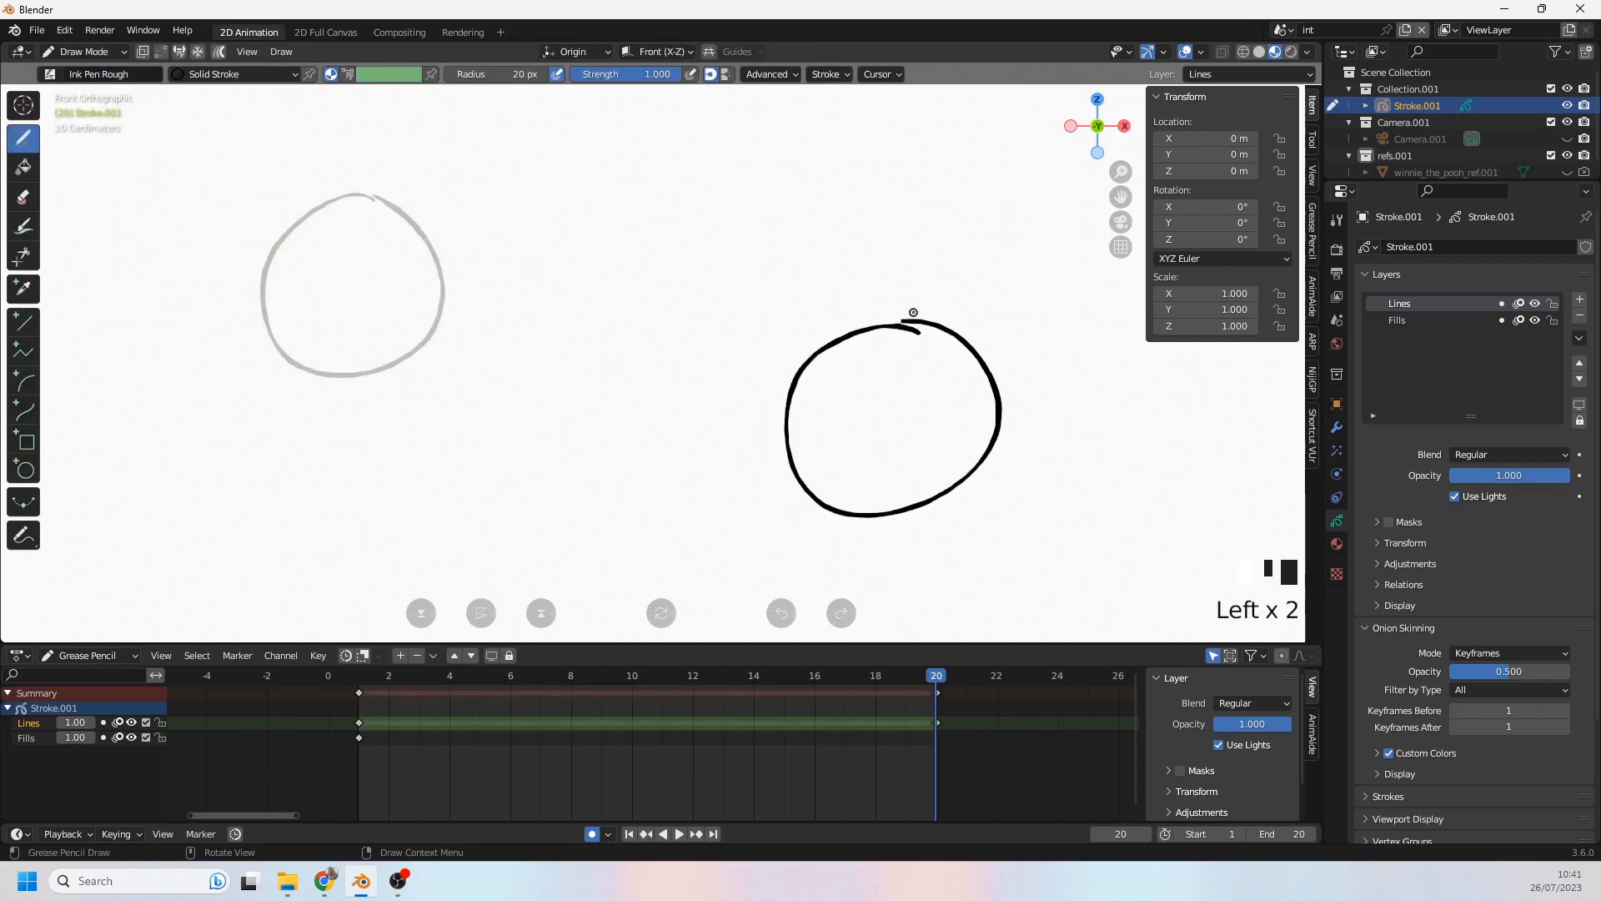
Step: Try interpolating at frame 10 in Draw Mode, then undo back to the single frame-1 circle
{"action": "left_click", "coordinate": [630, 675]}
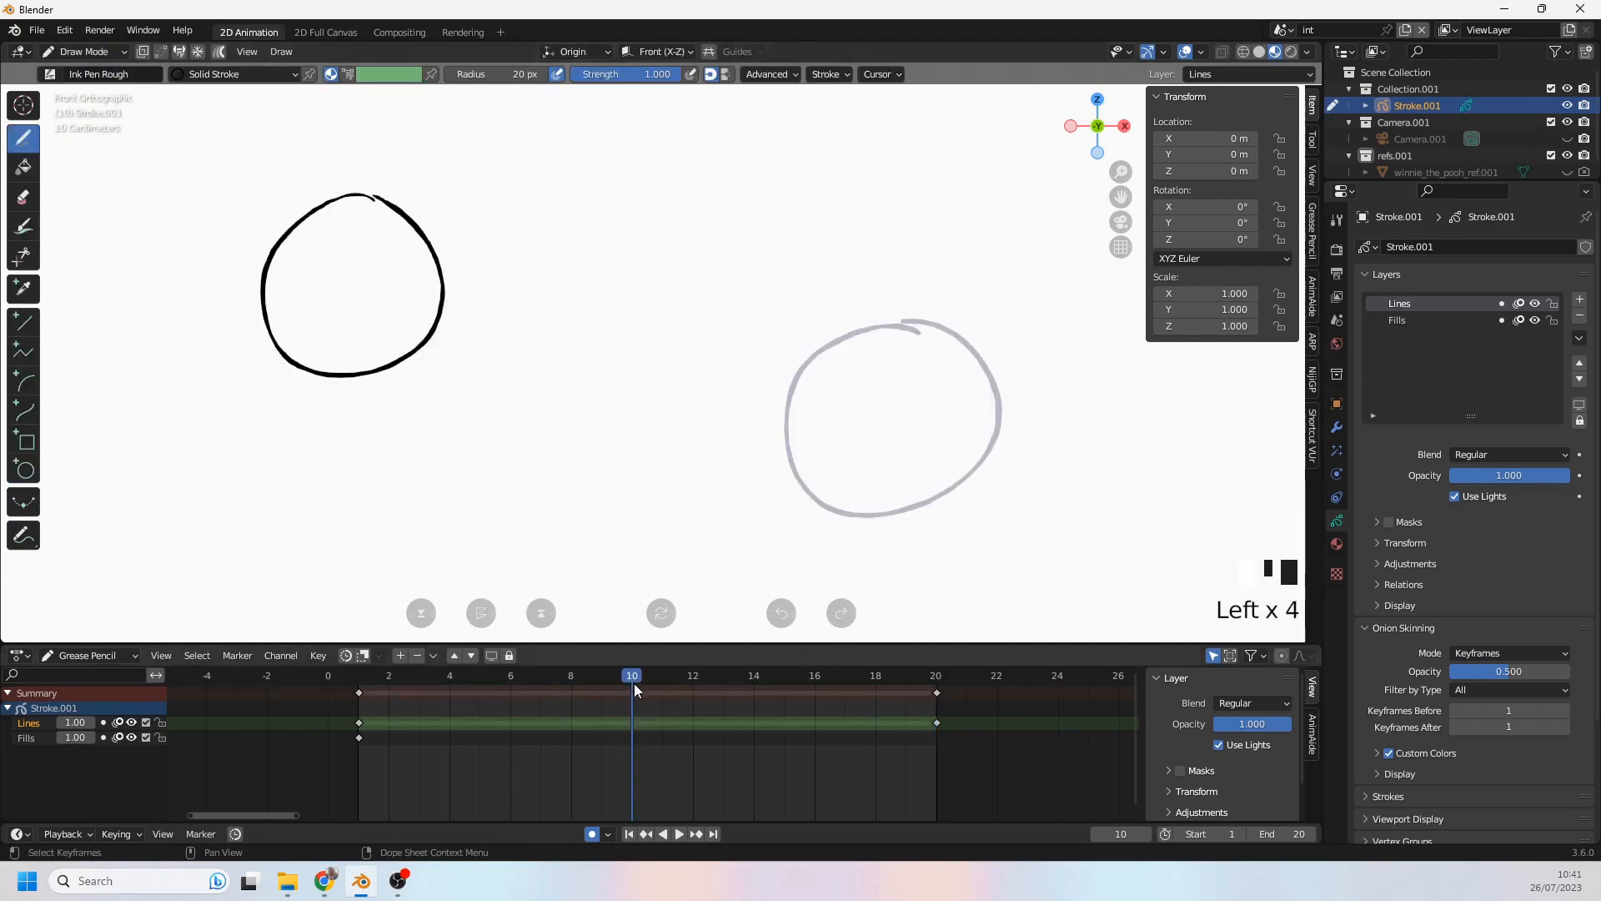
{"action": "left_click", "coordinate": [22, 502]}
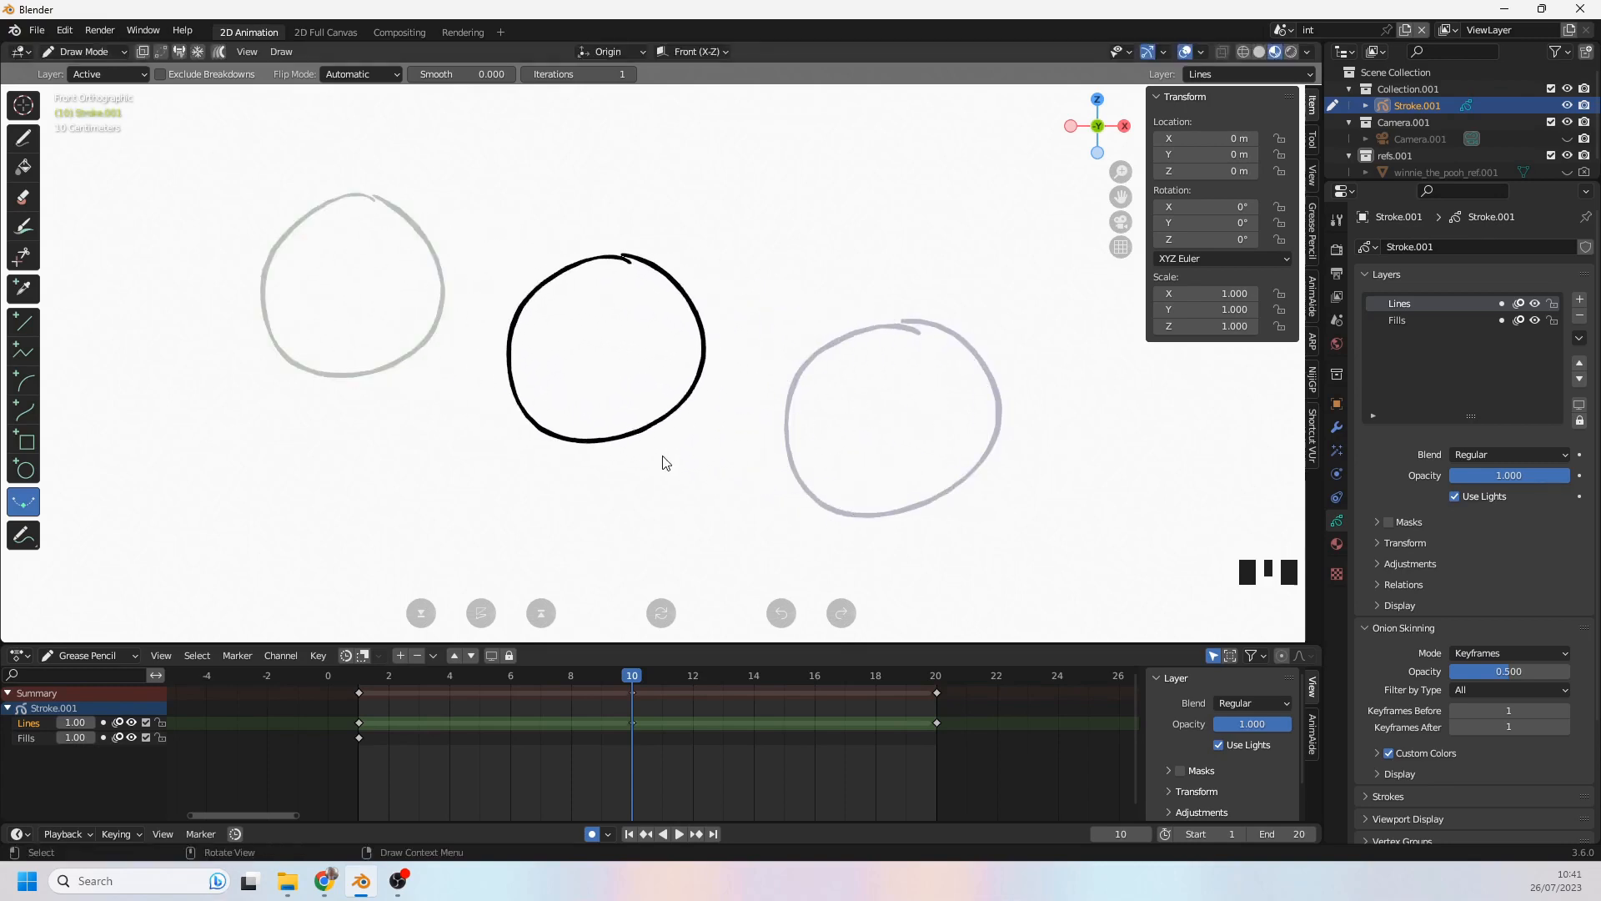
{"action": "key", "text": "ctrl+z"}
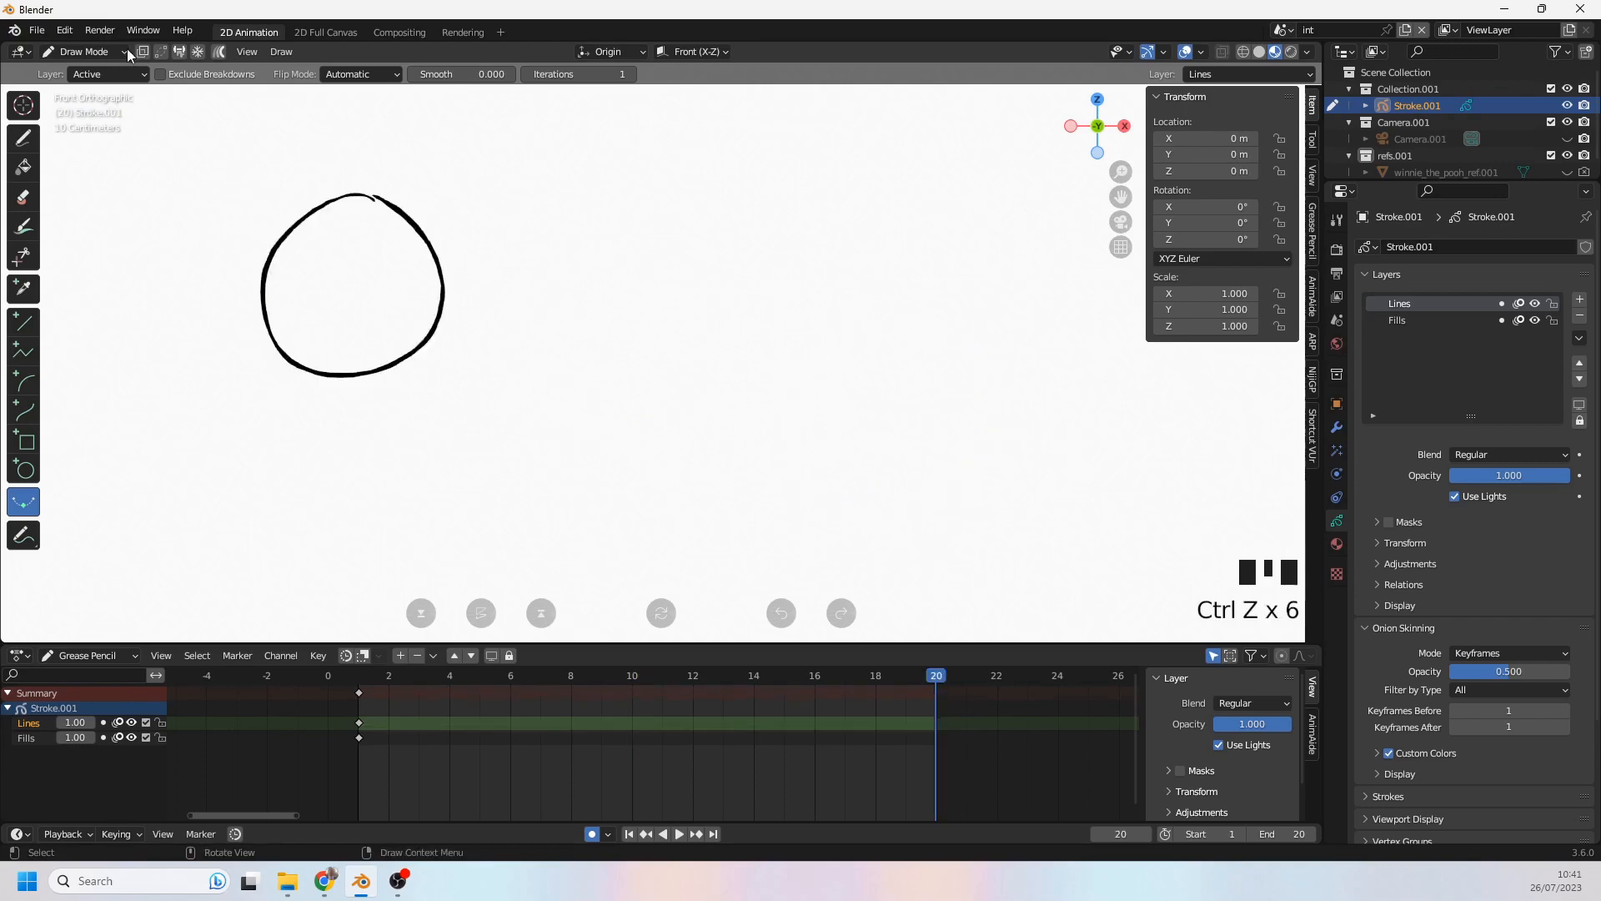
Step: Draw a triangle on frame 20, interpolate a trial in-between toward it, and discard it
{"action": "left_click", "coordinate": [22, 138]}
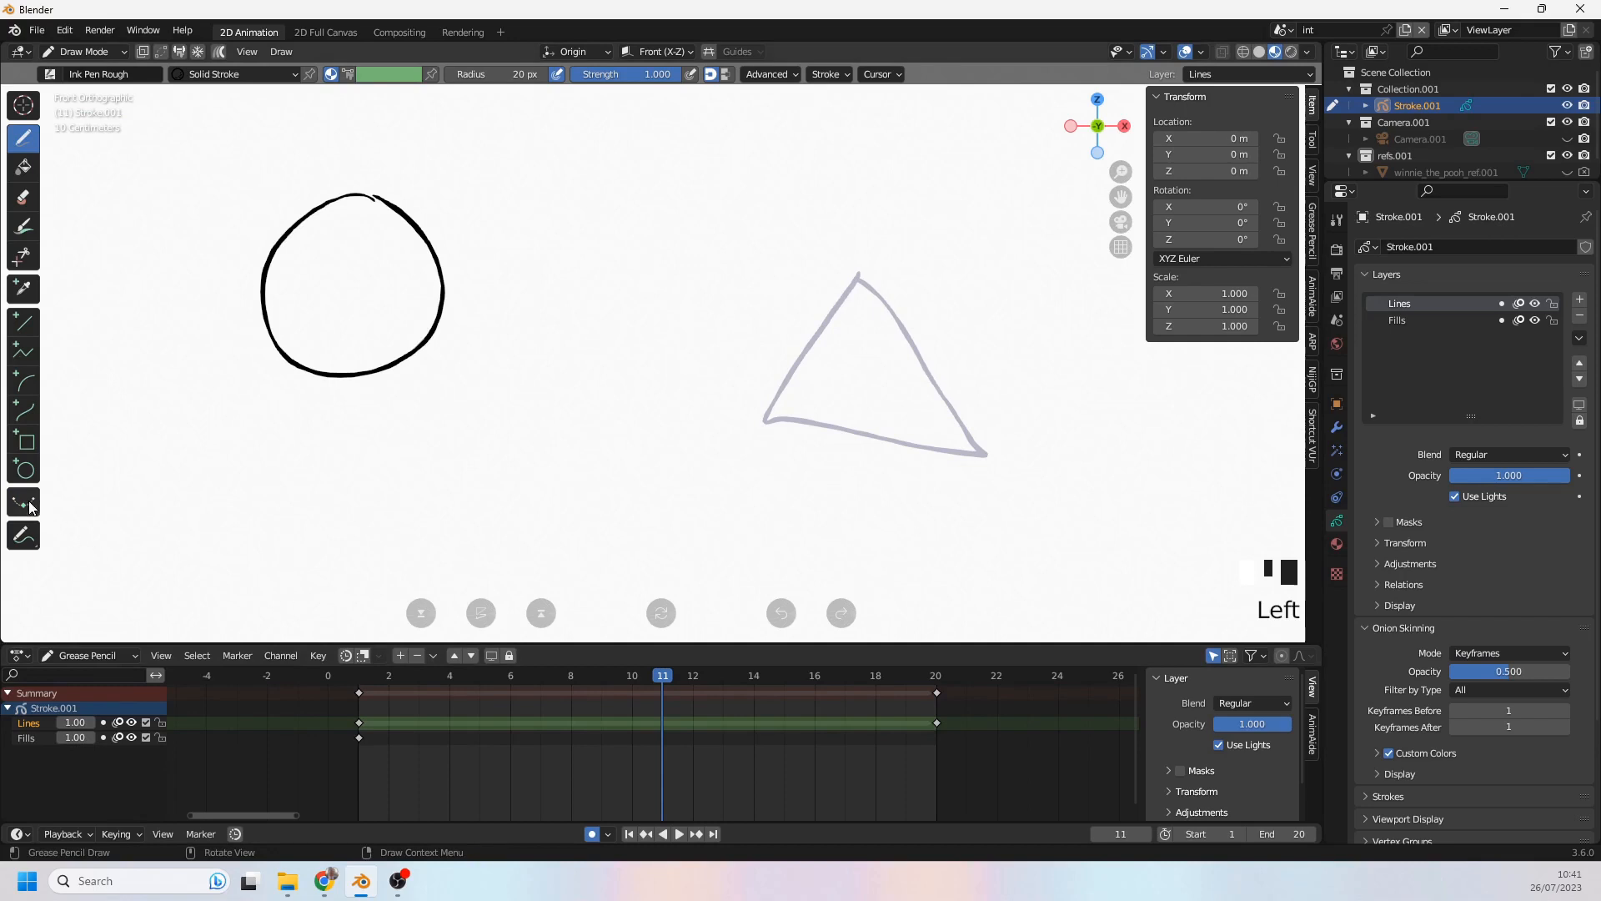
{"action": "left_click", "coordinate": [22, 502]}
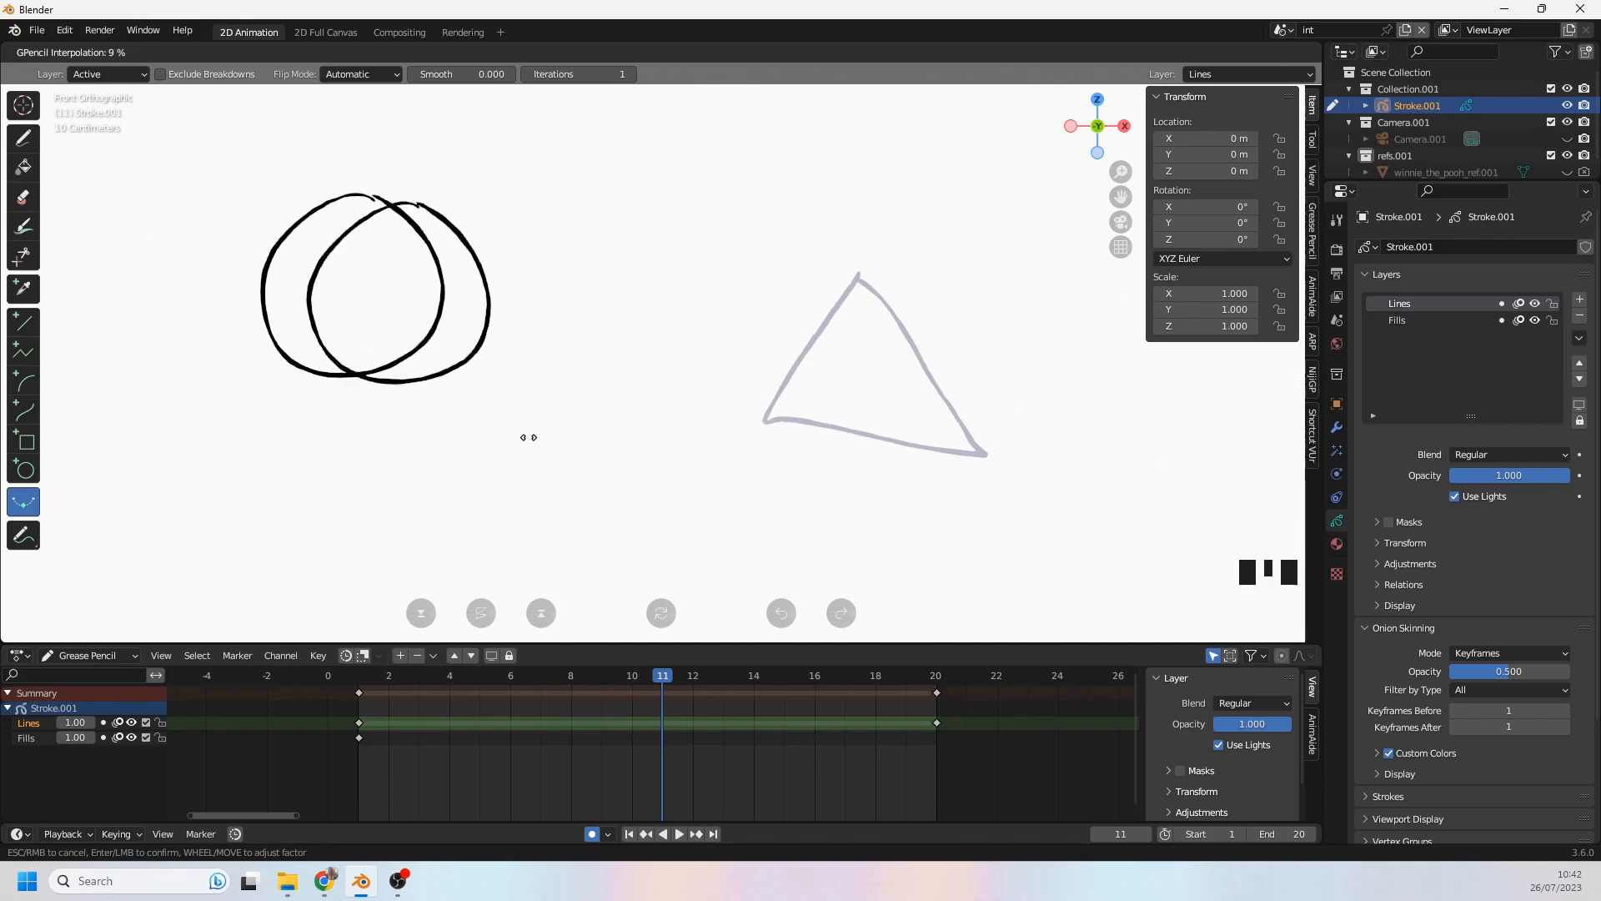
{"action": "left_click_drag", "start_coordinate": [526, 437], "coordinate": [755, 462]}
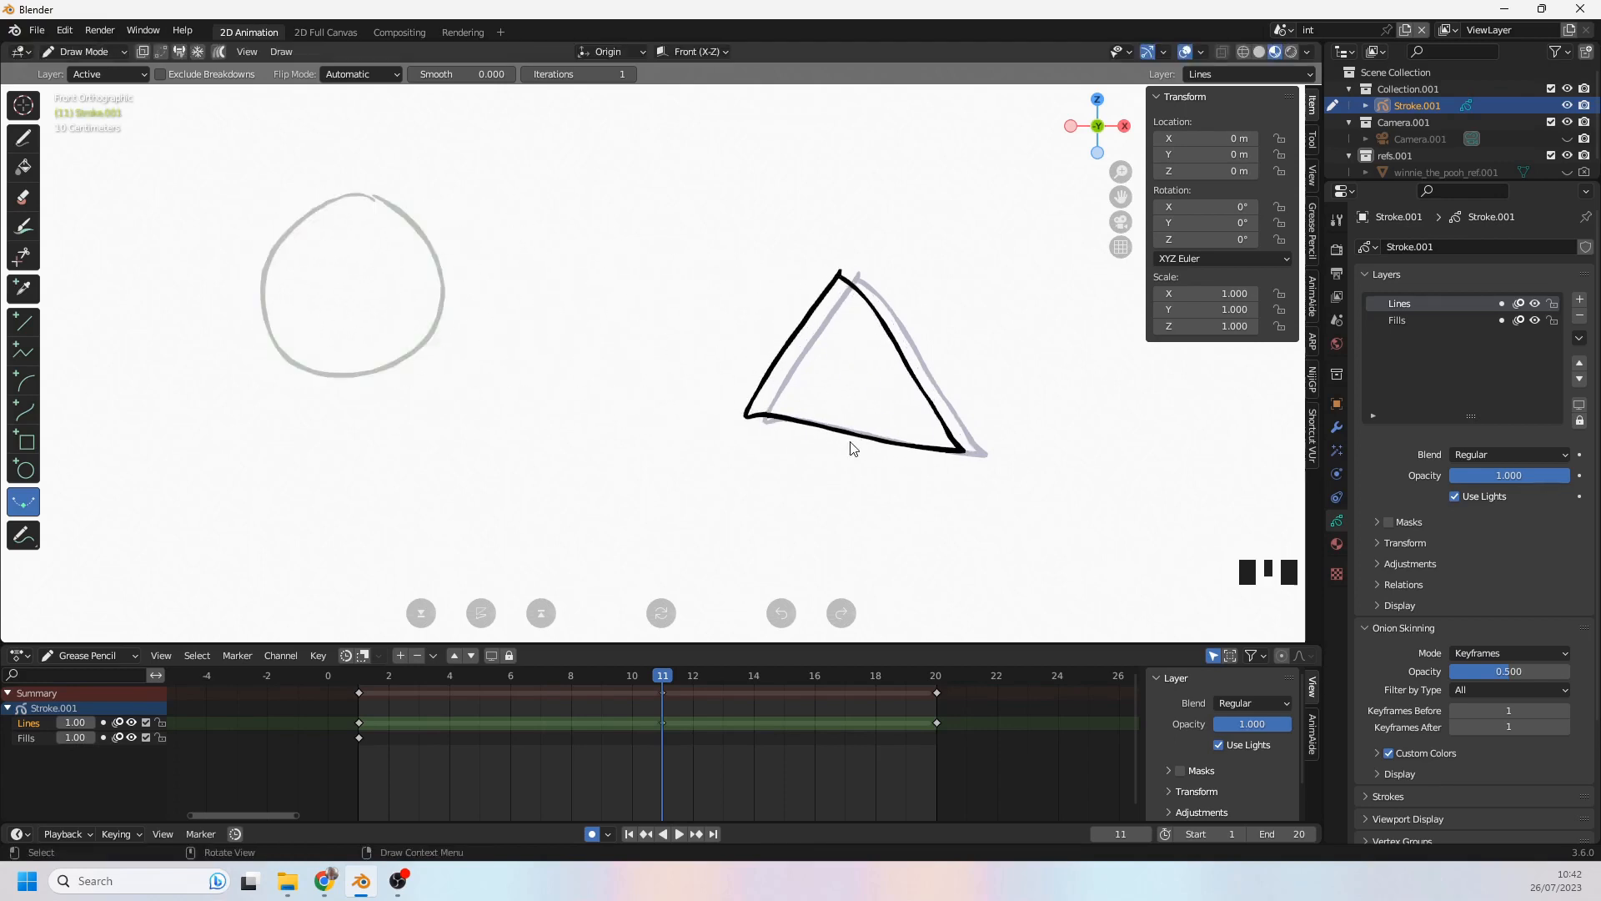
{"action": "key", "text": "ctrl+z"}
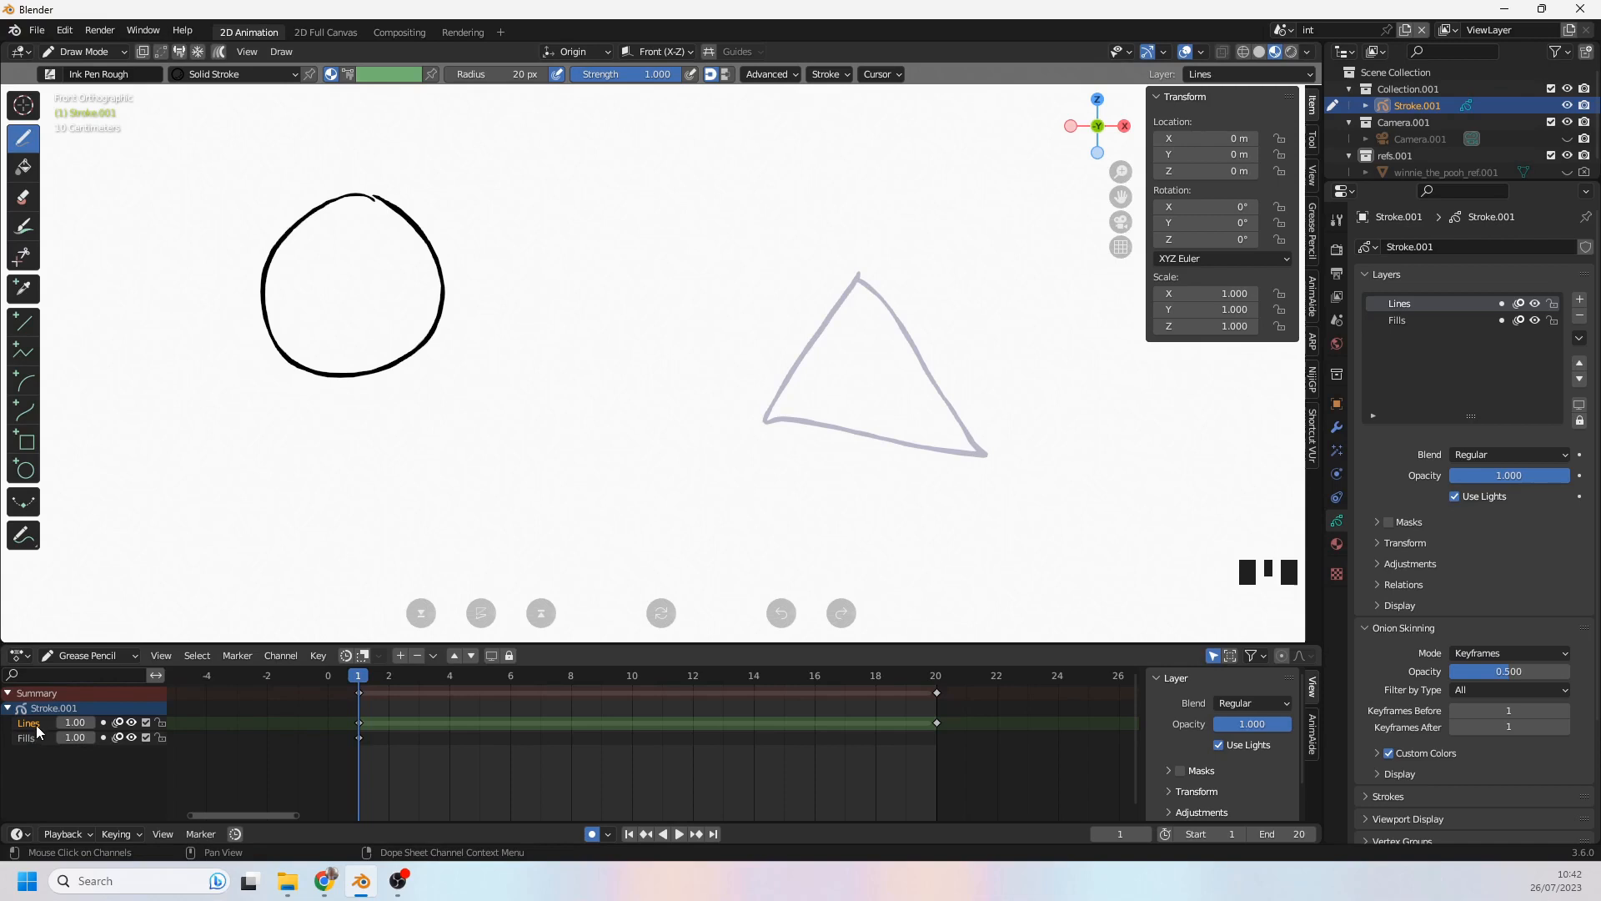
Step: Rename the Lines layer to 'layer 01', leaving it as the only layer
{"action": "triple_click", "coordinate": [28, 722]}
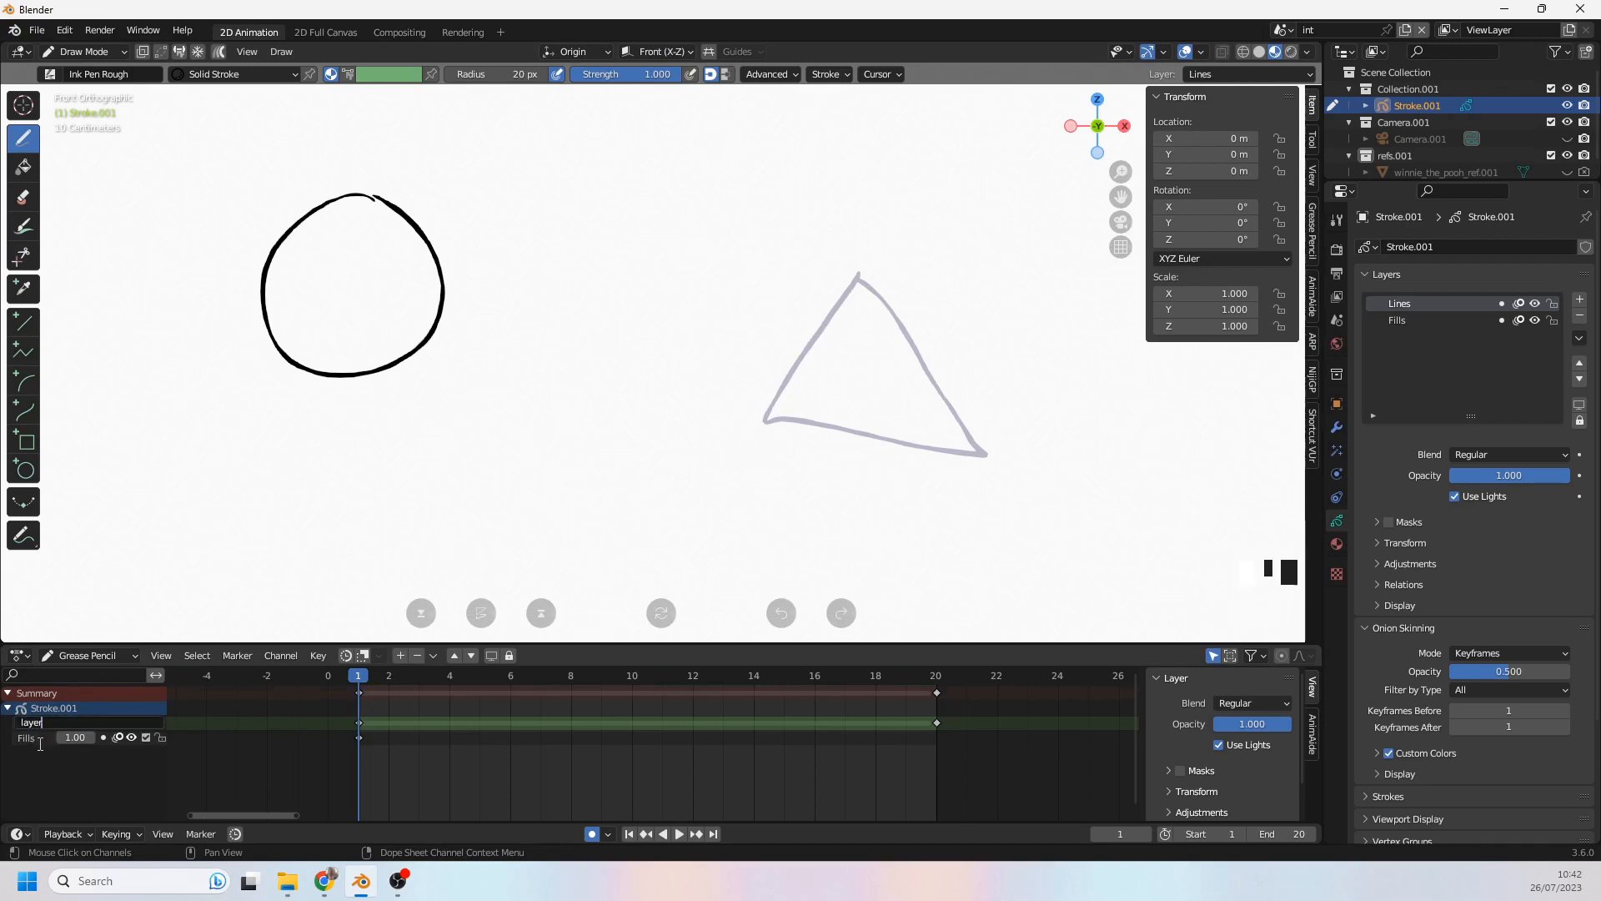
{"action": "type", "text": "layer 01"}
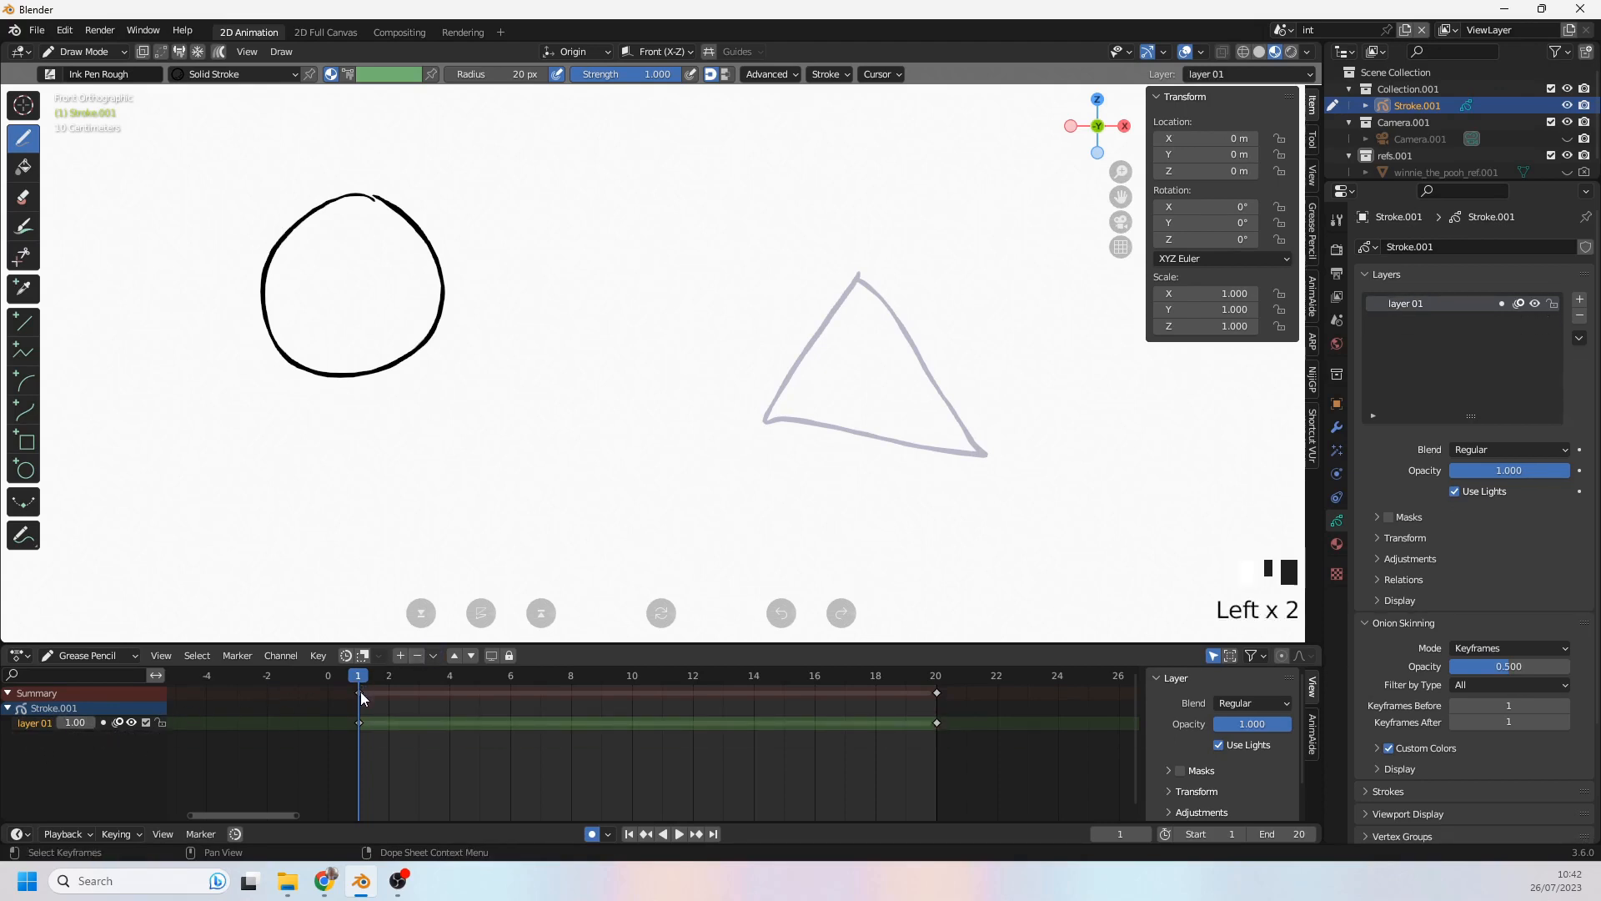
{"action": "left_click", "coordinate": [84, 52]}
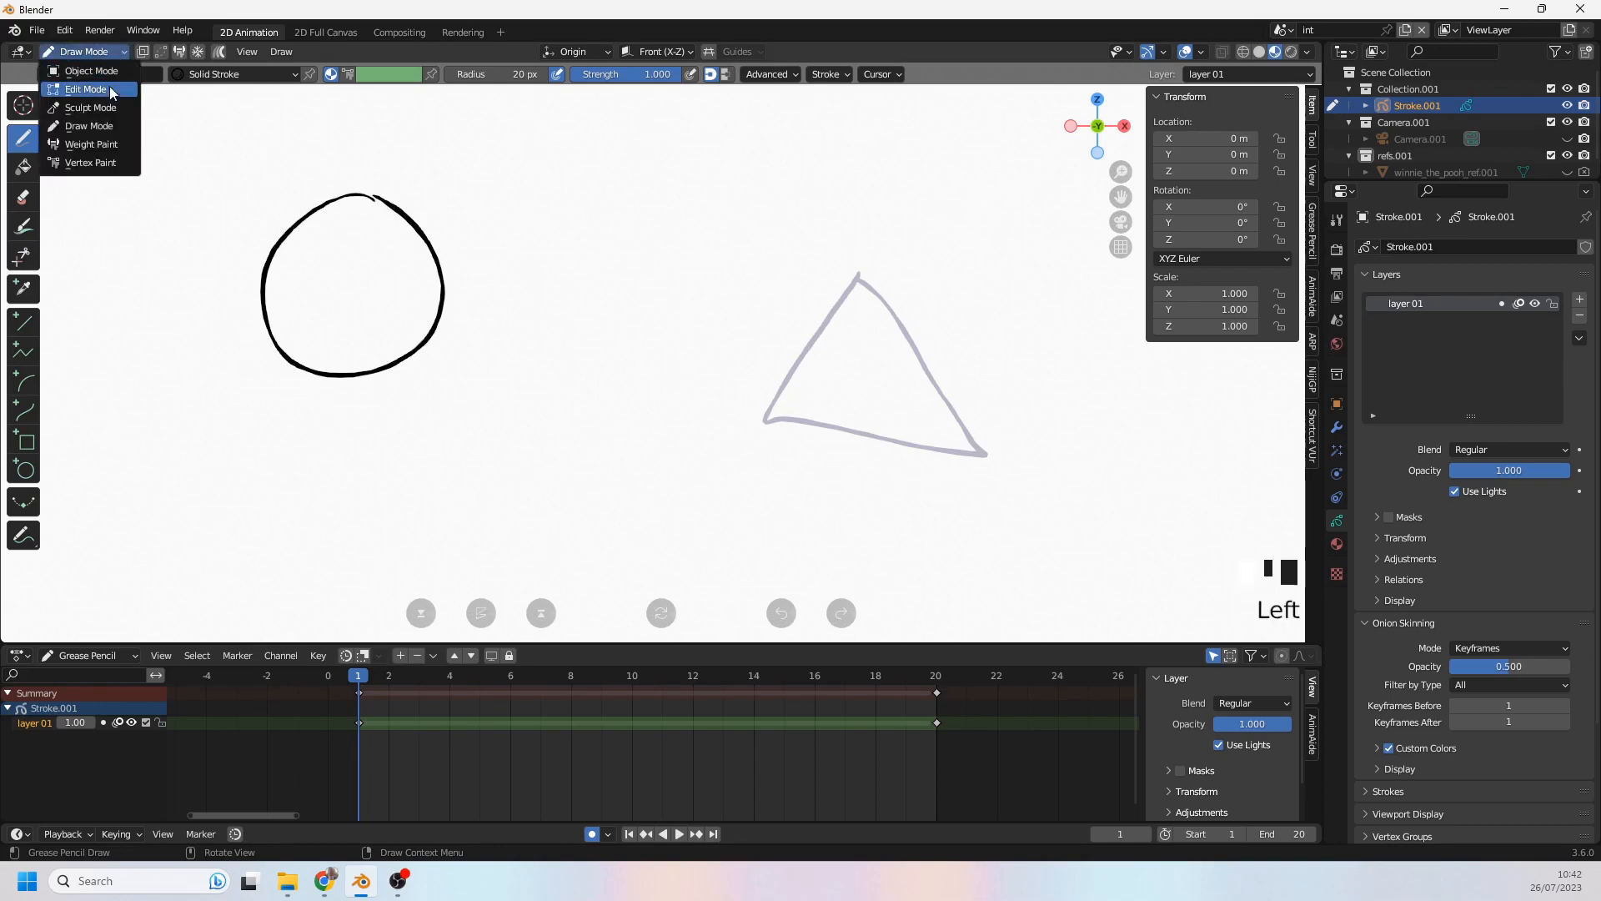
Step: Check the circle in Edit Mode, jump to frame 20 and annotate the shapes with the number 1
{"action": "left_click", "coordinate": [85, 90]}
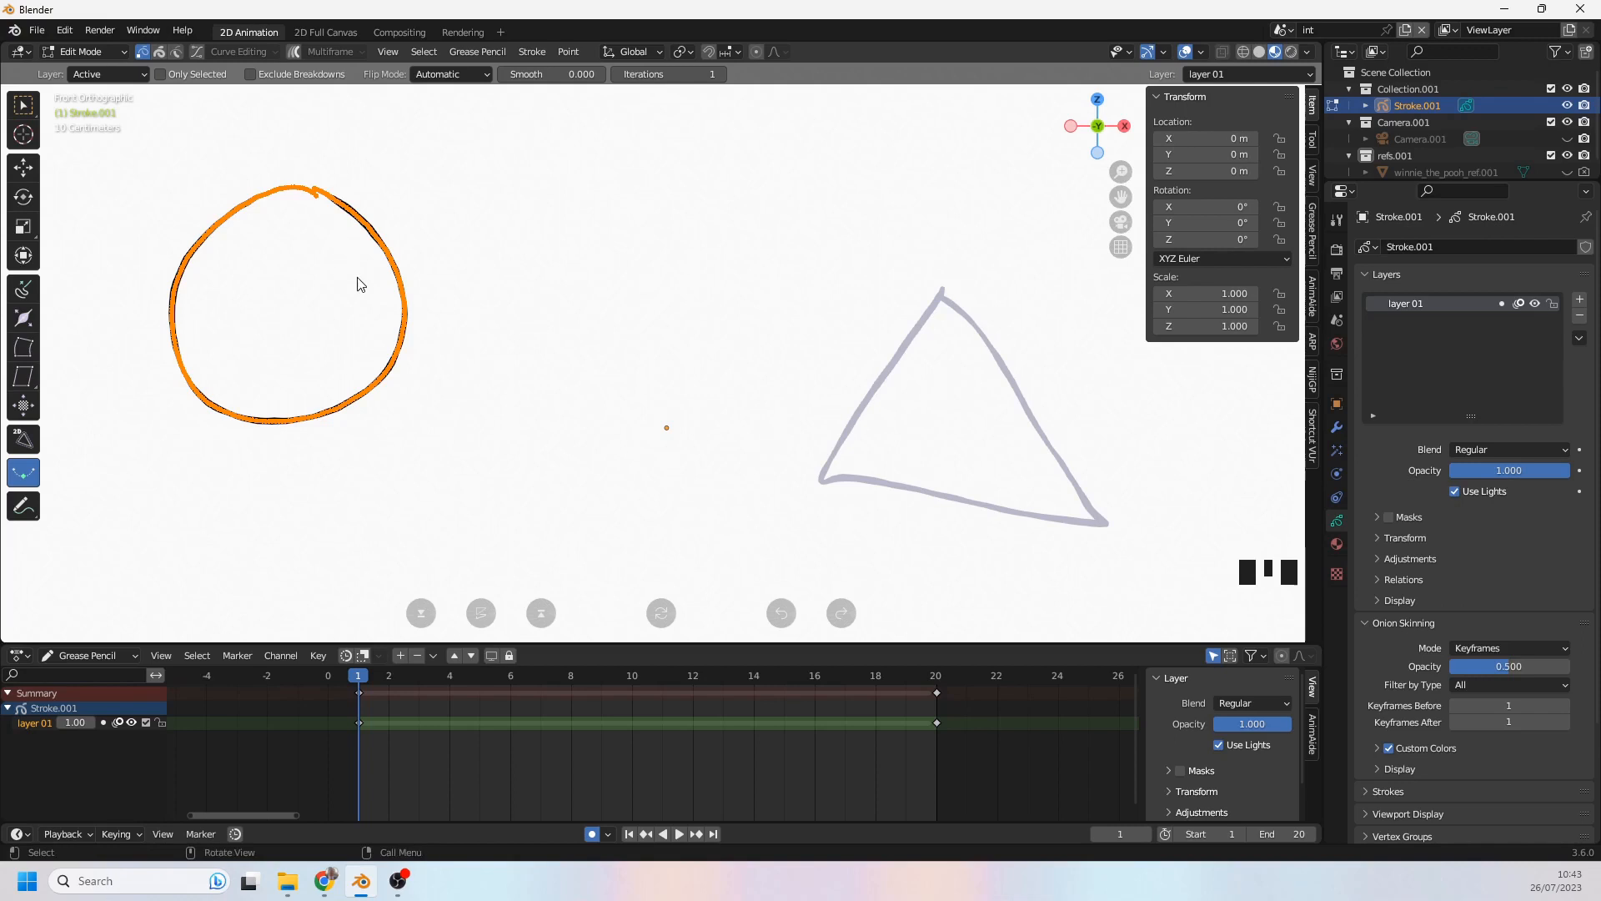
{"action": "left_click", "coordinate": [935, 675]}
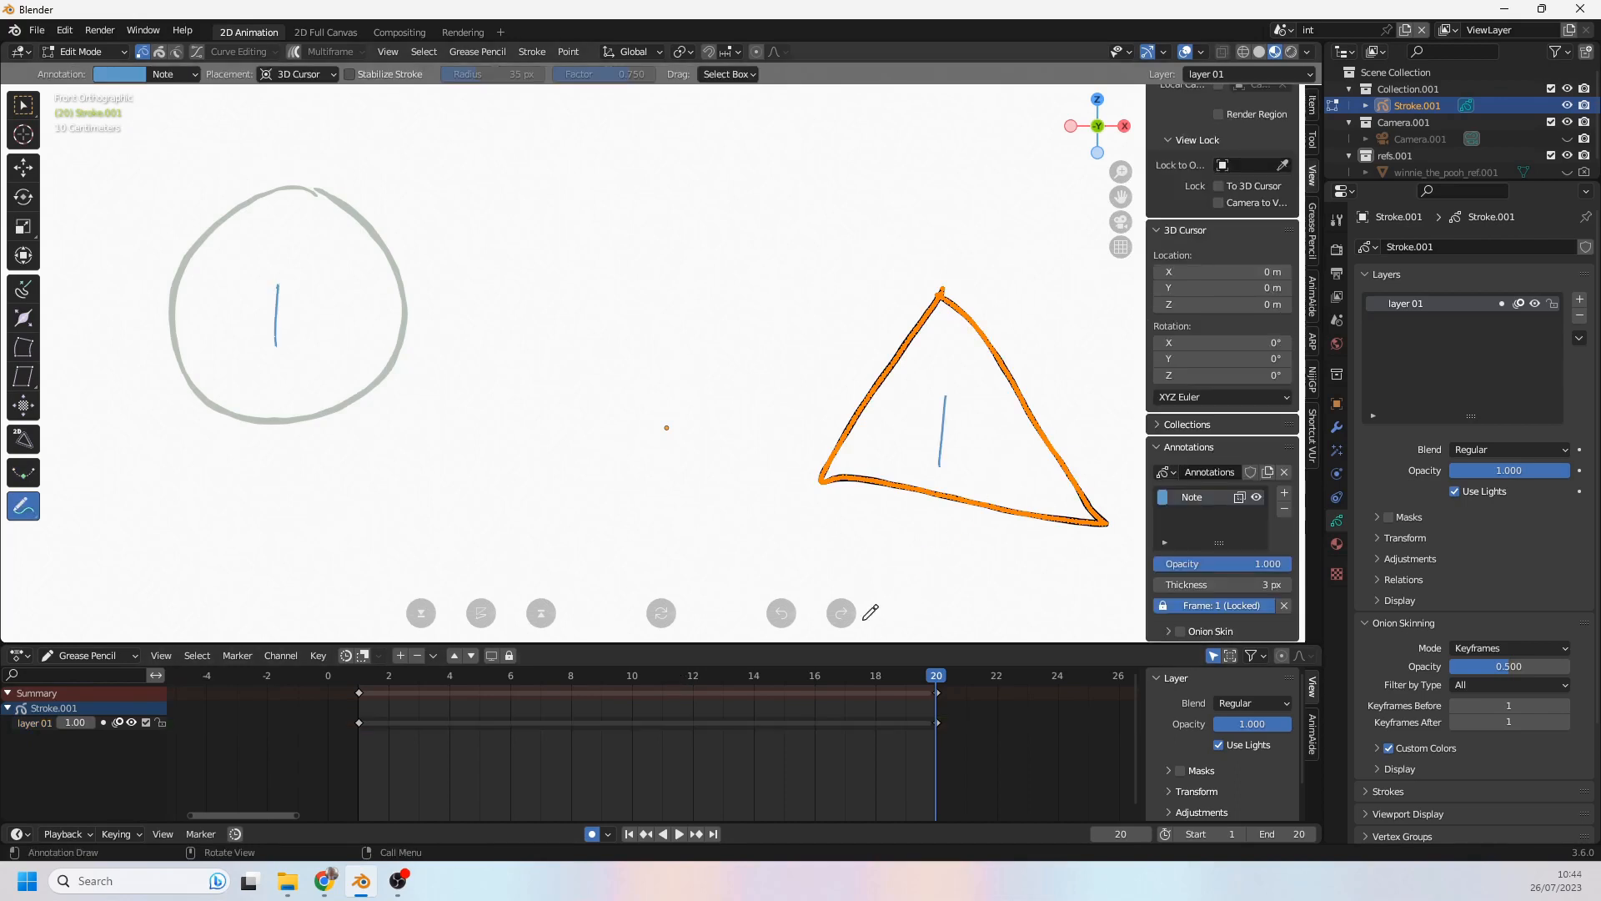
{"action": "mouse_move", "coordinate": [353, 310]}
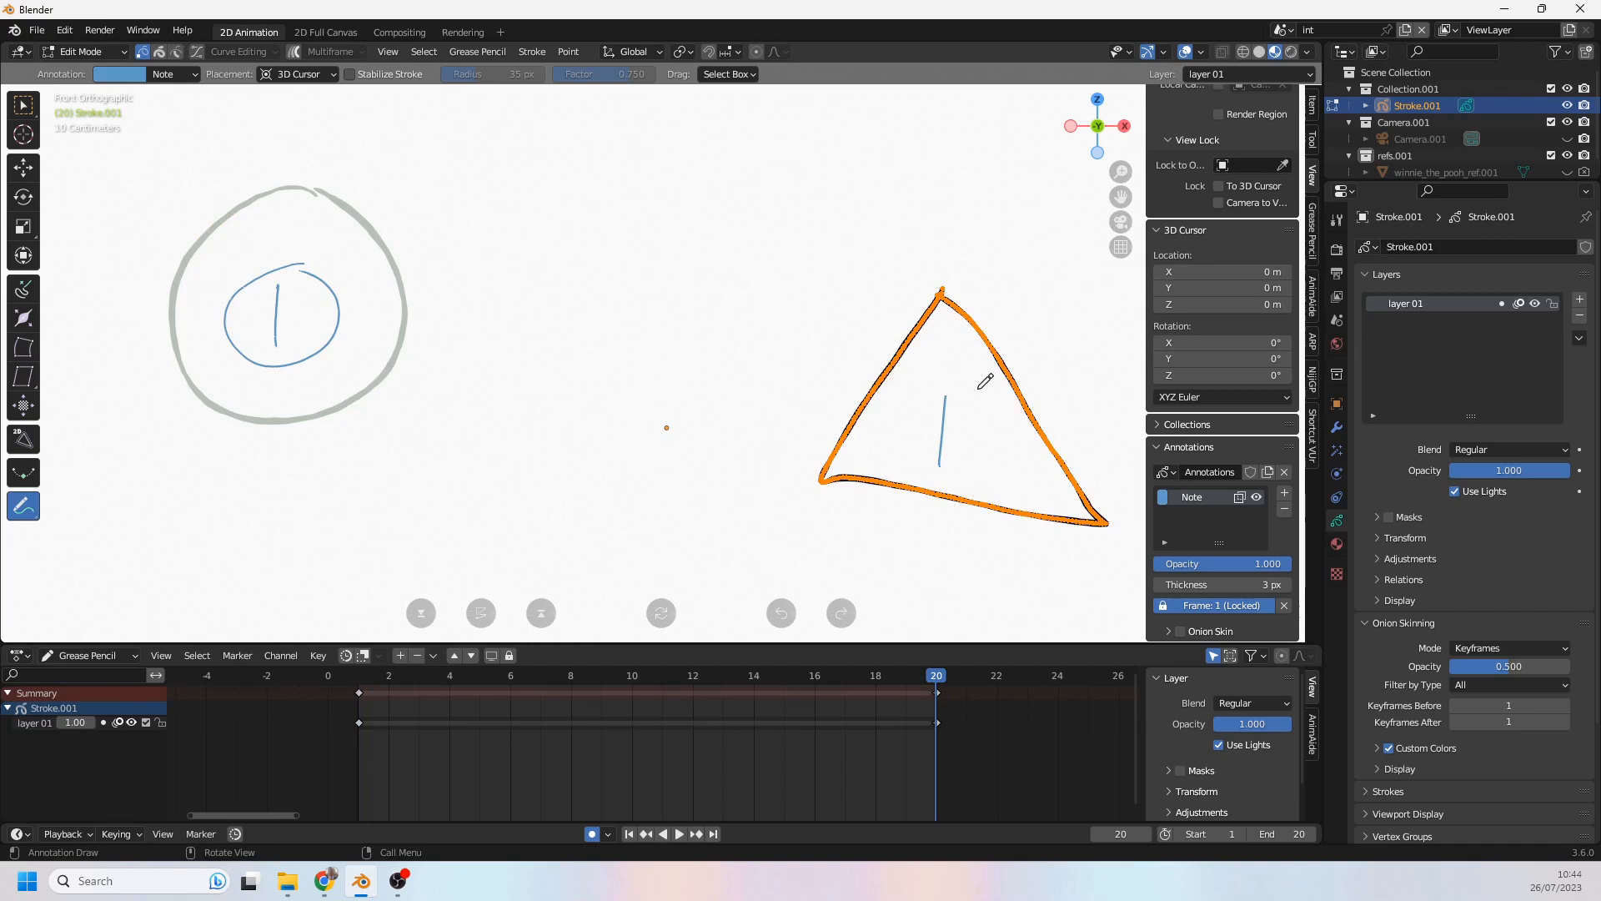
{"action": "left_click_drag", "start_coordinate": [461, 347], "coordinate": [1001, 419]}
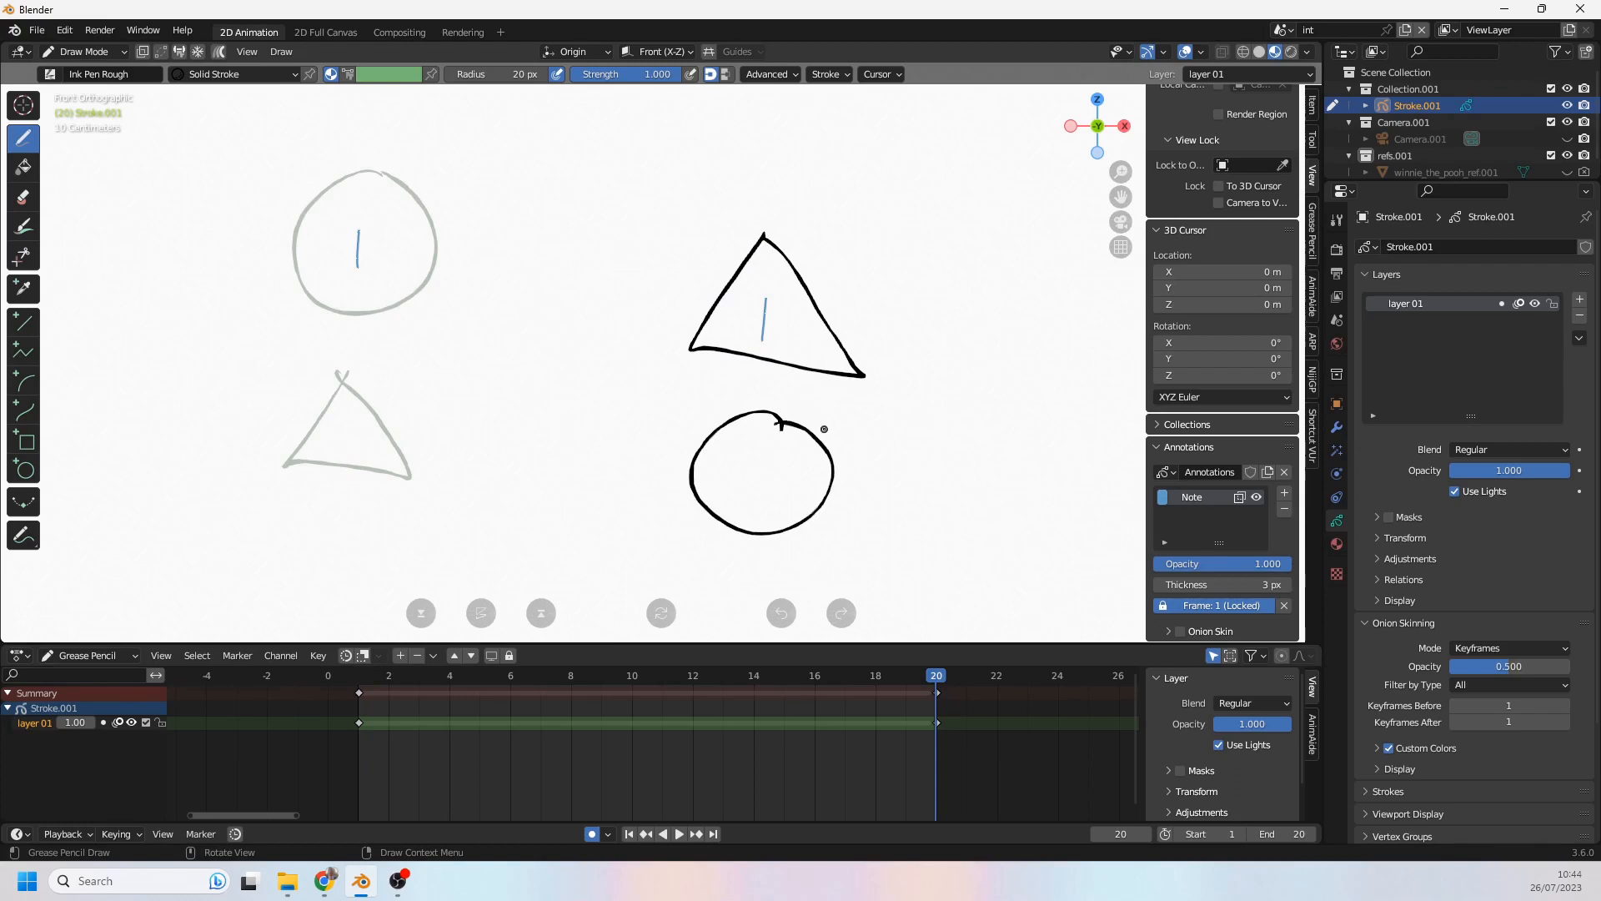
Step: Annotate the new triangle and circle with 2, reviewing frames 1, 20 and 10
{"action": "left_click", "coordinate": [602, 675]}
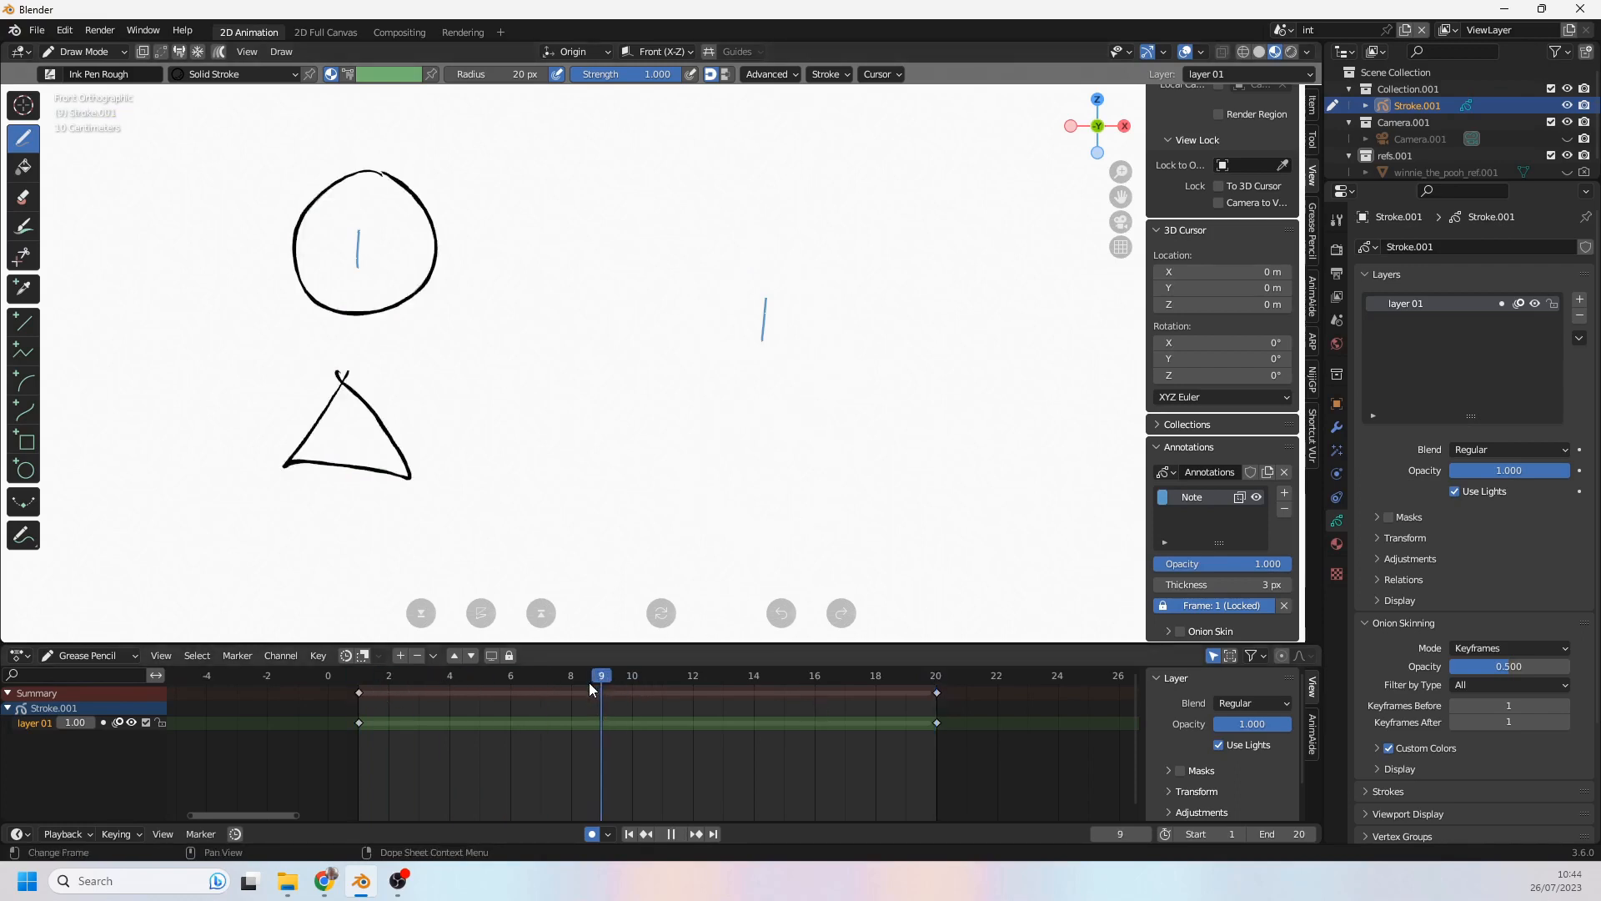
{"action": "left_click", "coordinate": [357, 675]}
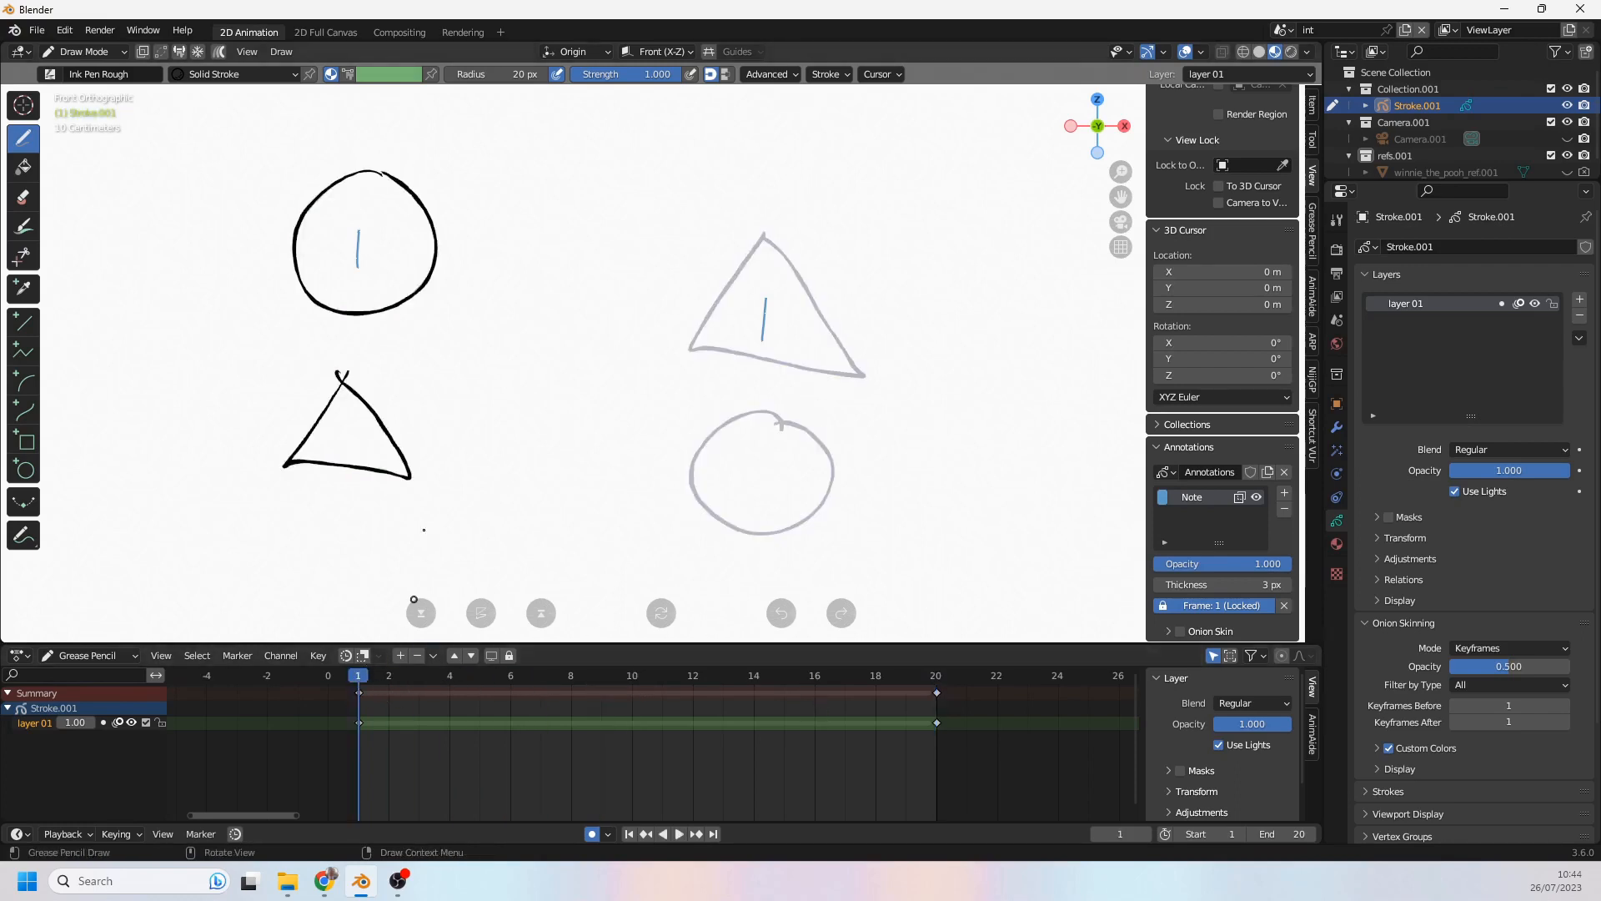
{"action": "left_click", "coordinate": [22, 535]}
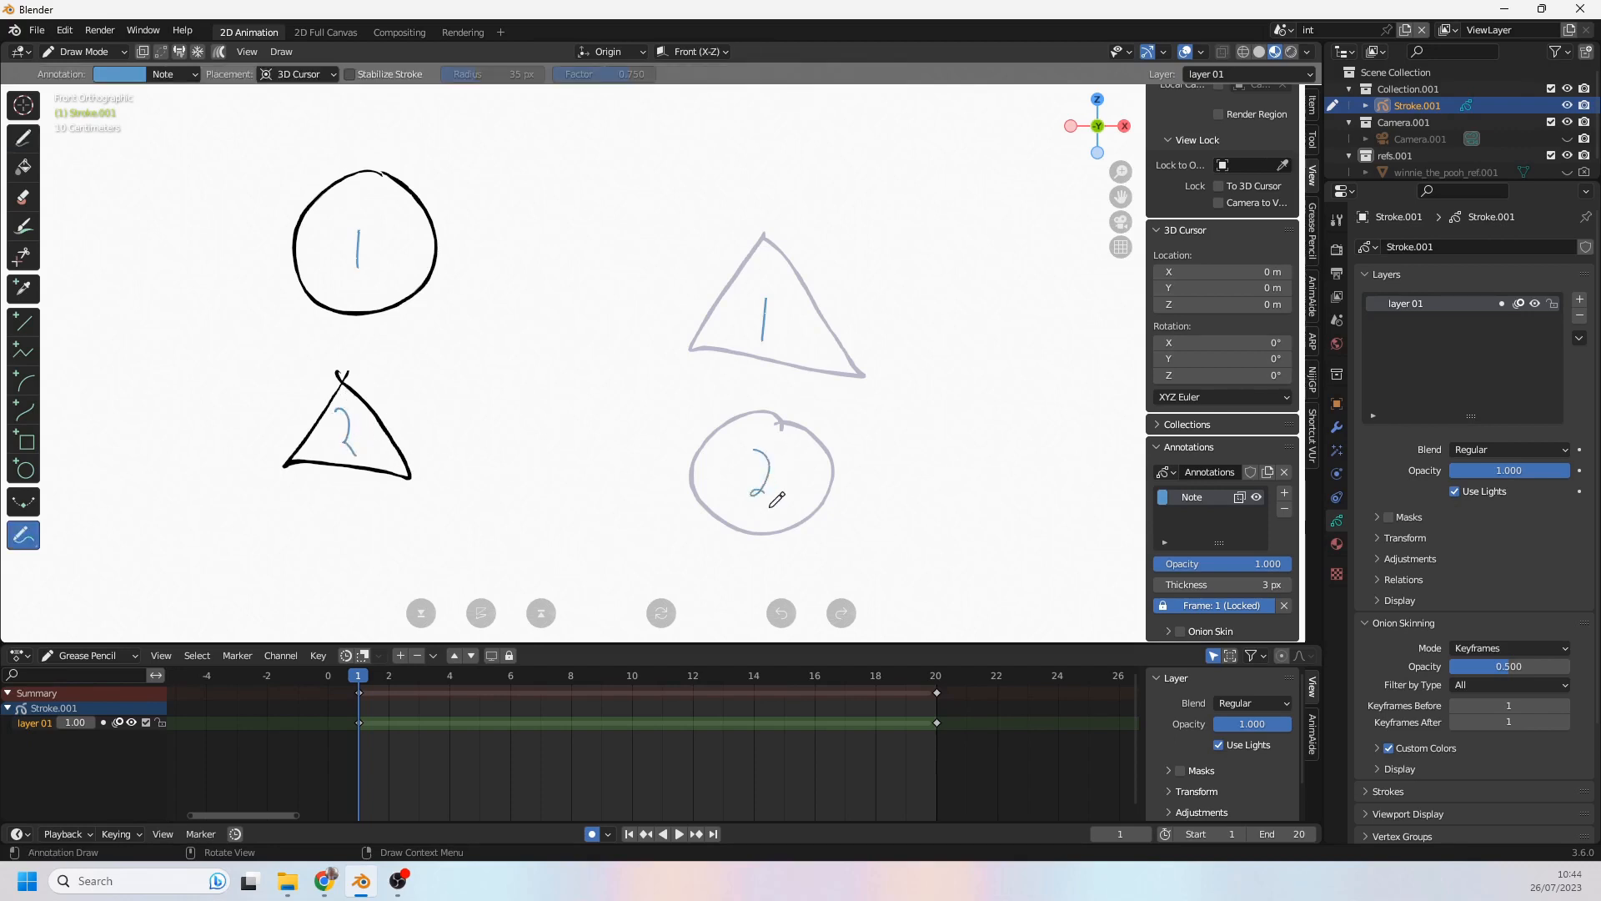
{"action": "left_click", "coordinate": [934, 676]}
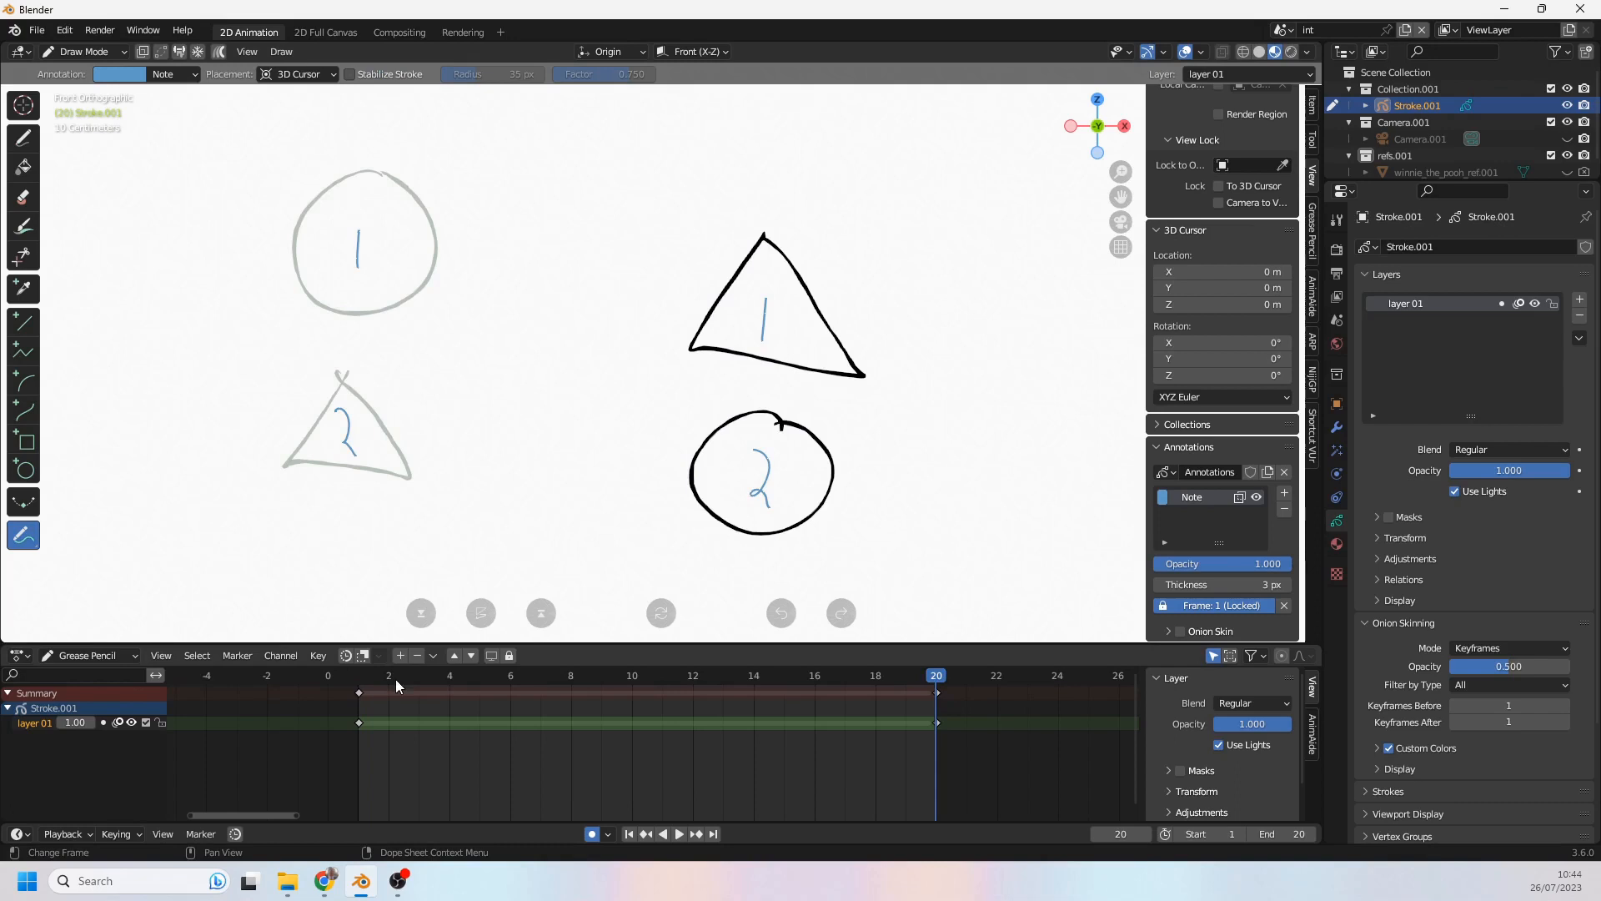
{"action": "left_click", "coordinate": [631, 675]}
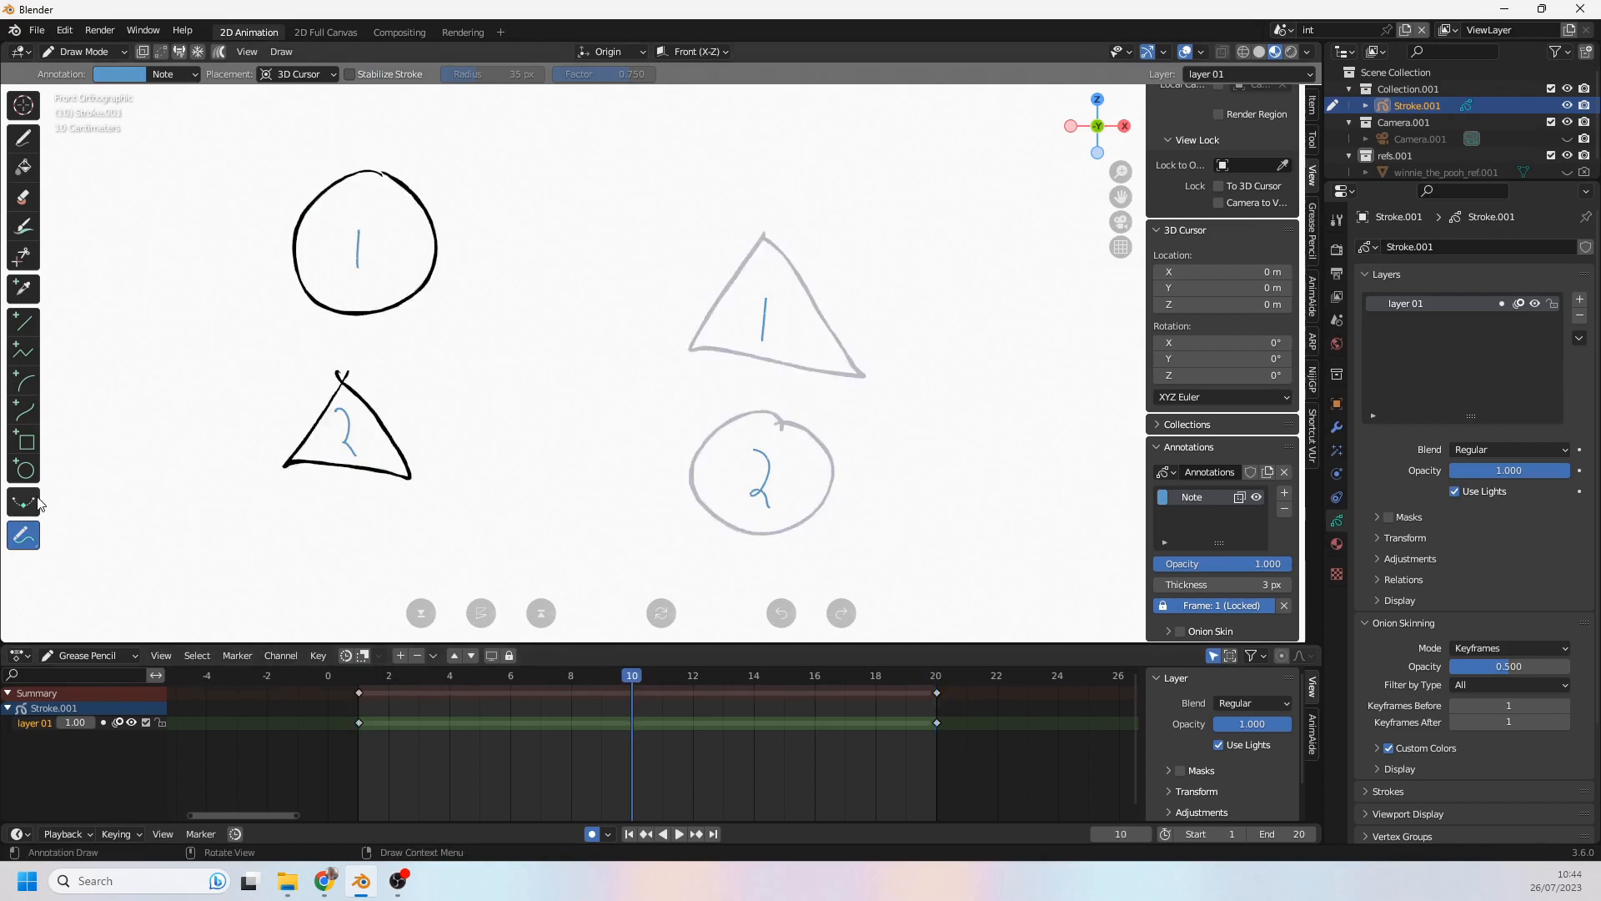
Step: Switch the object into Edit Mode for stroke selection
{"action": "left_click", "coordinate": [21, 502]}
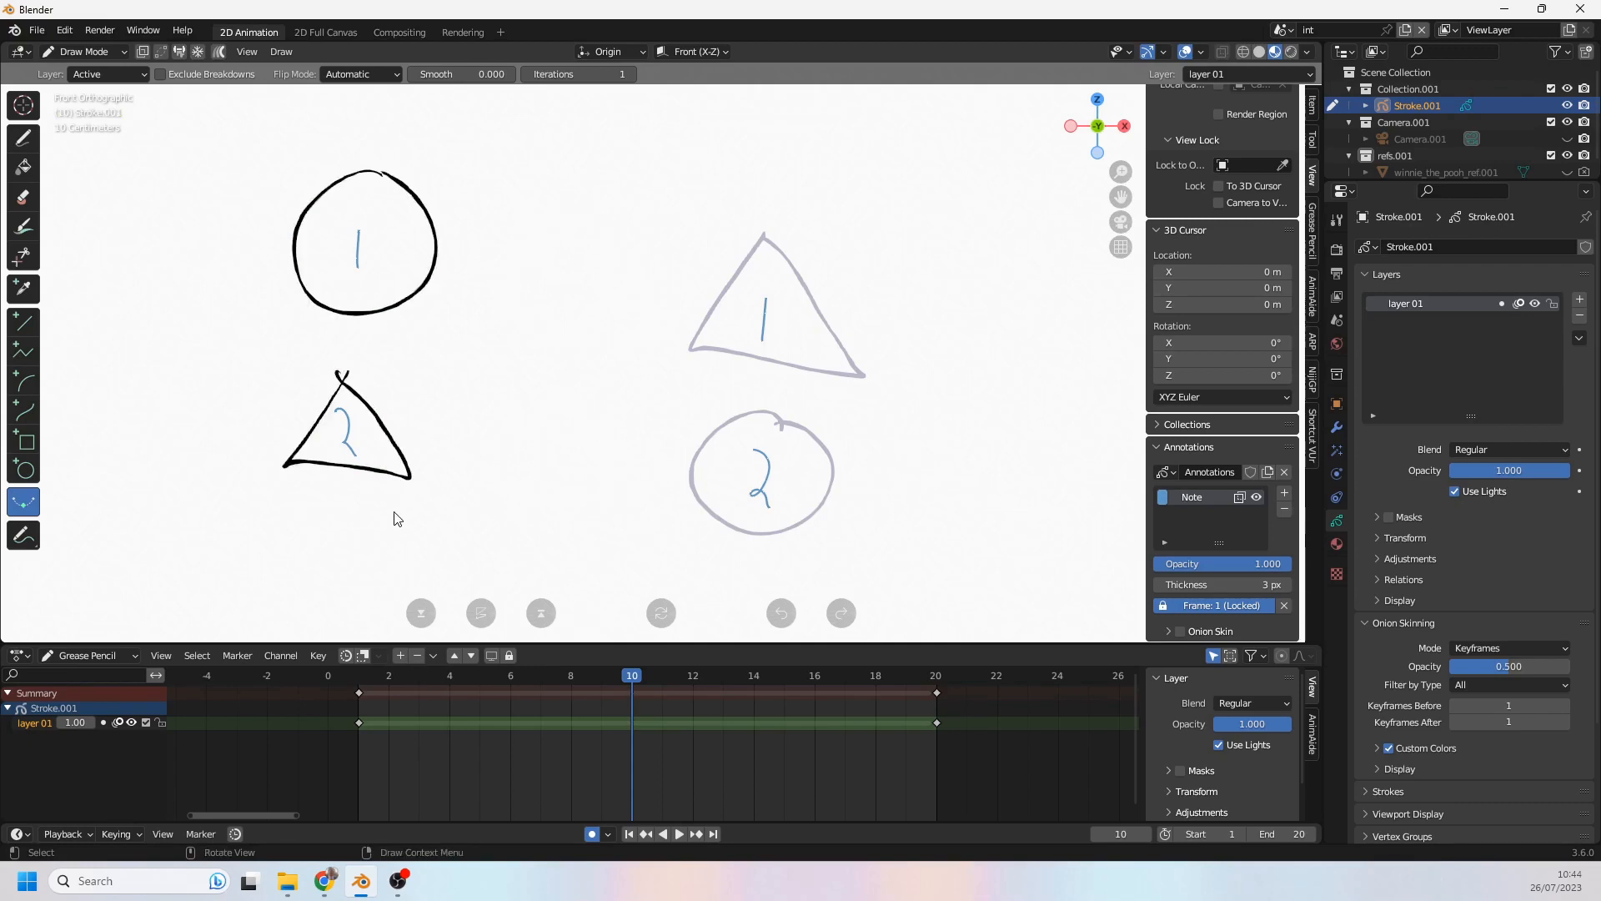
{"action": "left_click", "coordinate": [84, 52]}
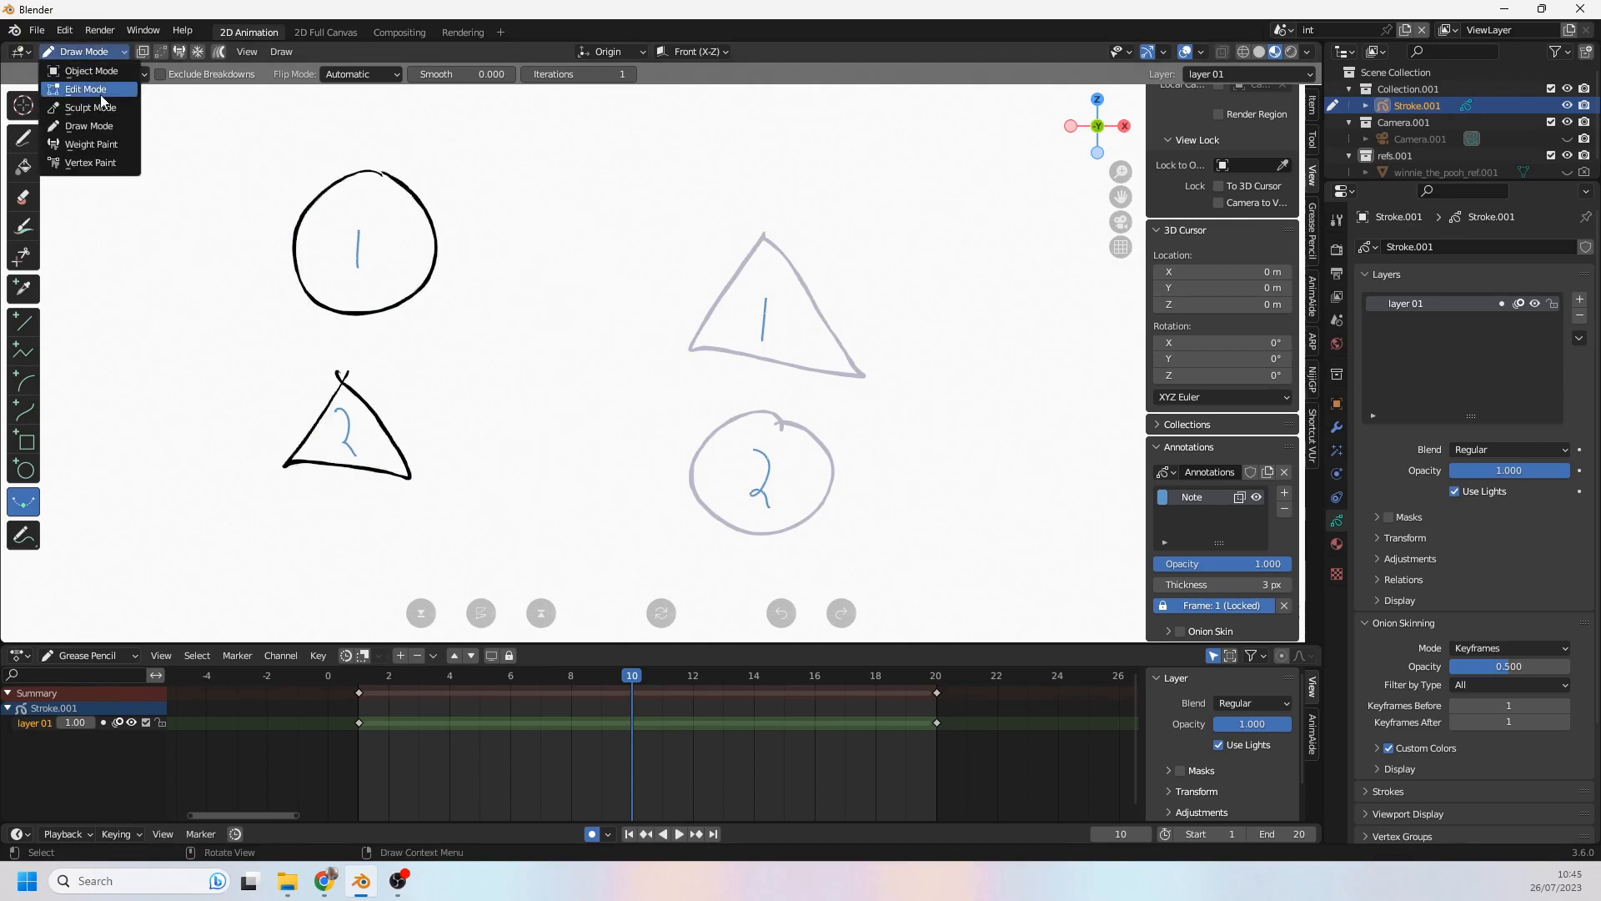
{"action": "left_click", "coordinate": [85, 88]}
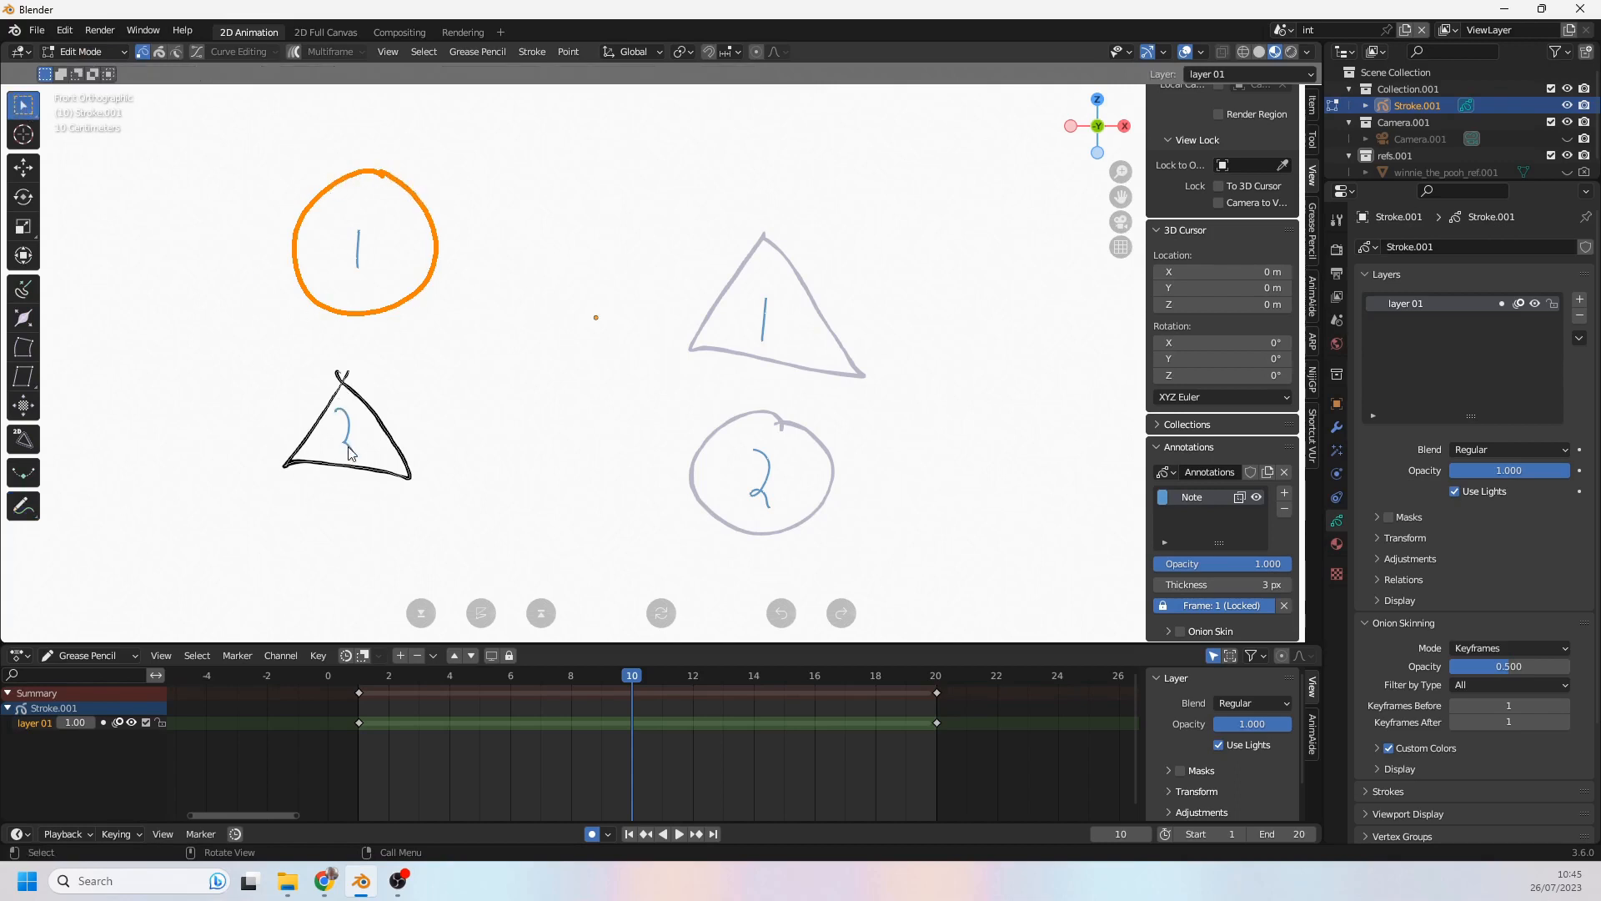
{"action": "mouse_move", "coordinate": [299, 344]}
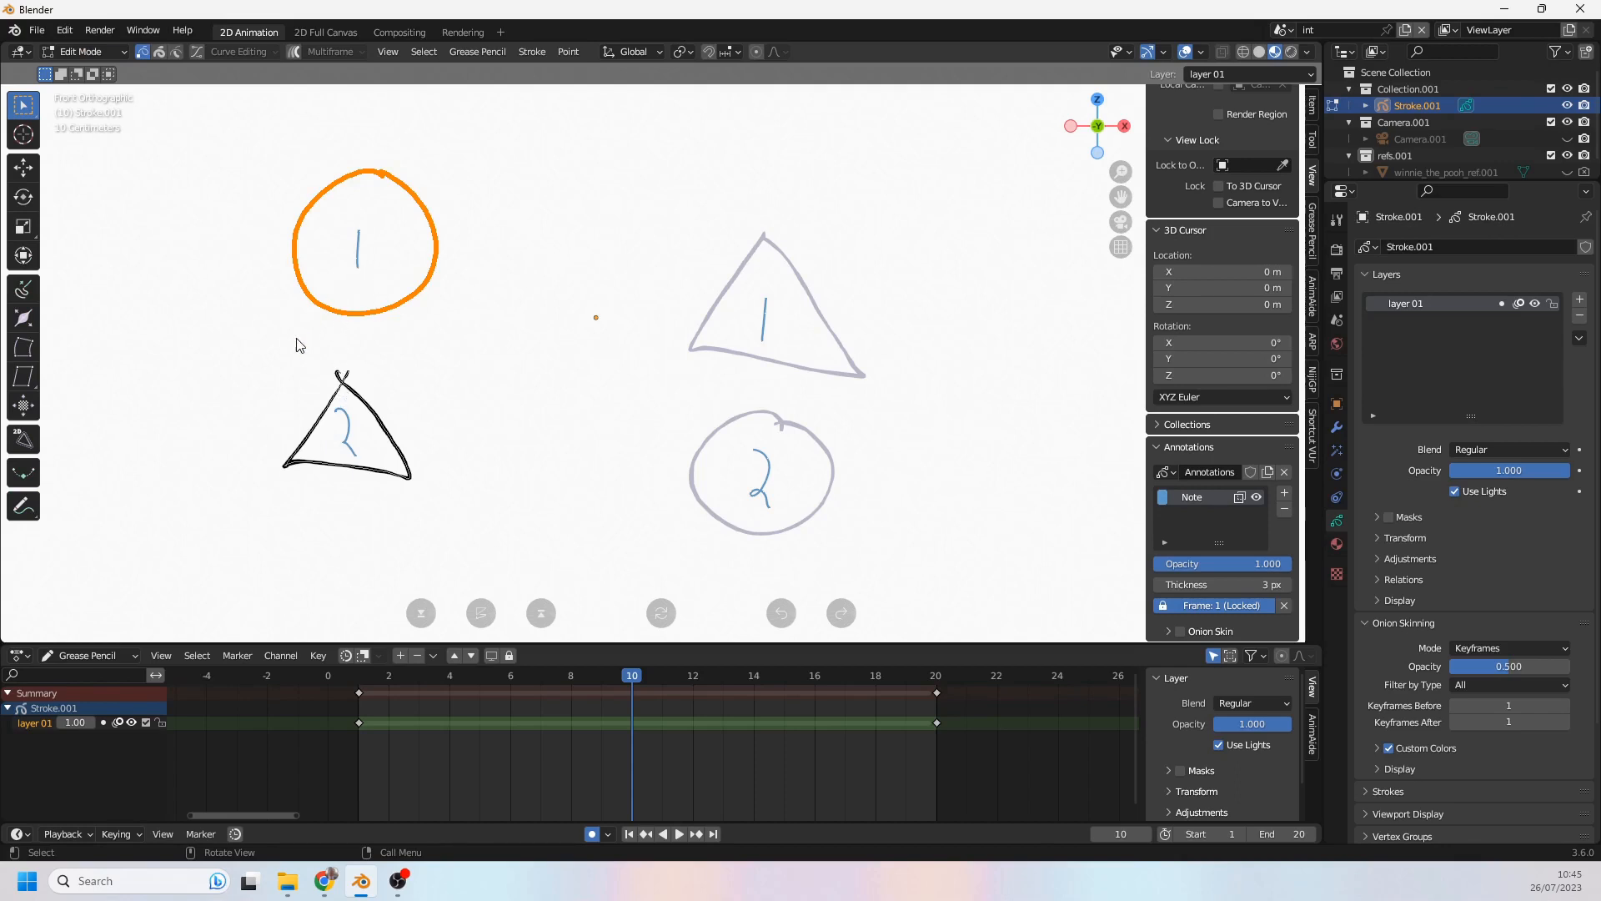
{"action": "mouse_move", "coordinate": [352, 269]}
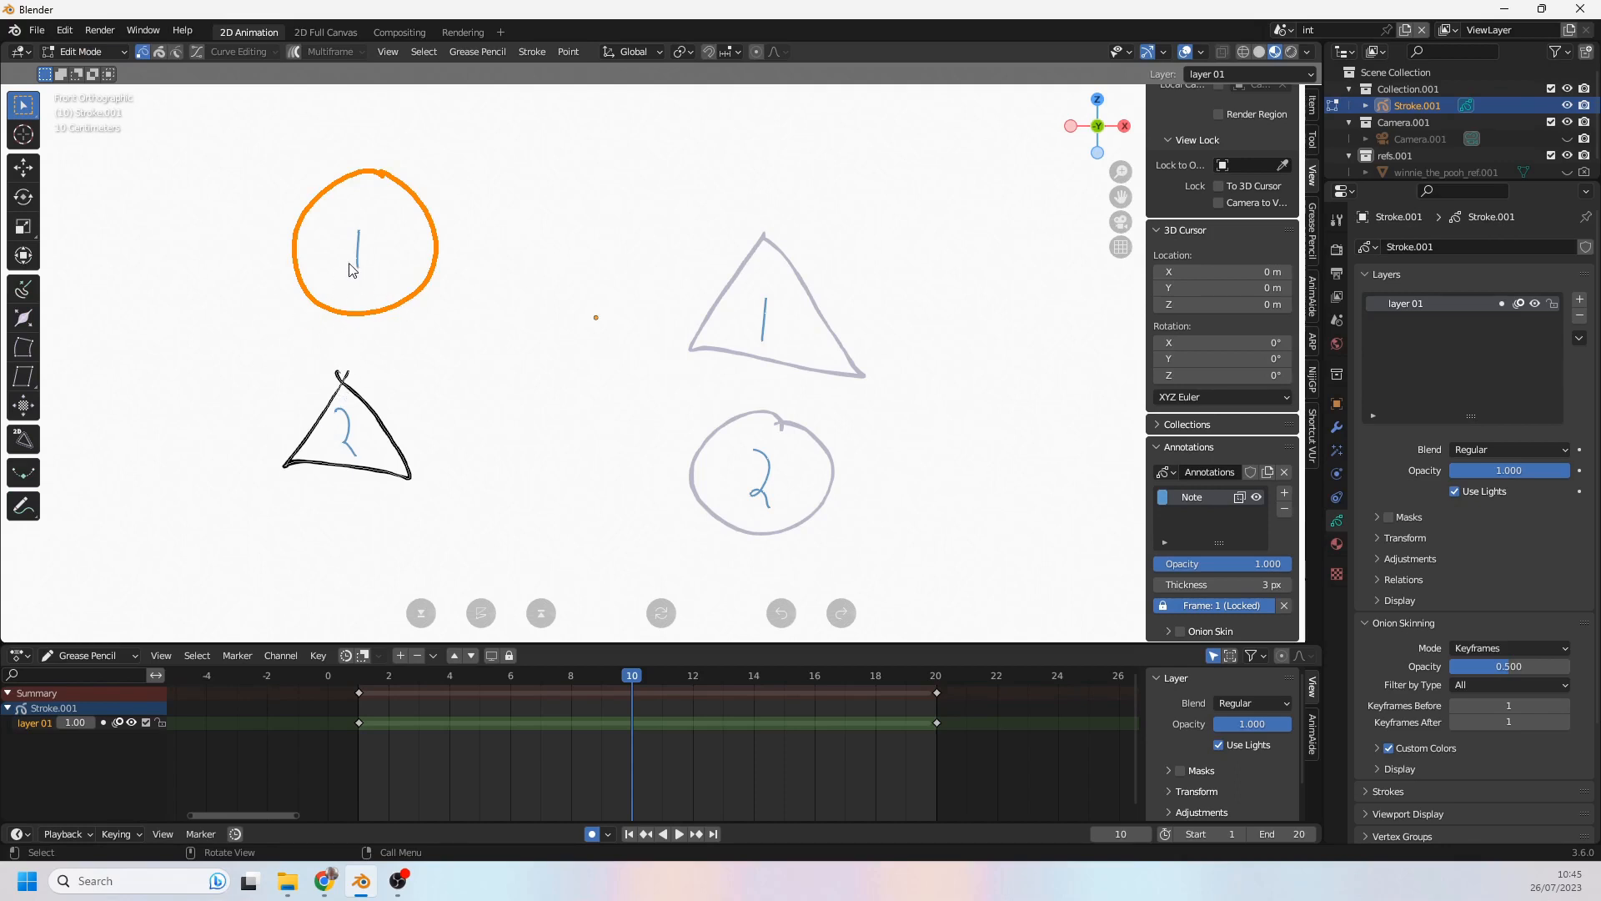
{"action": "mouse_move", "coordinate": [395, 315]}
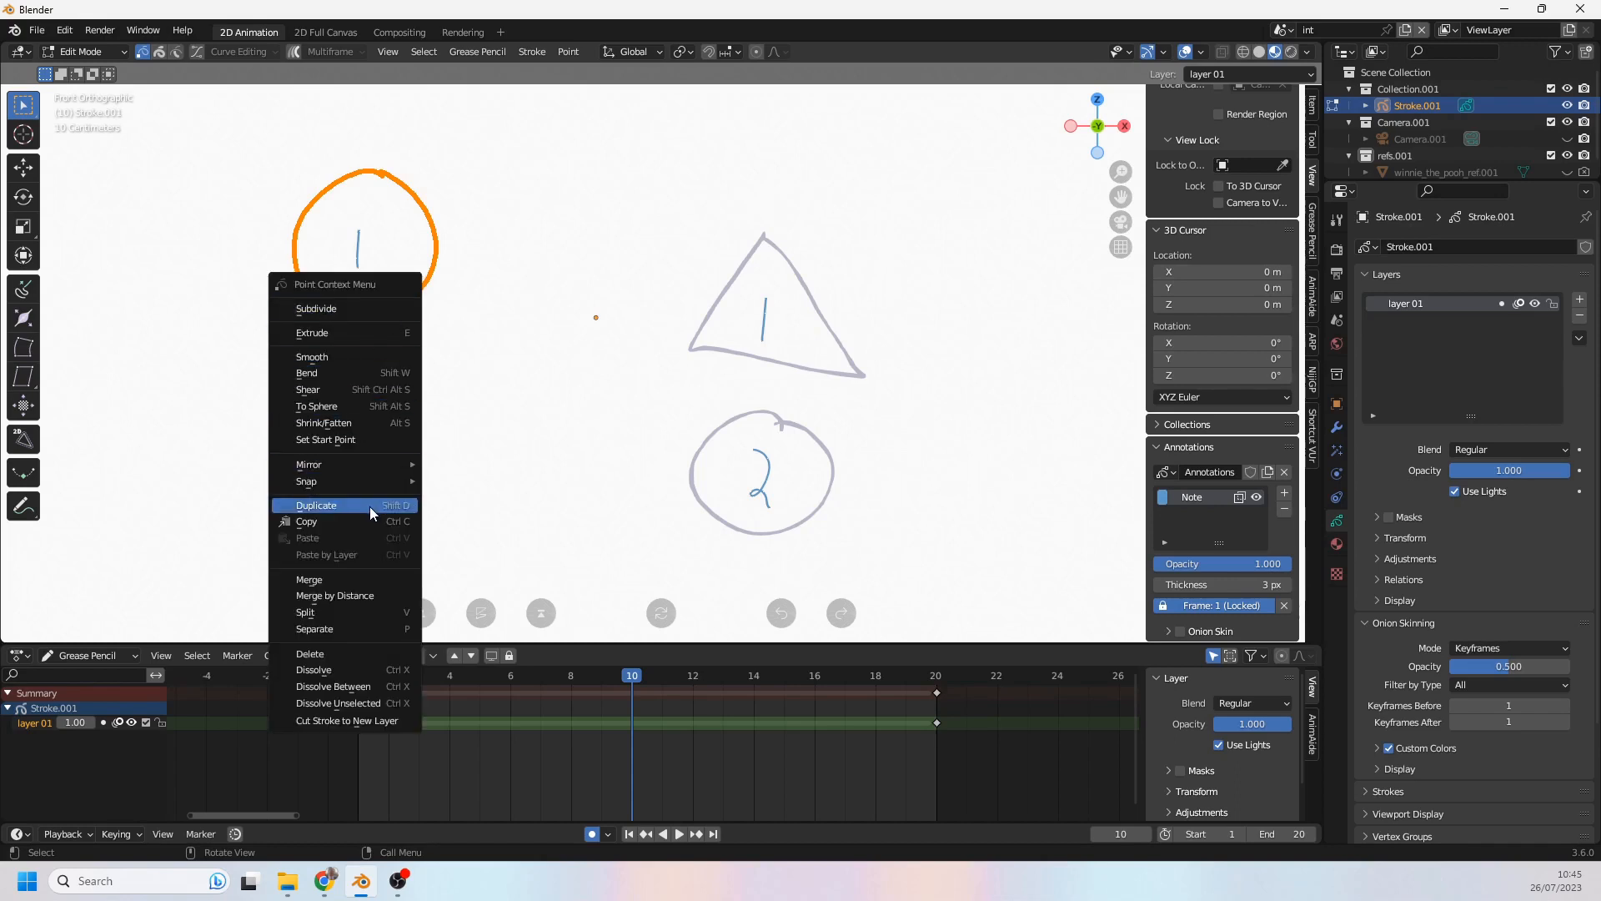
Step: Select the circle labelled 1 and send it backward via Stroke > Arrange > Send Backward
{"action": "left_click", "coordinate": [317, 504]}
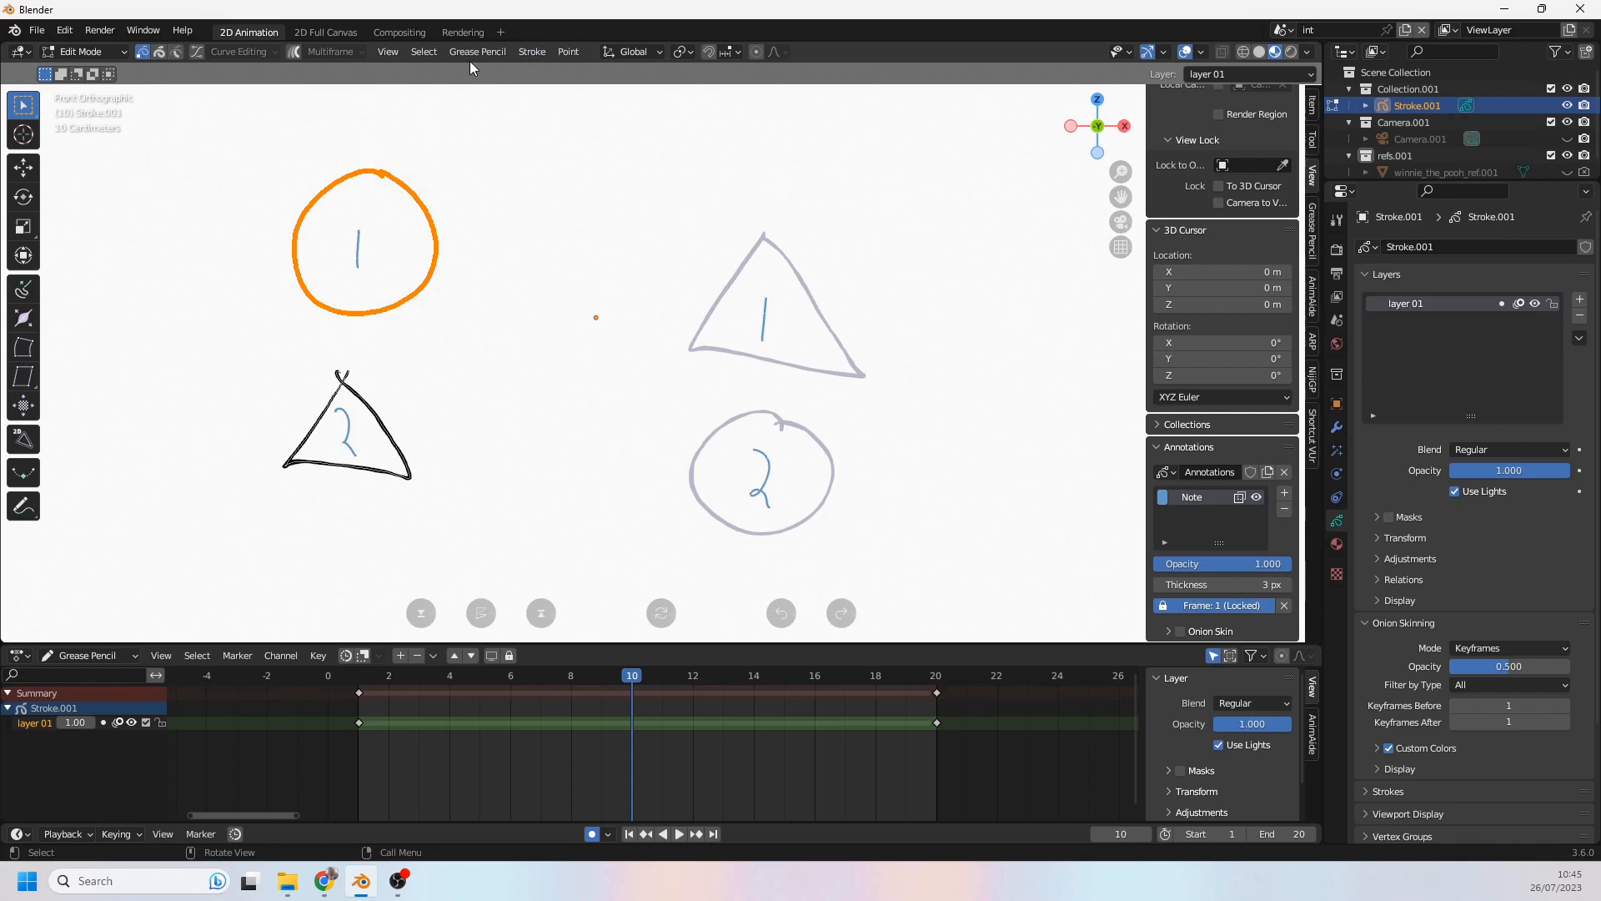
{"action": "left_click", "coordinate": [530, 51]}
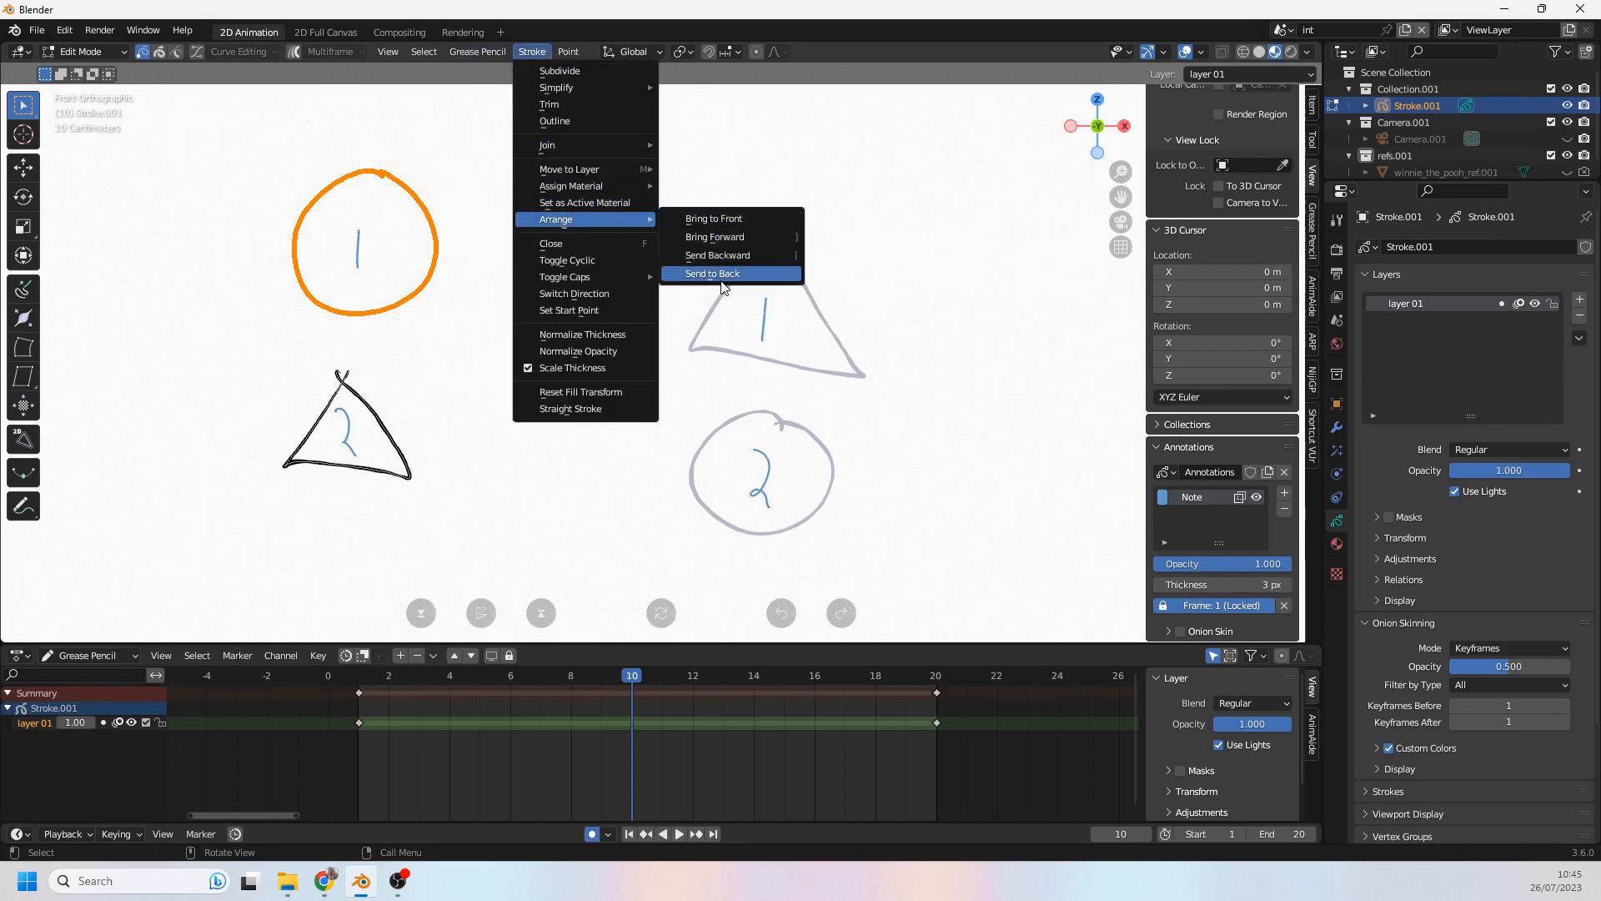
{"action": "mouse_move", "coordinate": [717, 254]}
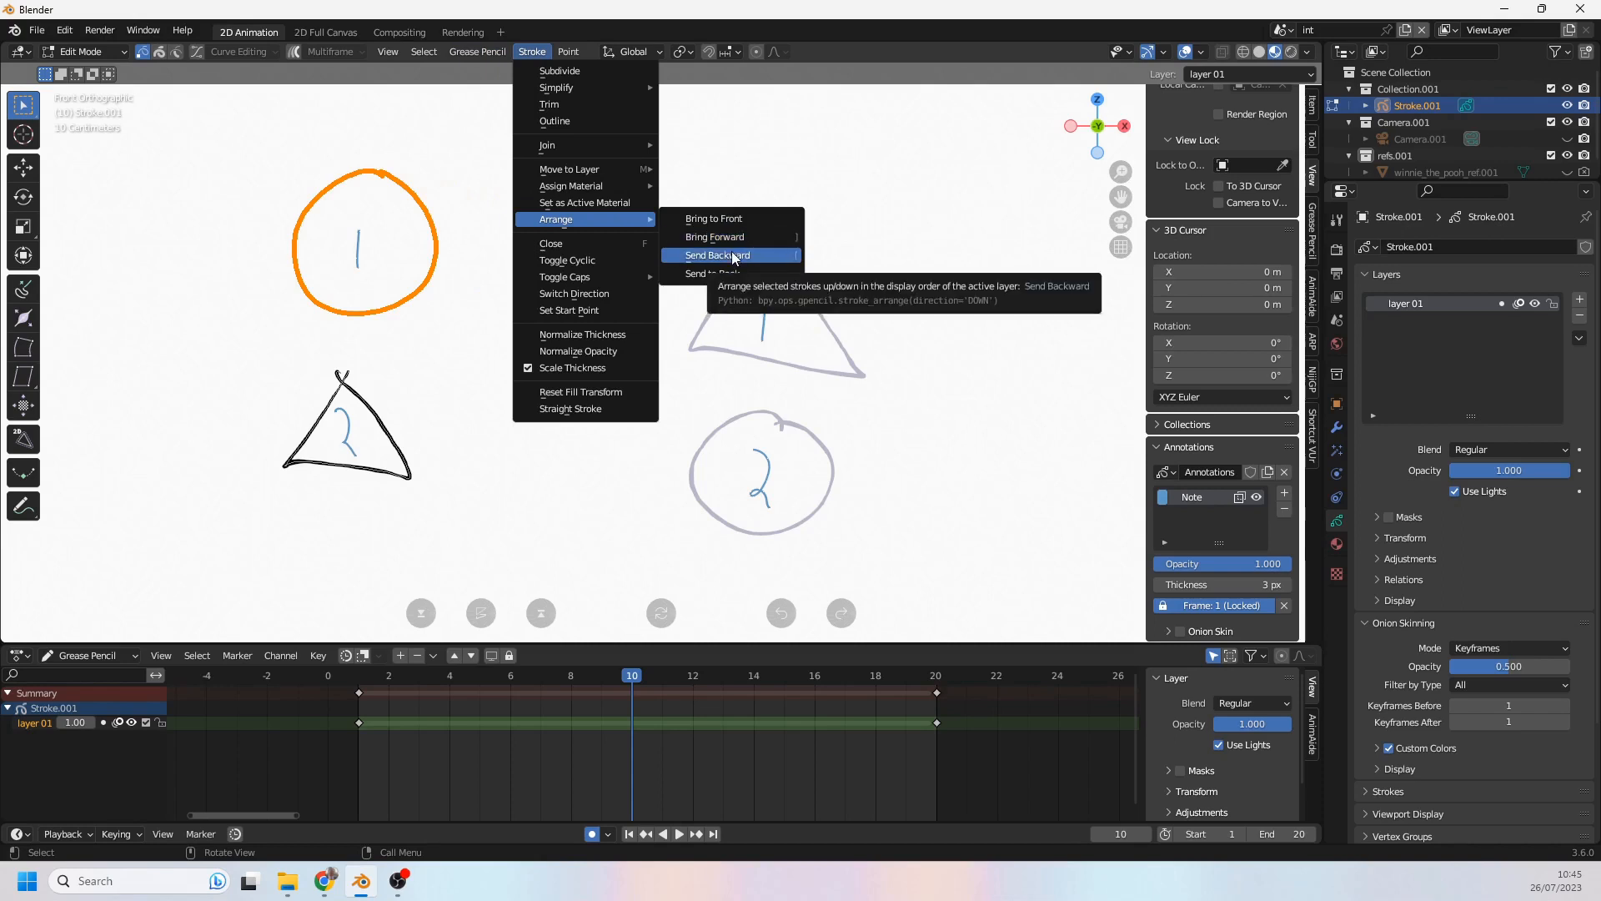
{"action": "left_click", "coordinate": [717, 254]}
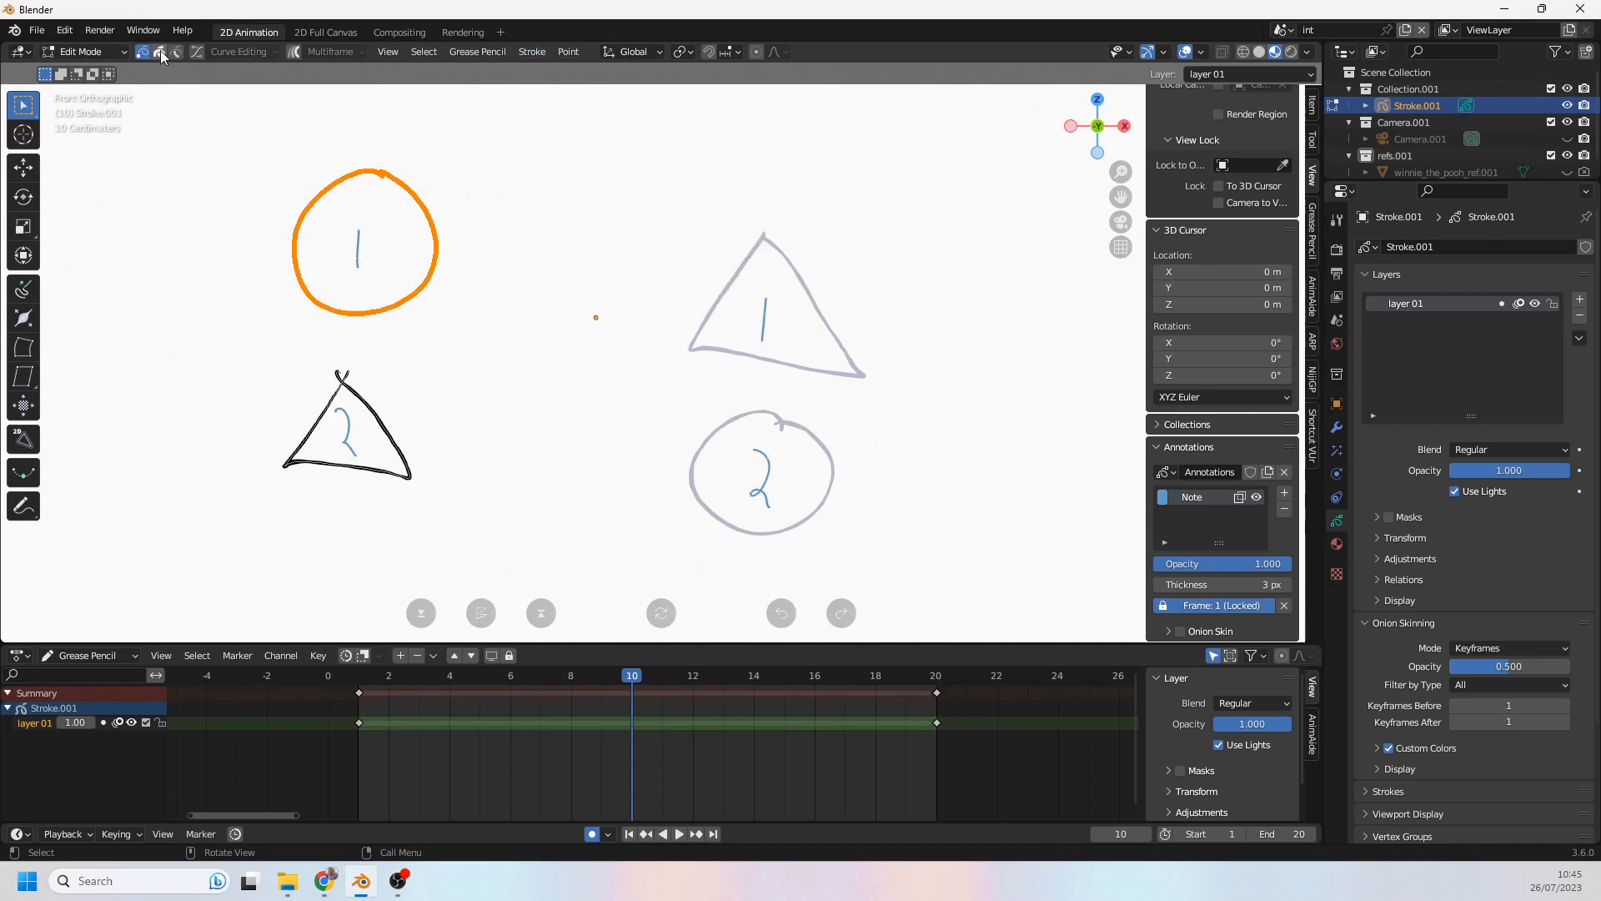
Step: Reorder the left strokes via Stroke > Arrange so the circle becomes 2 and the triangle 1
{"action": "right_click", "coordinate": [360, 242]}
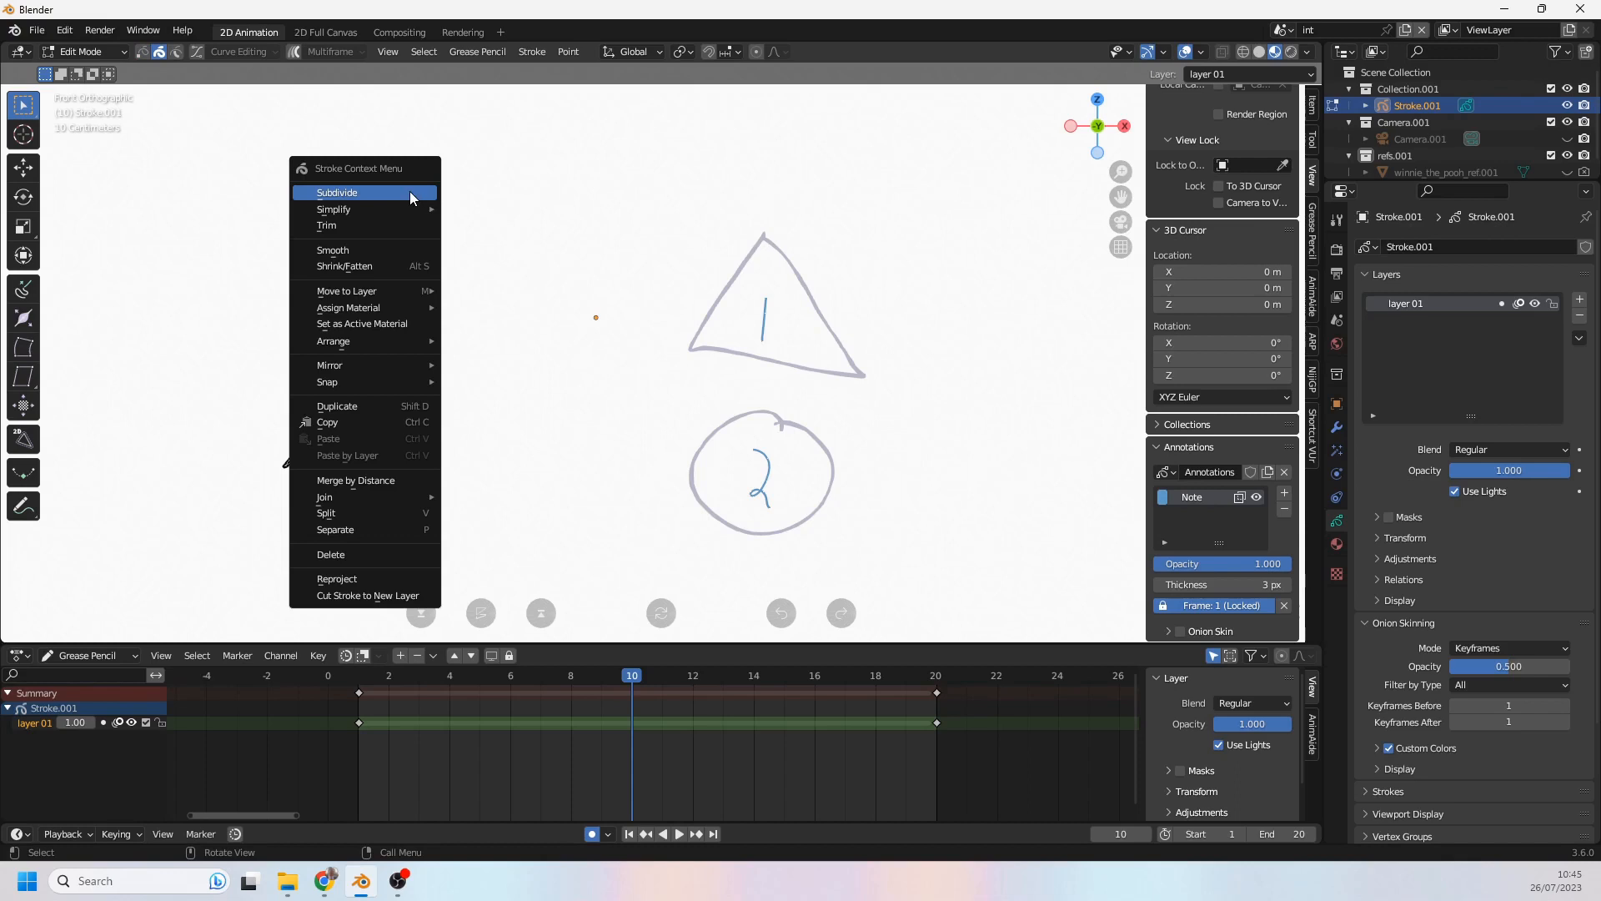
{"action": "mouse_move", "coordinate": [361, 340]}
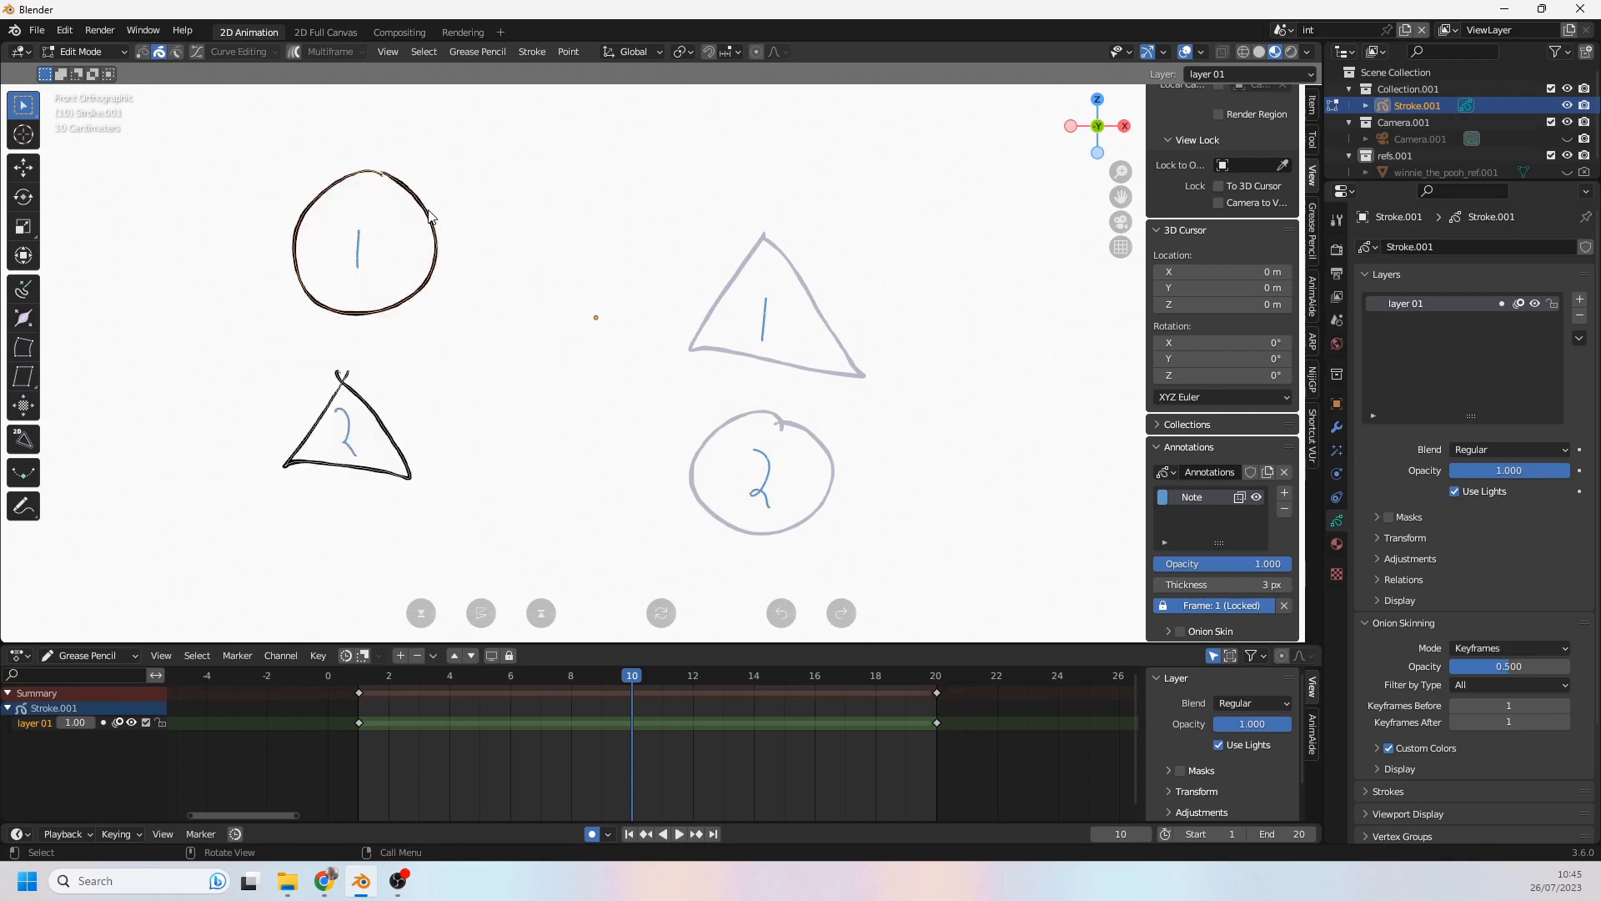
{"action": "right_click", "coordinate": [429, 215]}
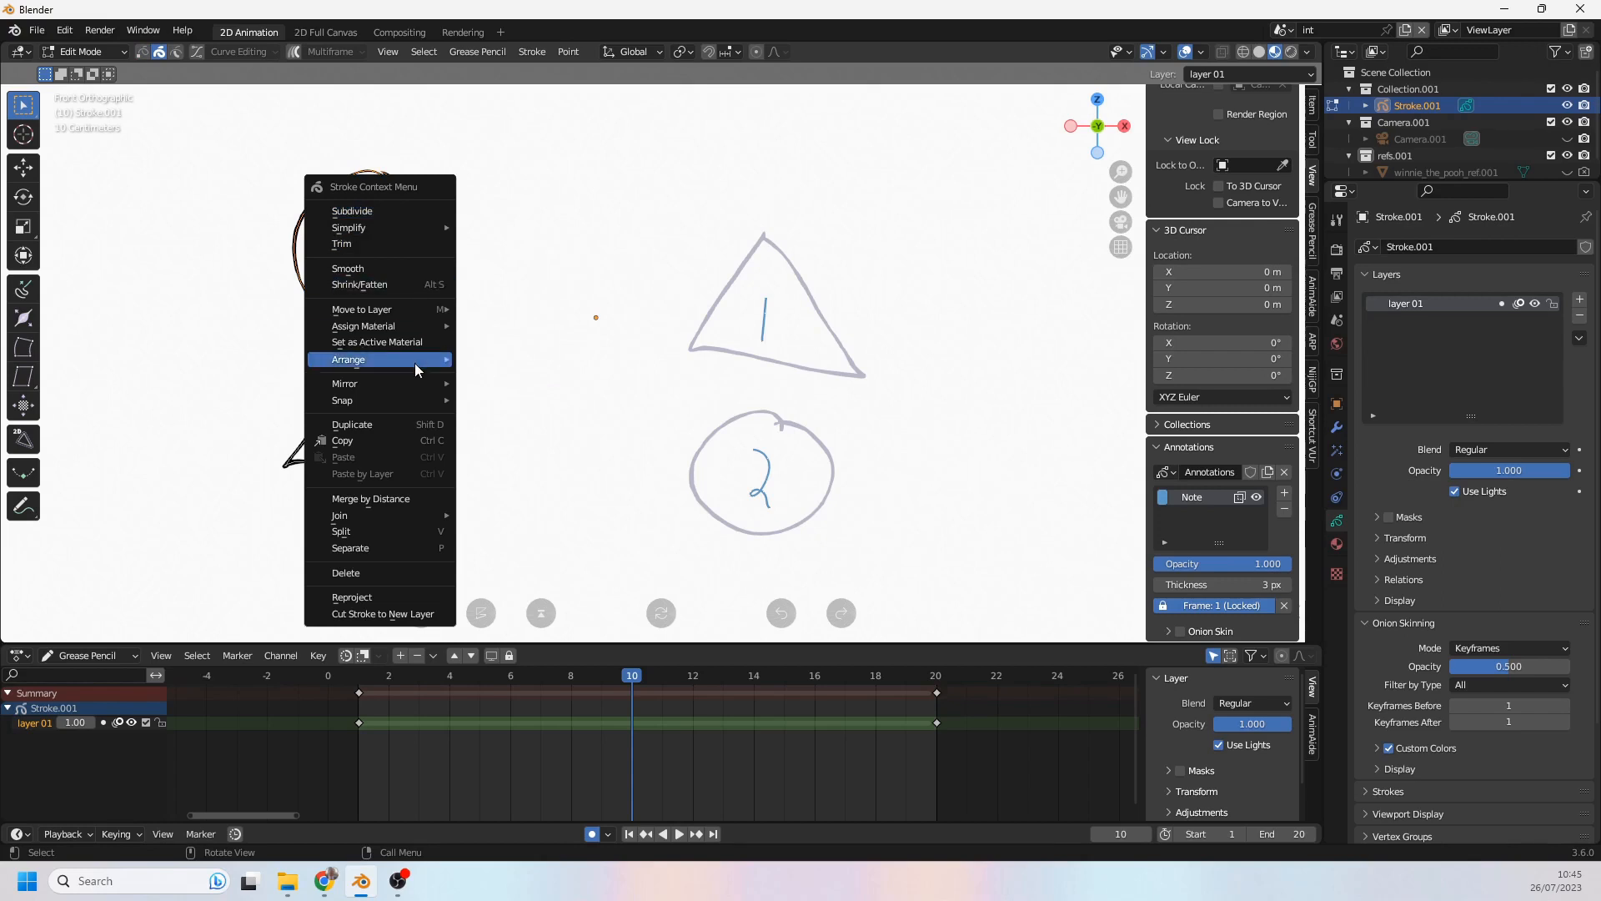
{"action": "left_click", "coordinate": [348, 360]}
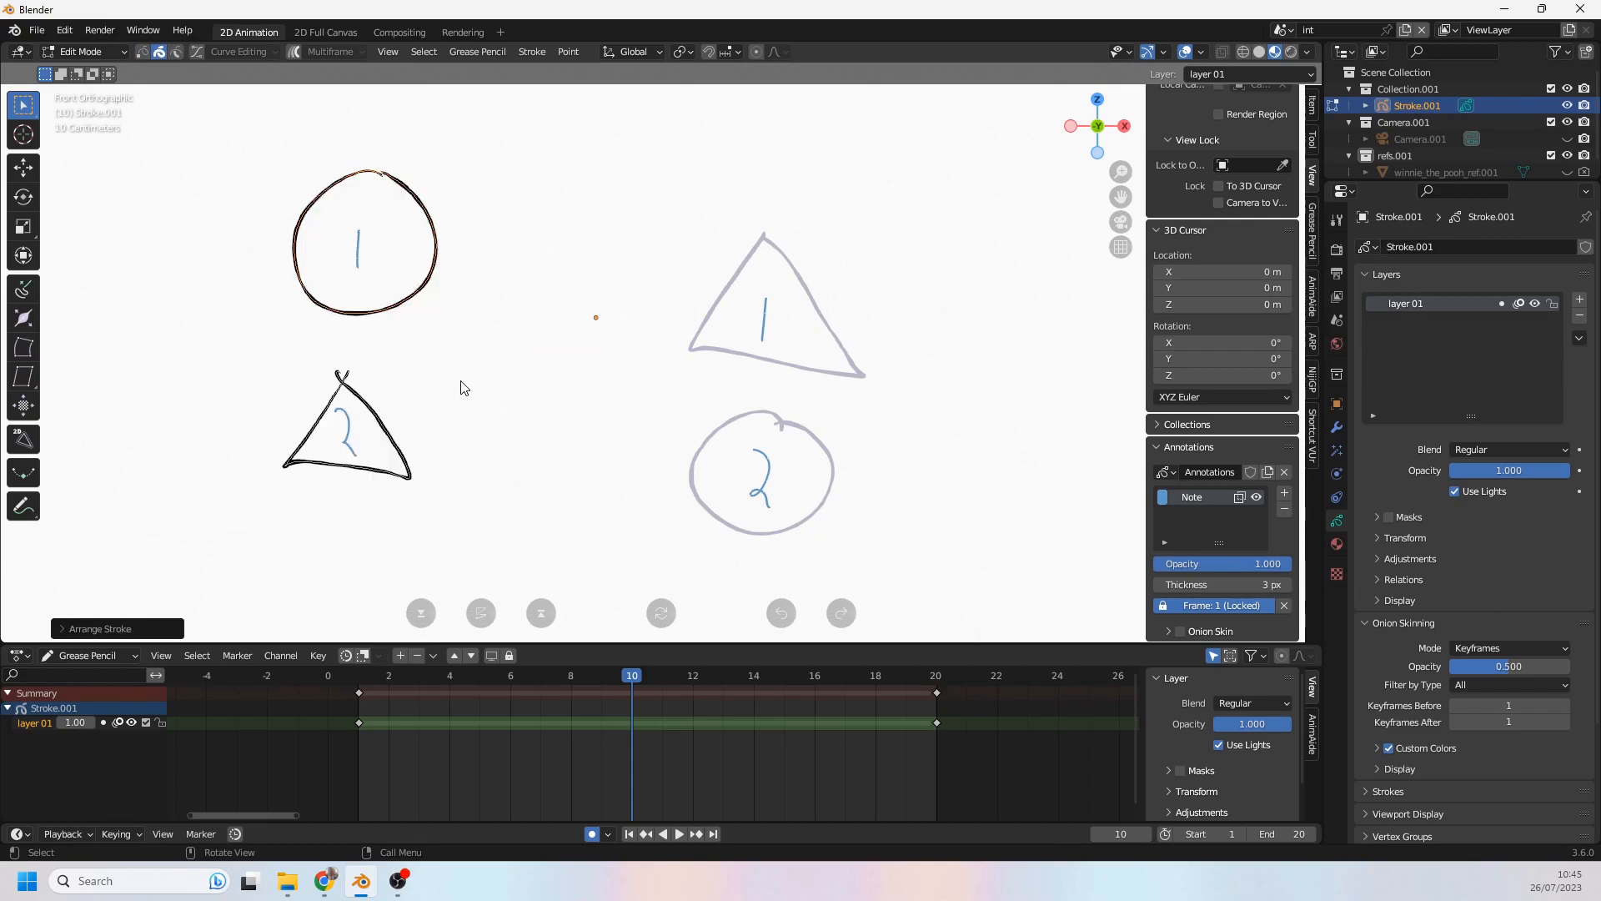
{"action": "mouse_move", "coordinate": [347, 244]}
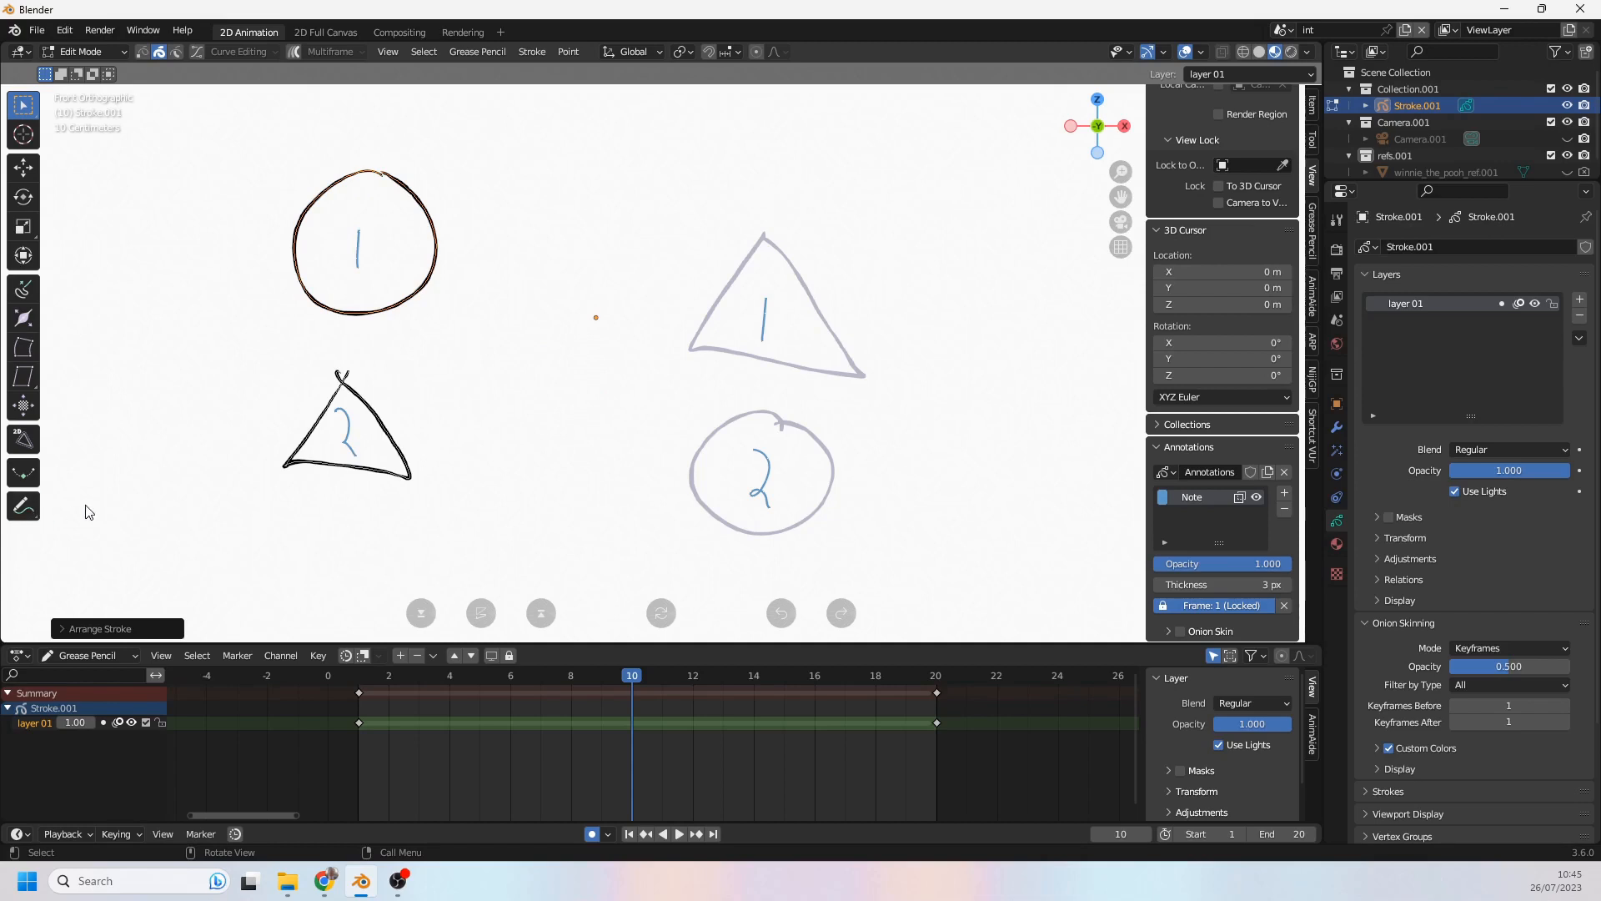
{"action": "left_click", "coordinate": [22, 507]}
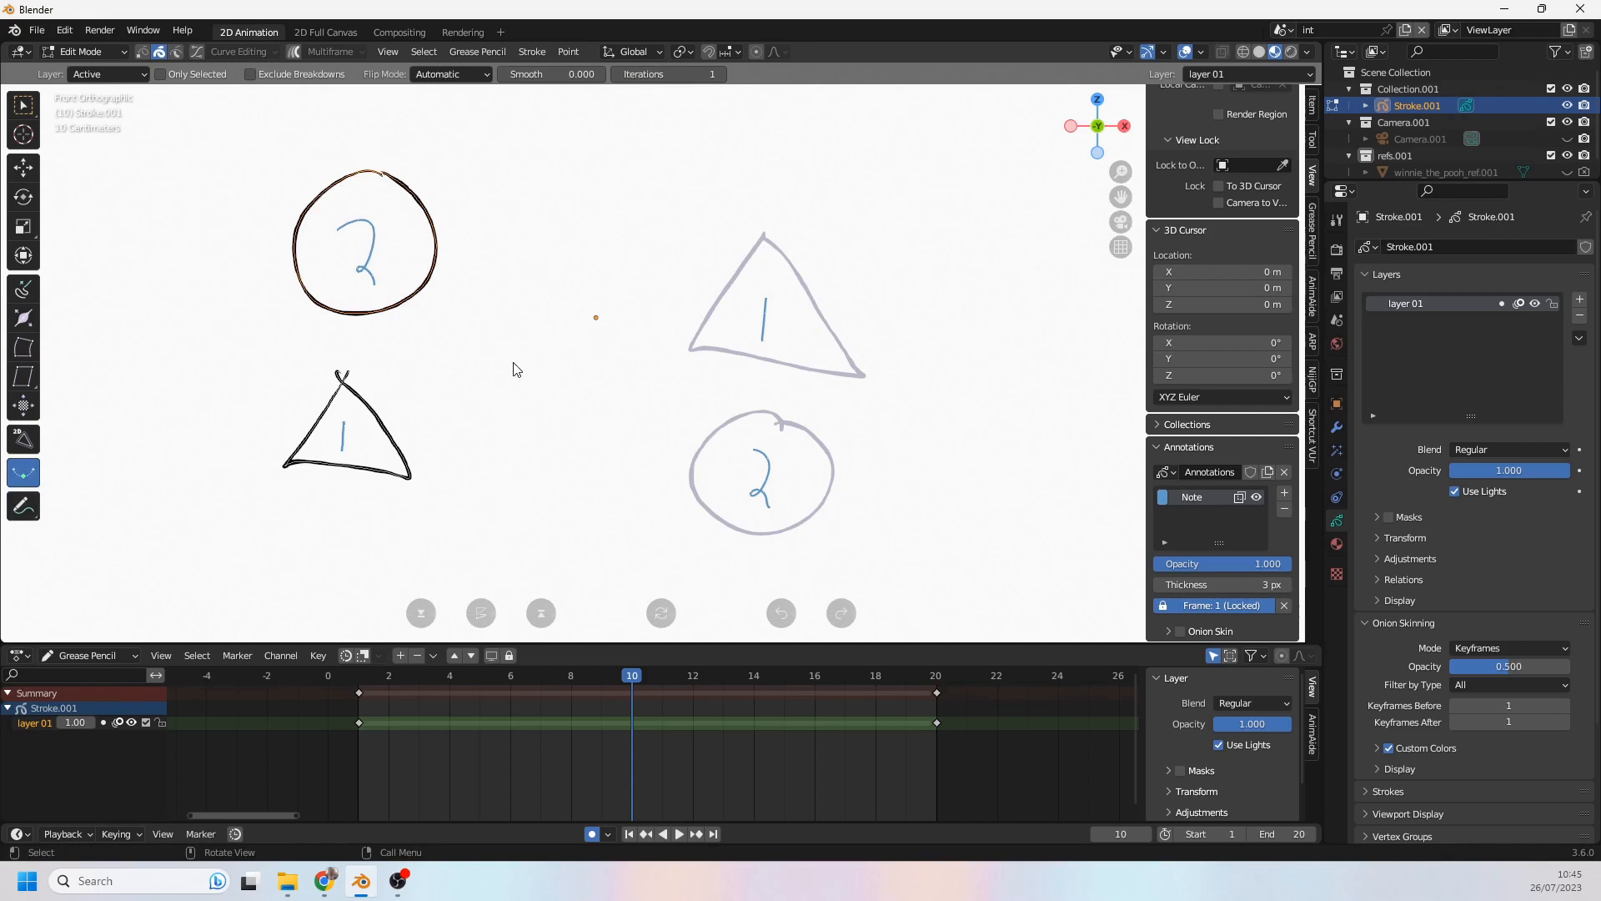
{"action": "mouse_move", "coordinate": [447, 378]}
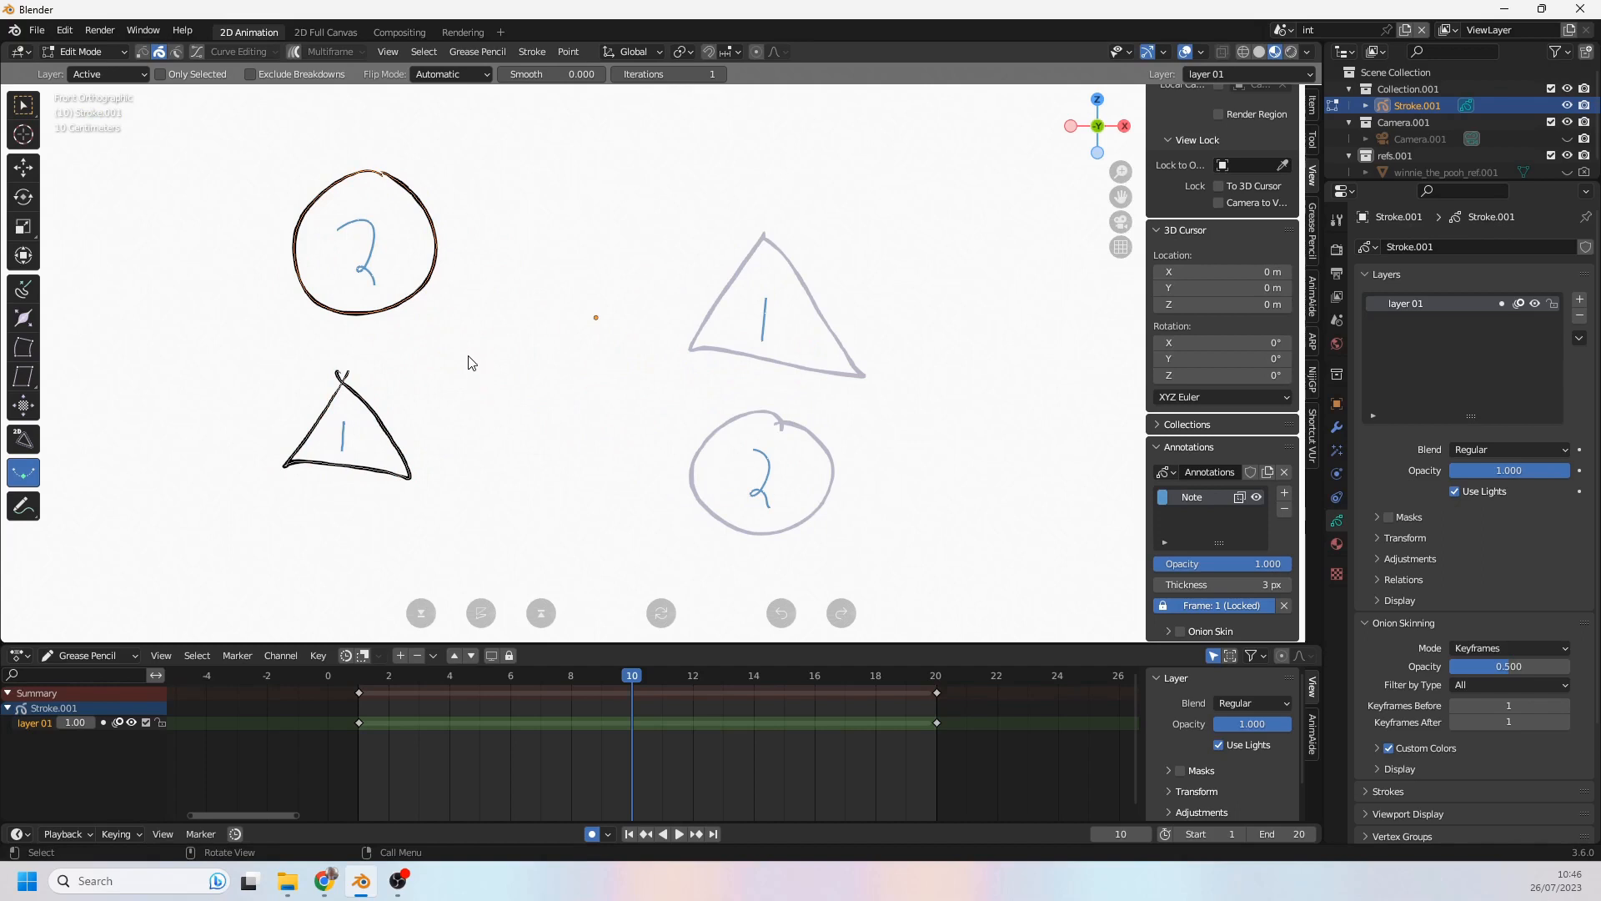
{"action": "mouse_move", "coordinate": [183, 85]}
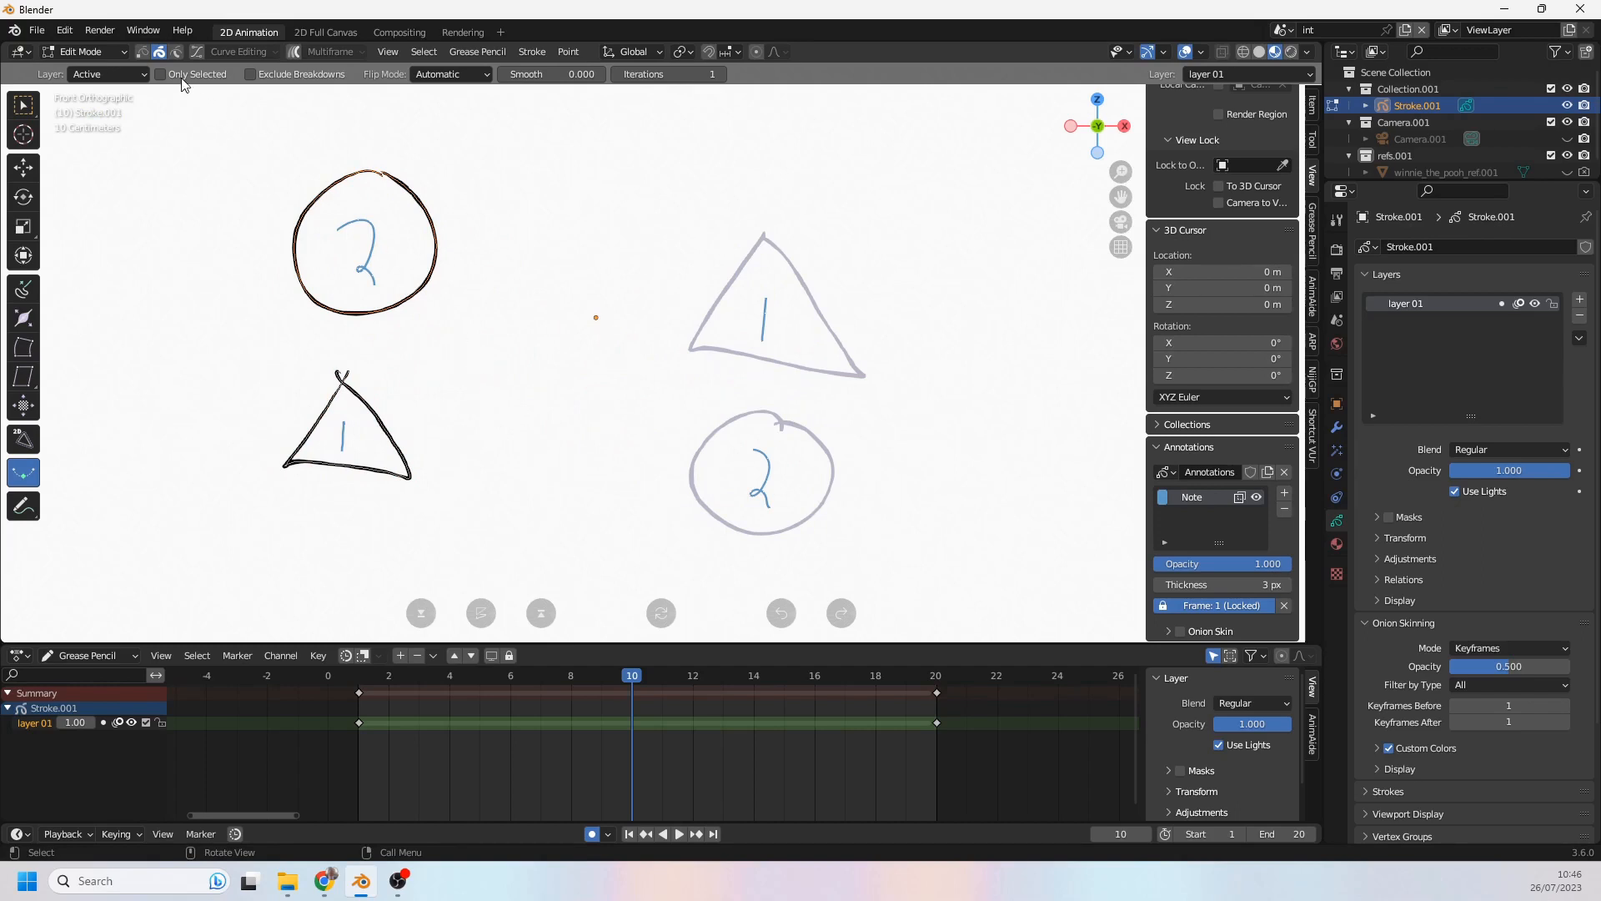
Step: Enable Only Selected for interpolation, then return to the Select Box tool
{"action": "left_click", "coordinate": [80, 52]}
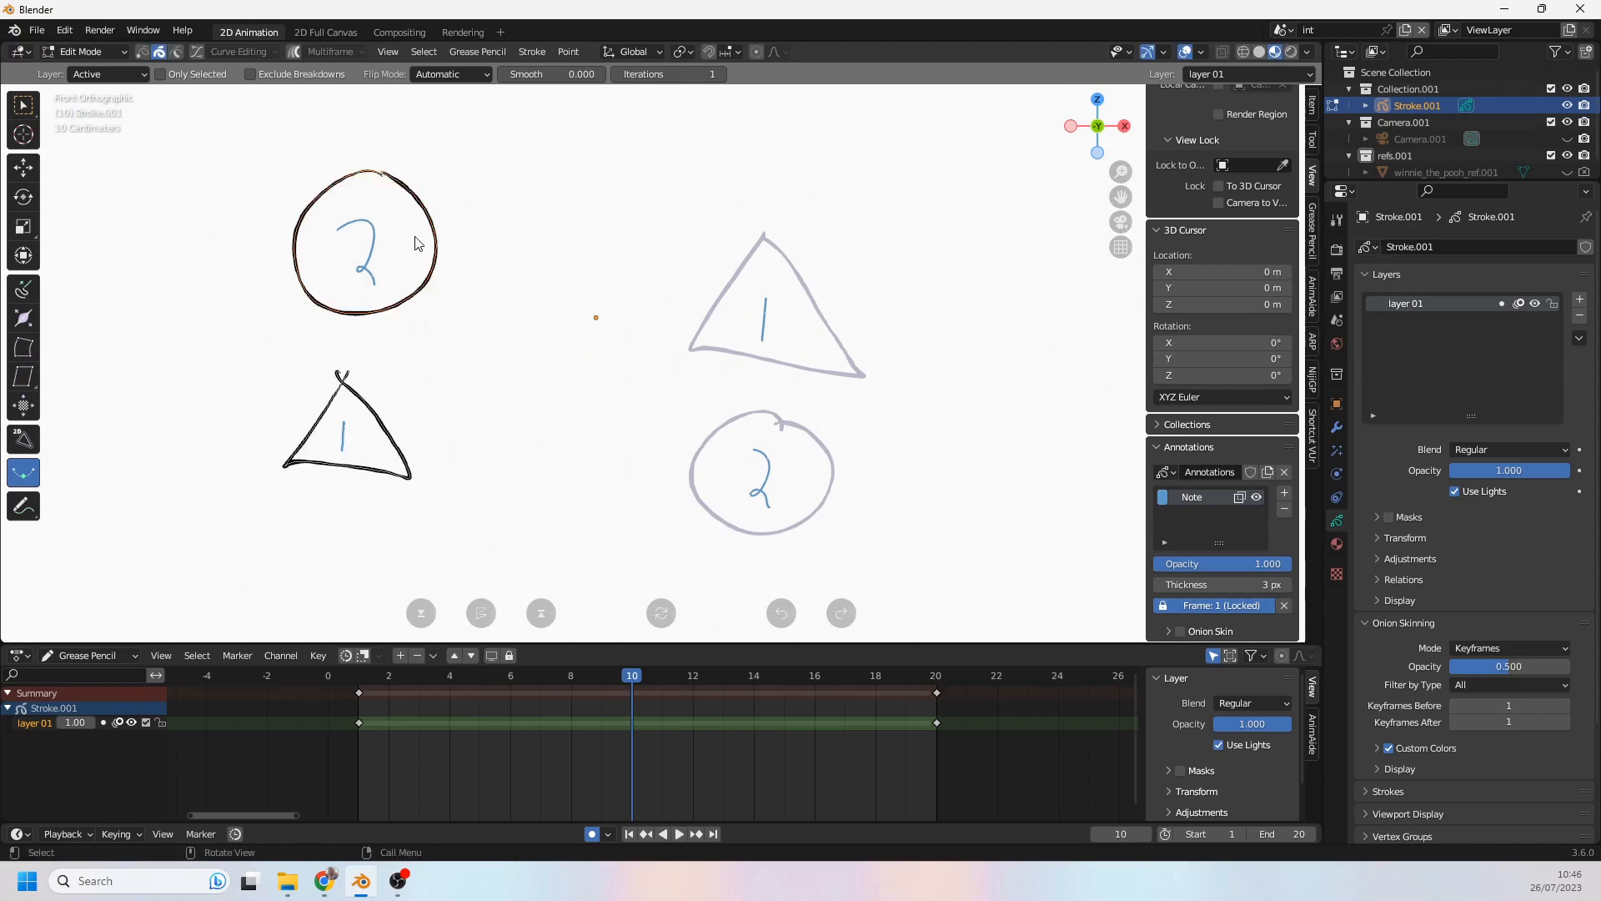
{"action": "mouse_move", "coordinate": [158, 74]}
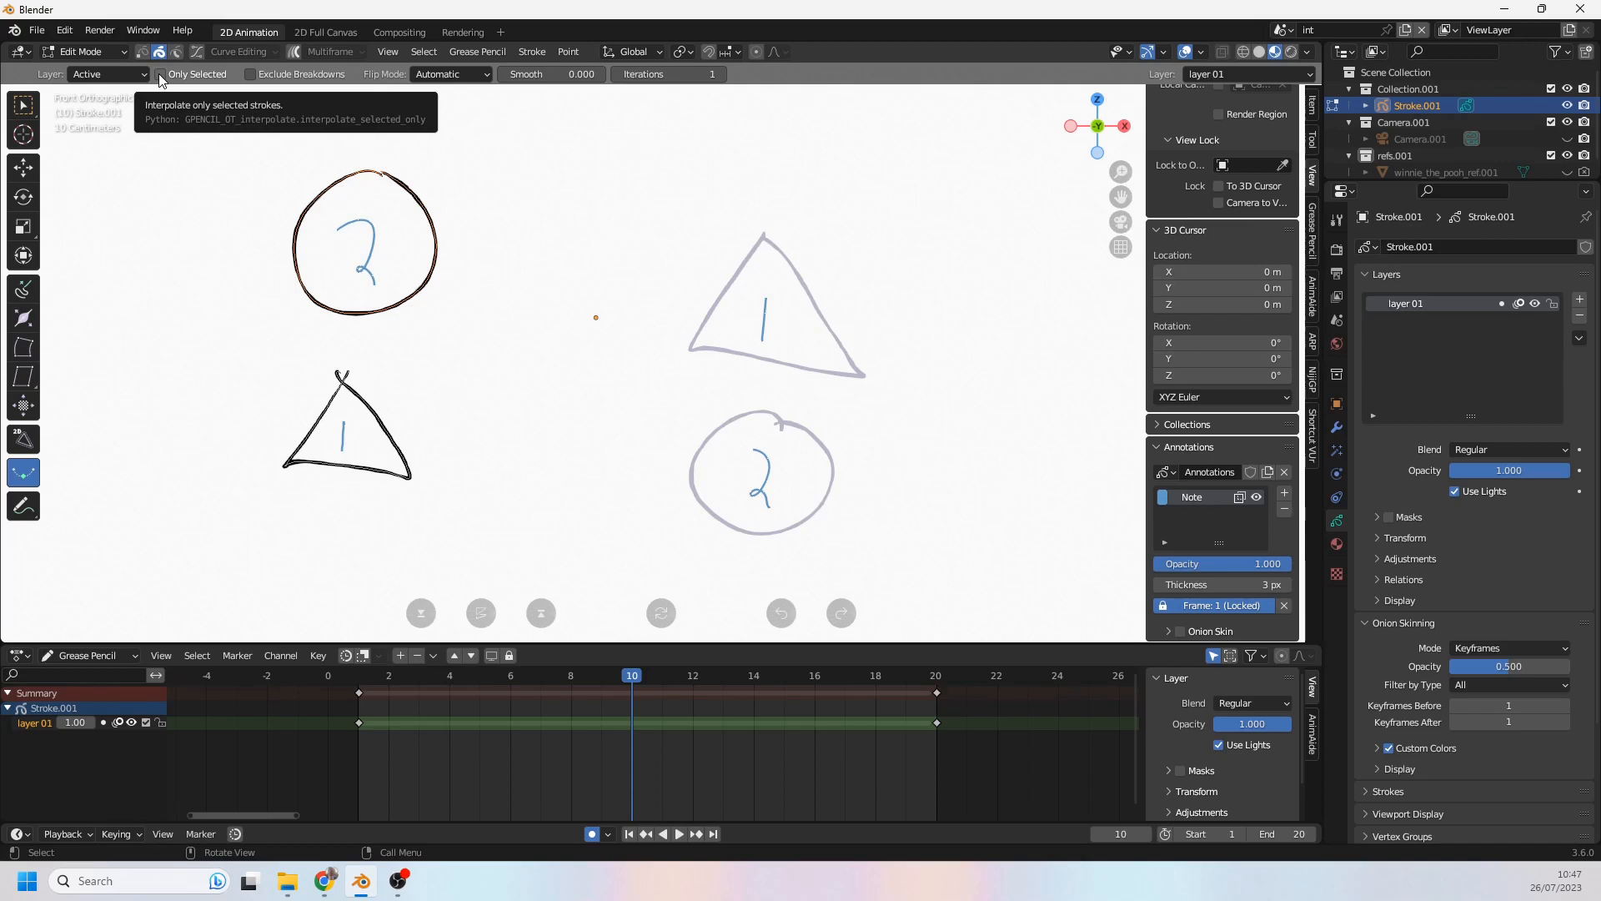
{"action": "left_click", "coordinate": [160, 74]}
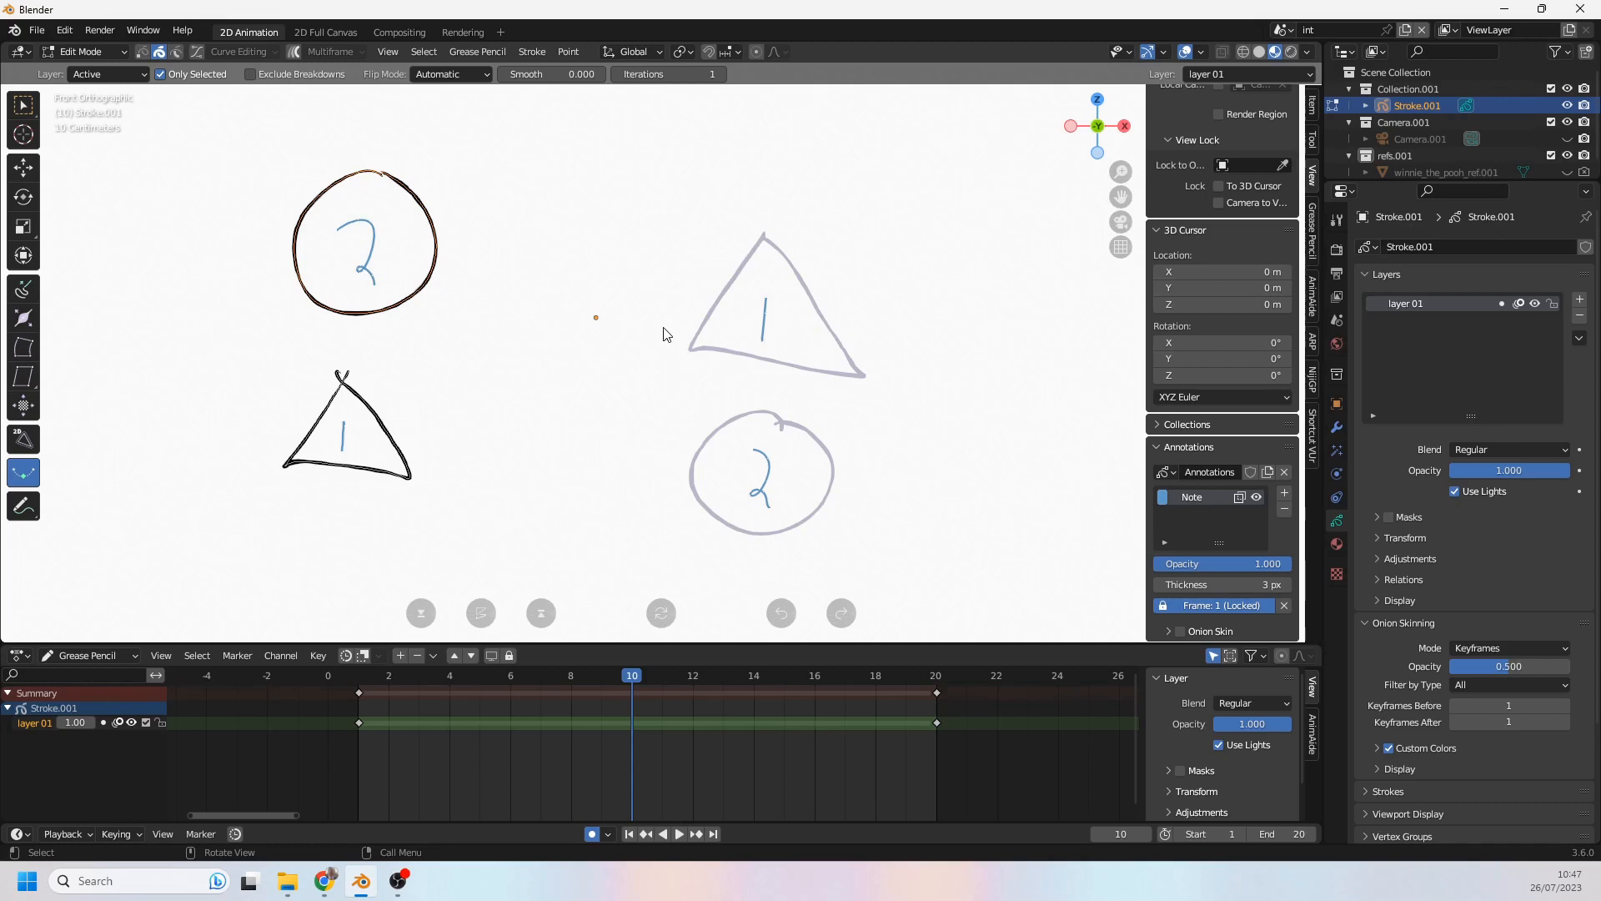
{"action": "mouse_move", "coordinate": [423, 179]}
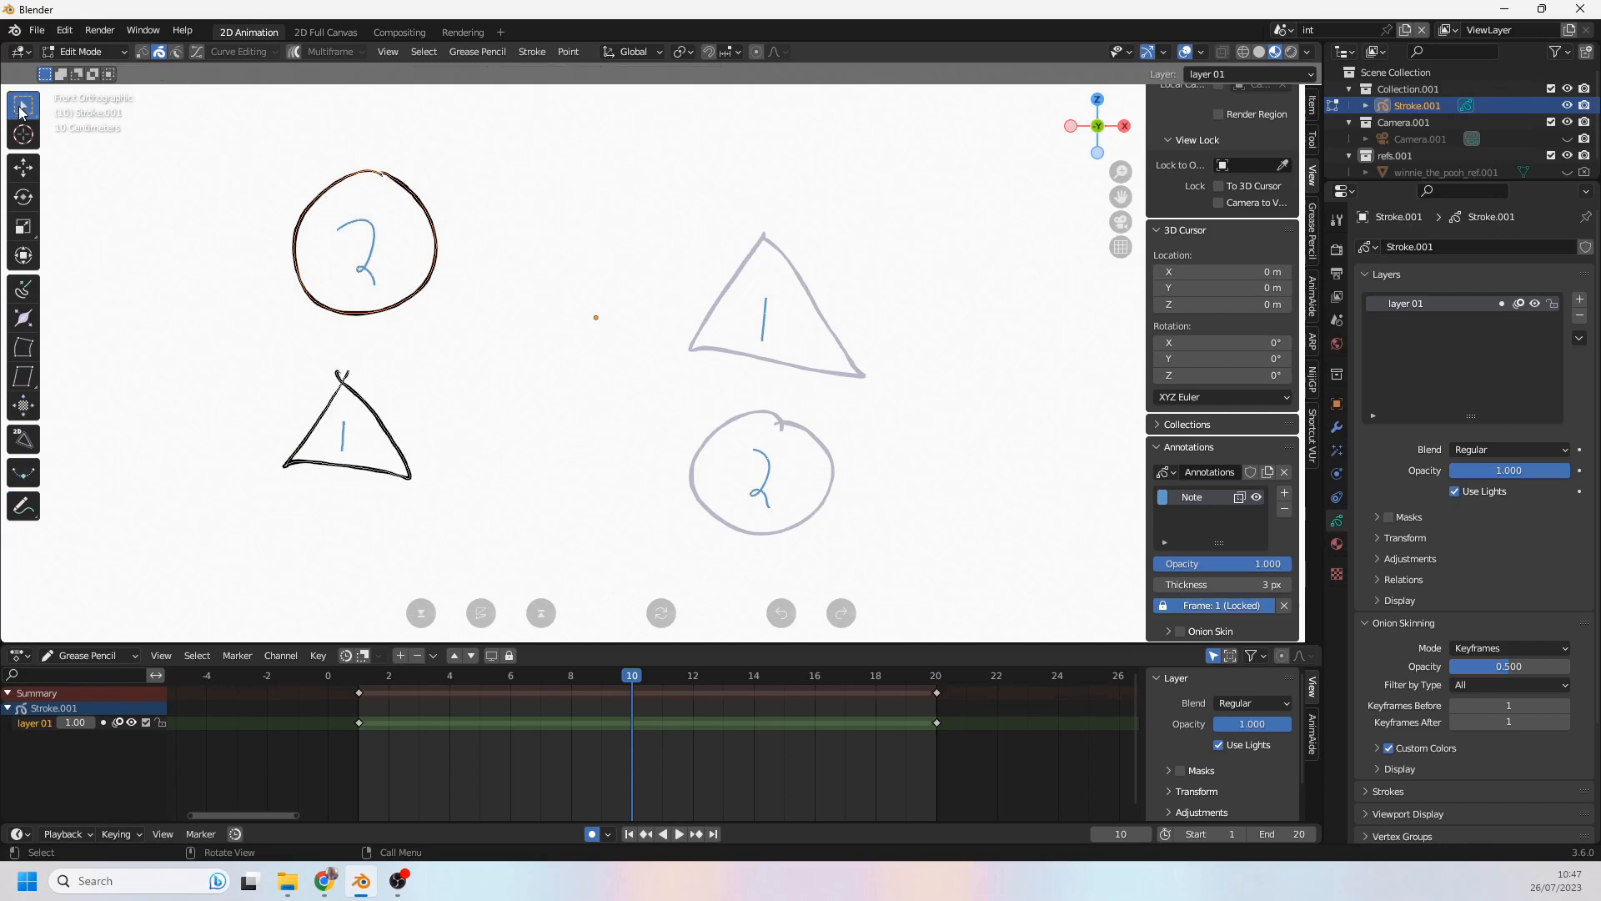
Step: Turn on Multiframe editing and box-select the triangle strokes on both keyframes
{"action": "left_click_drag", "start_coordinate": [365, 197], "coordinate": [520, 260]}
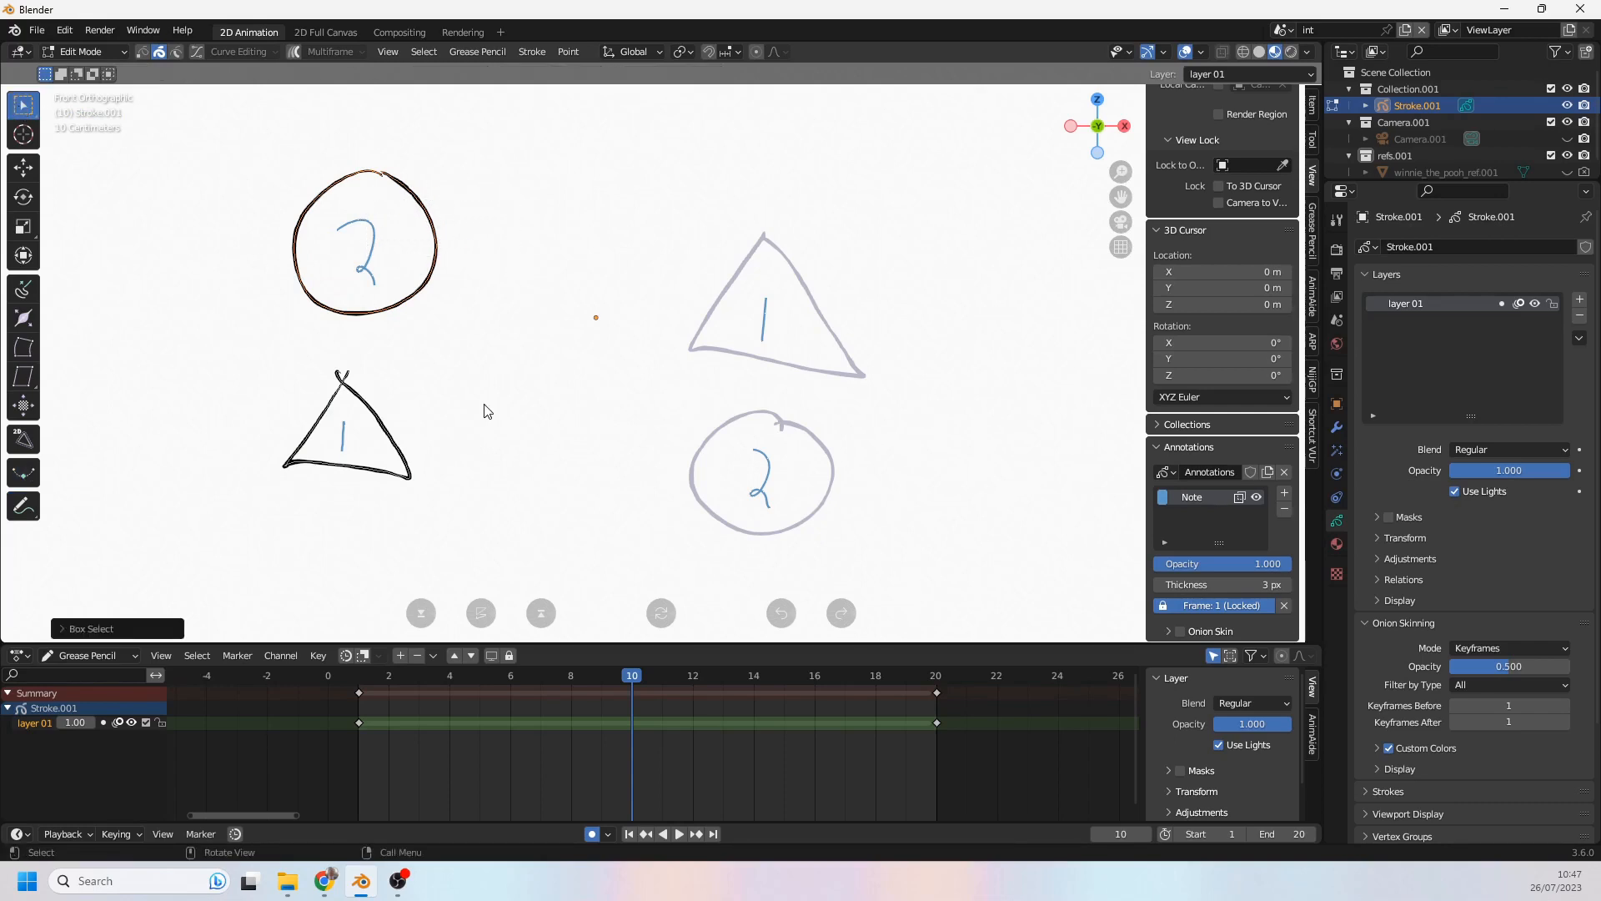
{"action": "mouse_move", "coordinate": [720, 275]}
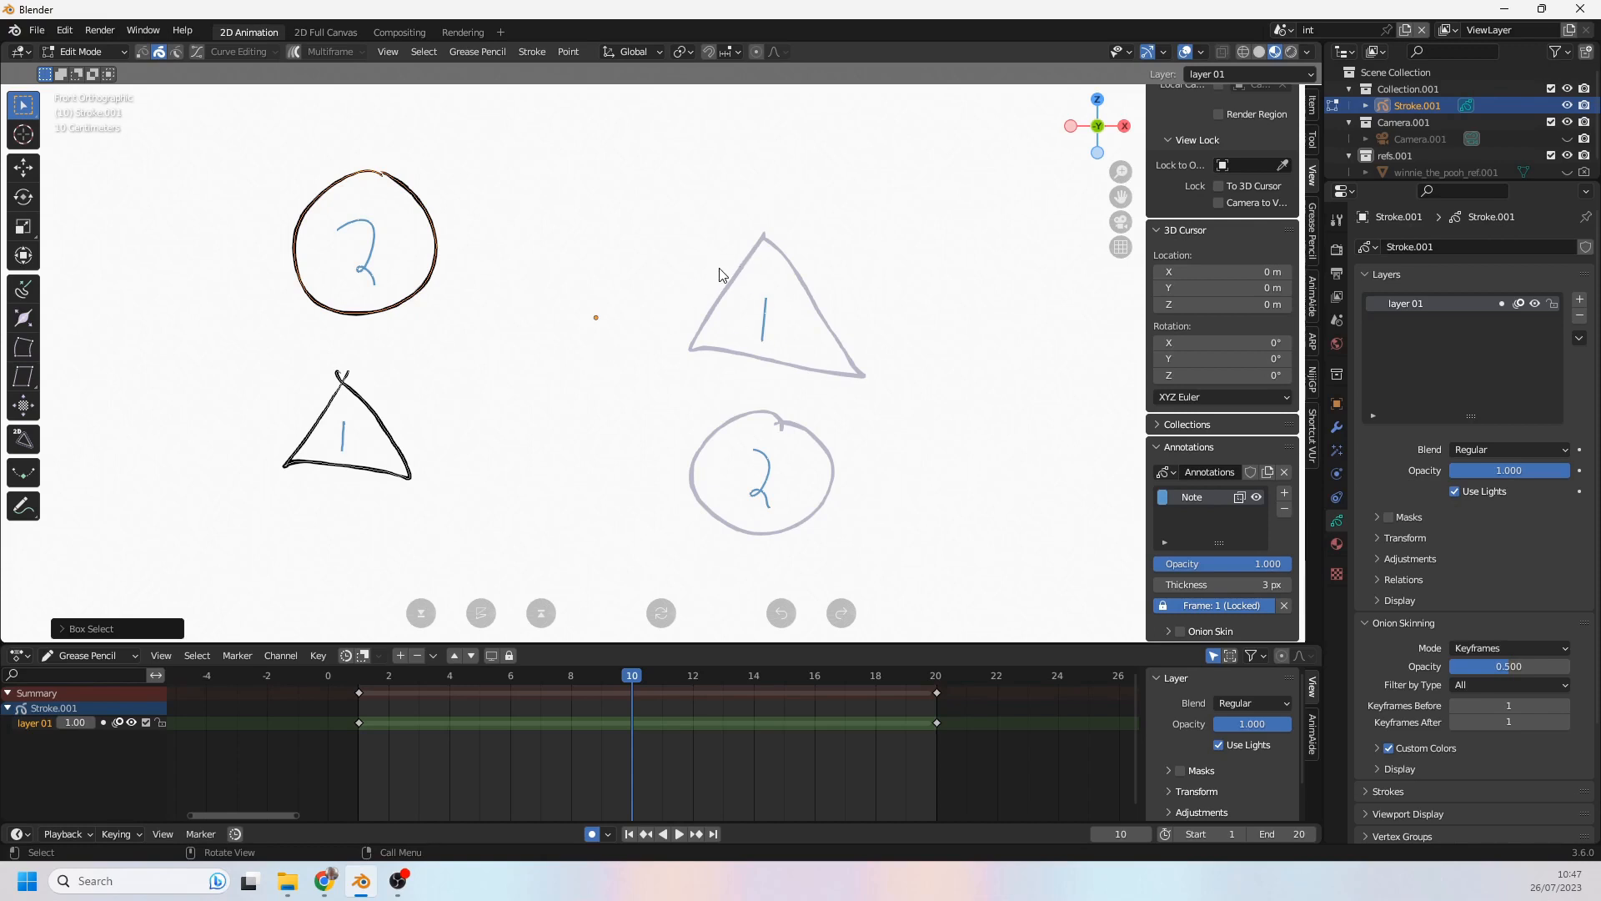
{"action": "mouse_move", "coordinate": [712, 235]}
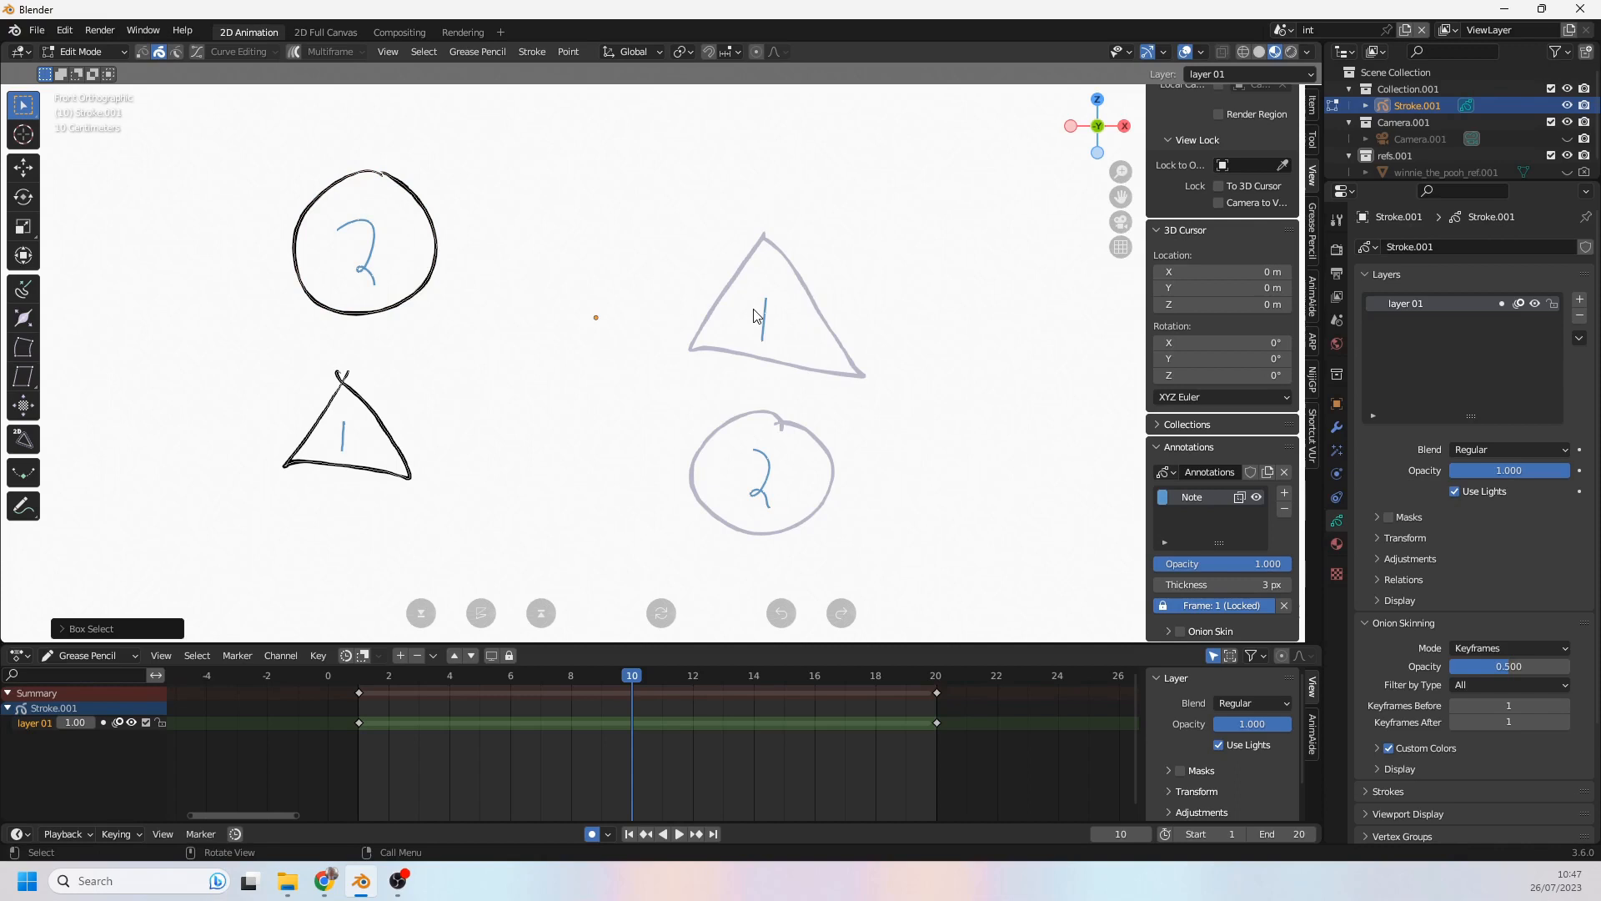
{"action": "left_click", "coordinate": [936, 675]}
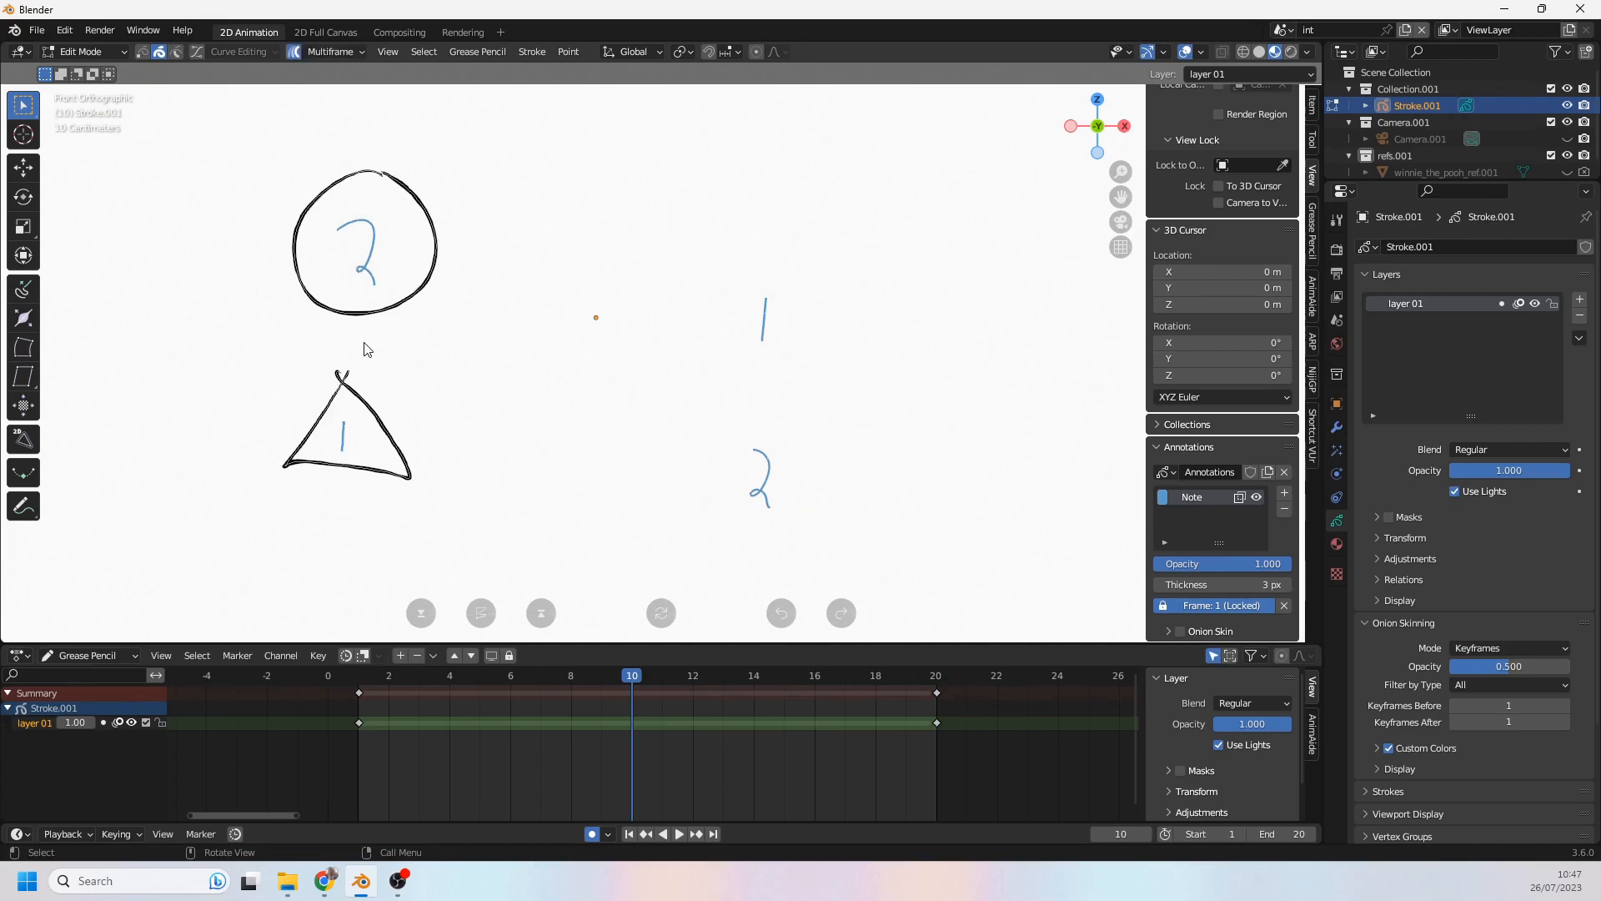
{"action": "mouse_move", "coordinate": [628, 630]}
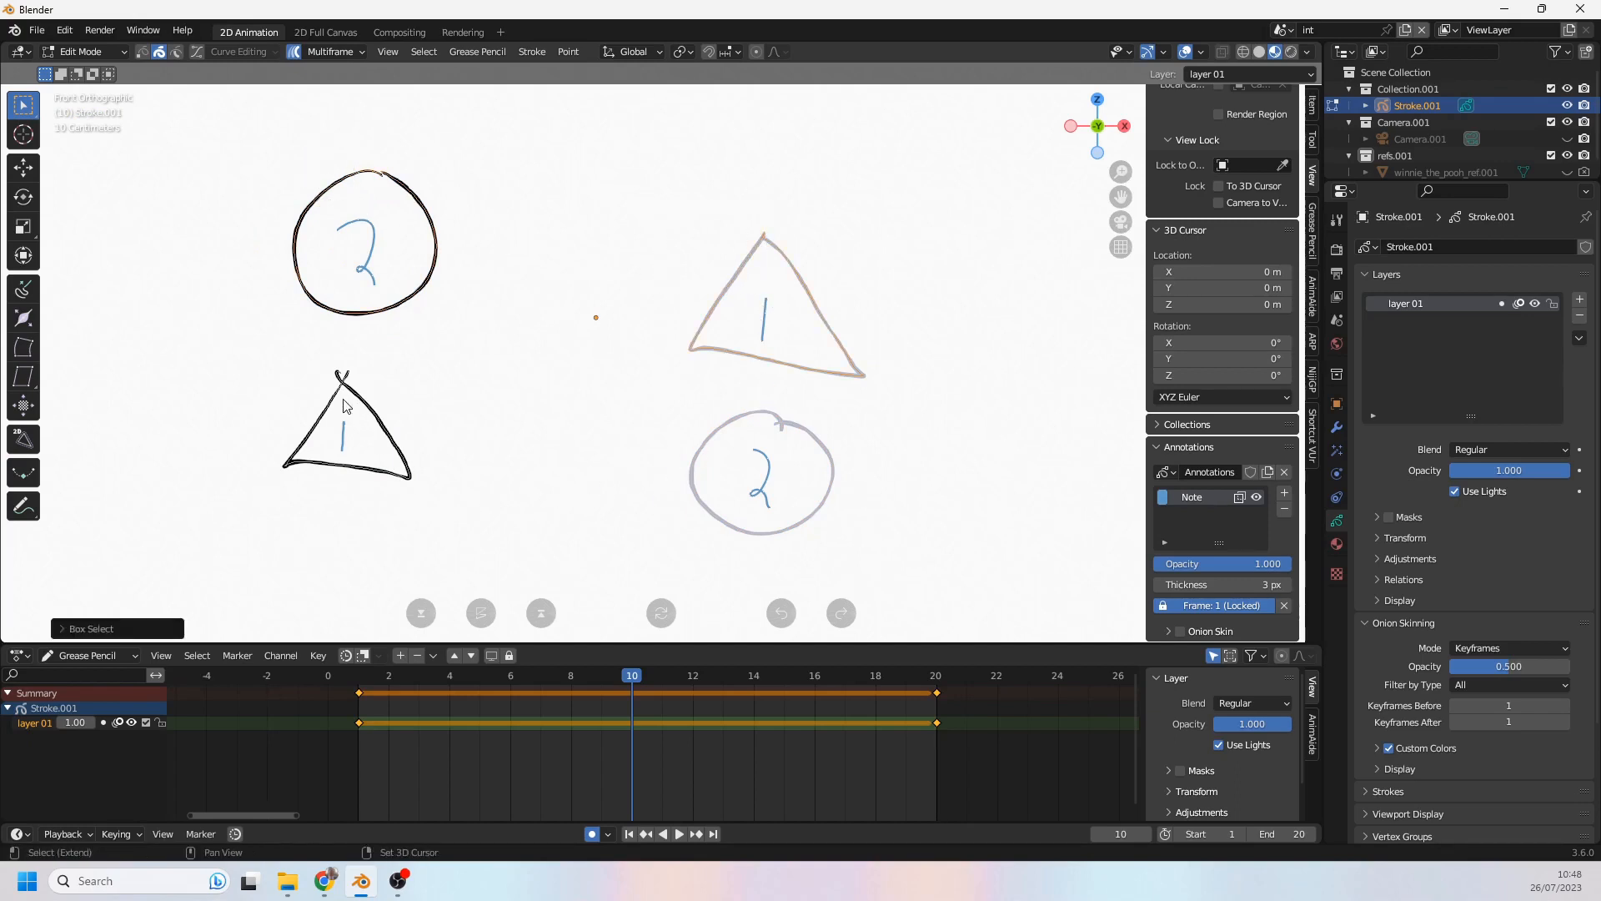
Step: Add the right circle to the selection and return to the Interpolate tool with Only Selected
{"action": "left_click_drag", "start_coordinate": [672, 384], "coordinate": [734, 470]}
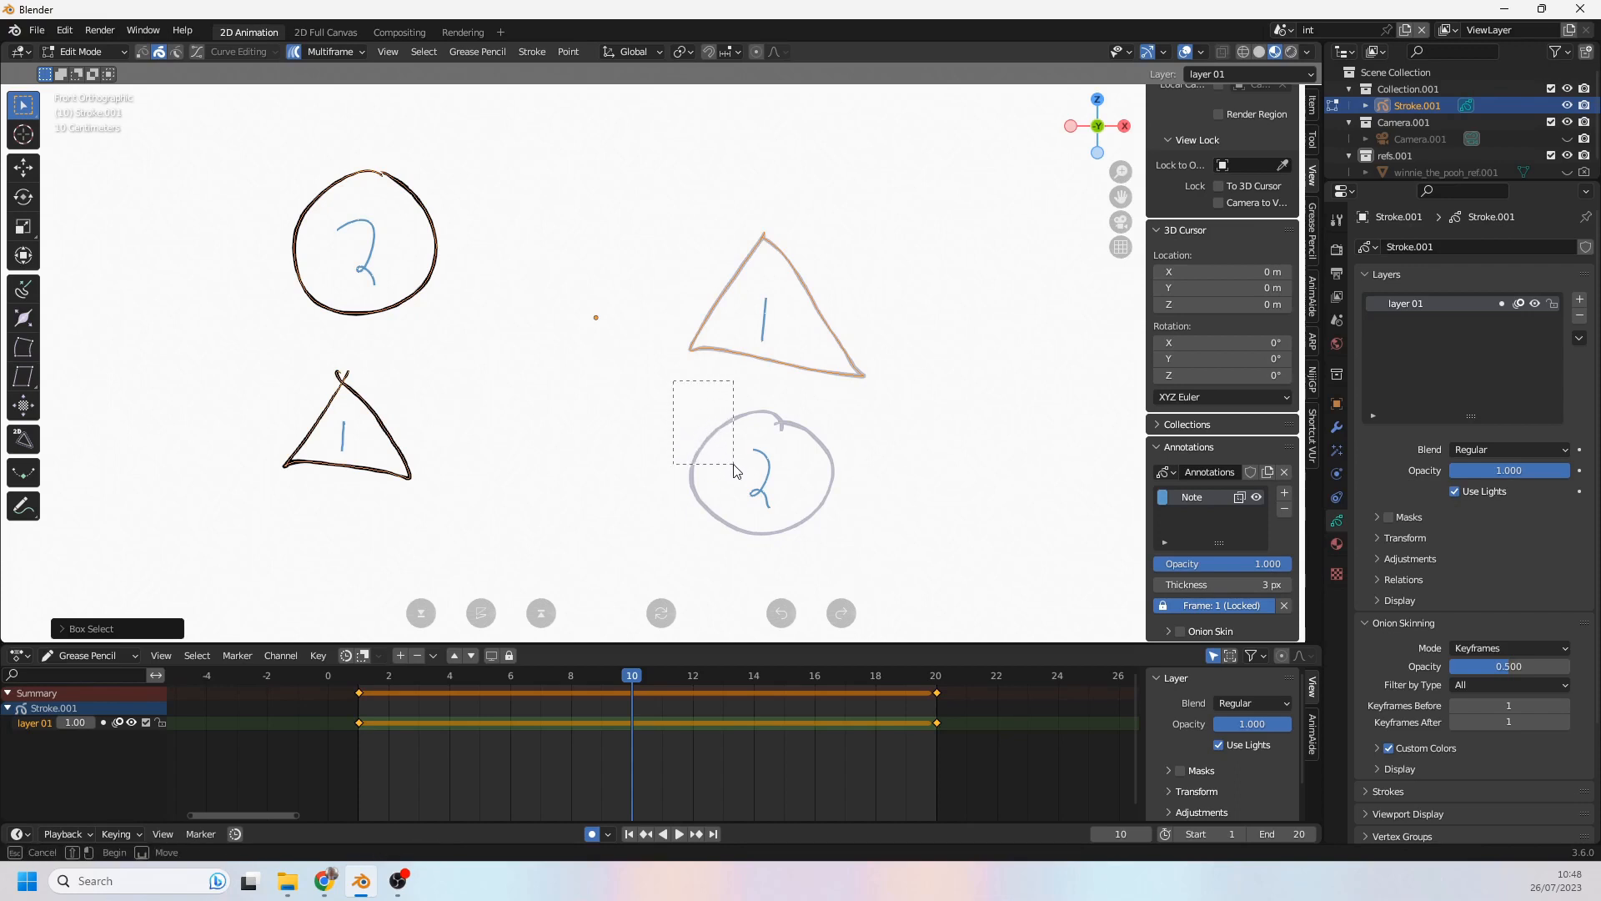
{"action": "left_click", "coordinate": [22, 472]}
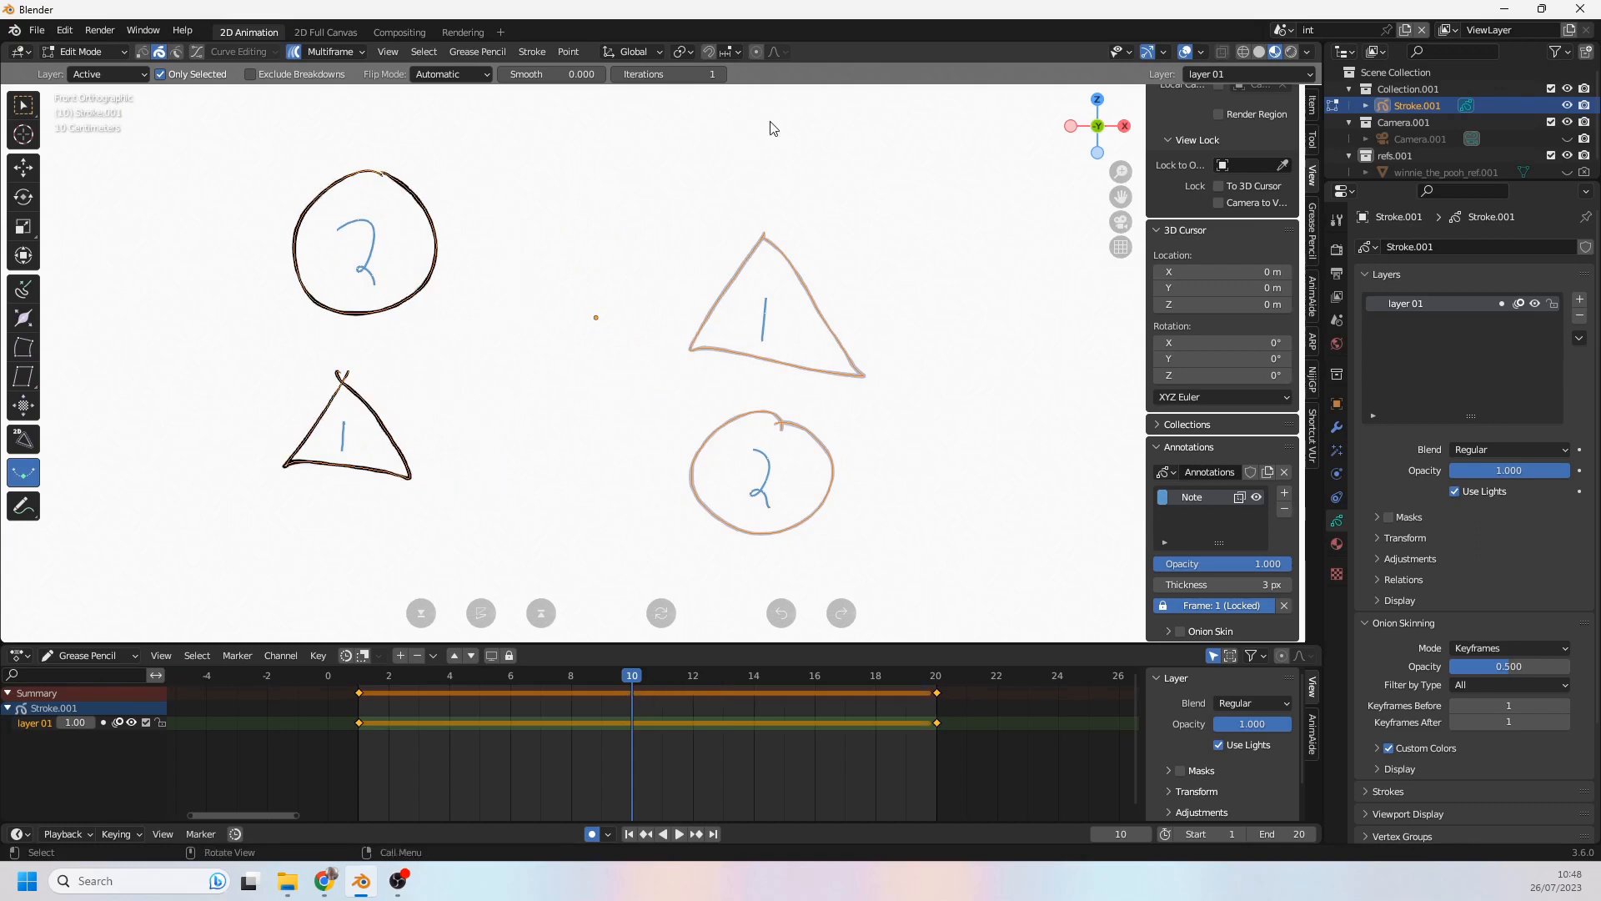
{"action": "mouse_move", "coordinate": [148, 89]}
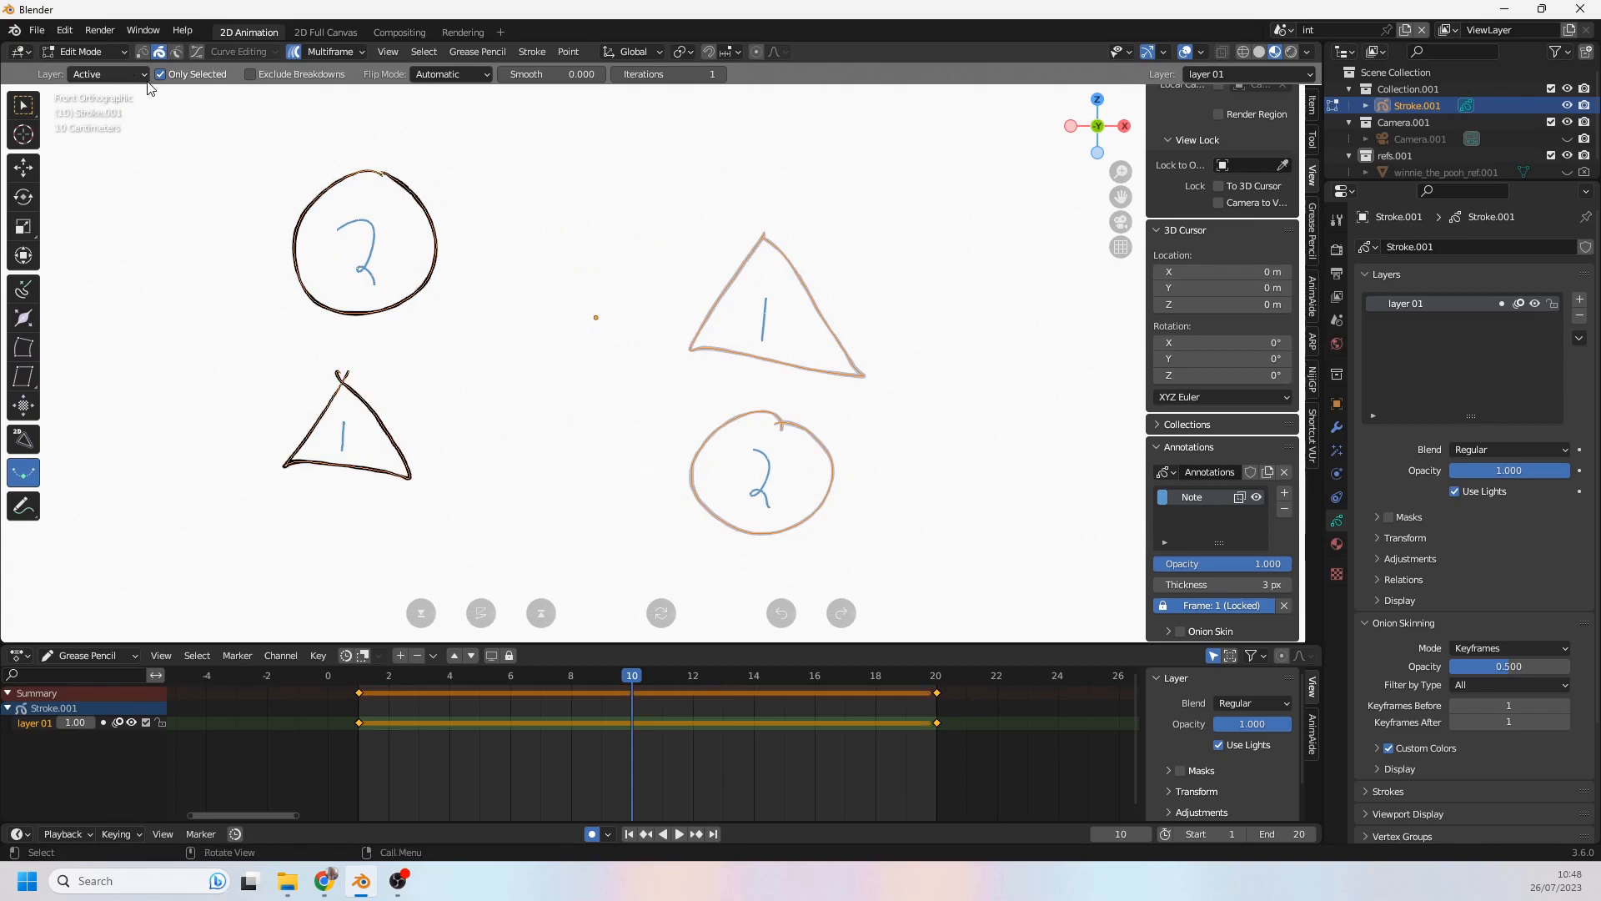
Step: Disable Only Selected for interpolation, then bring up the Scene selector
{"action": "left_click", "coordinate": [162, 73]}
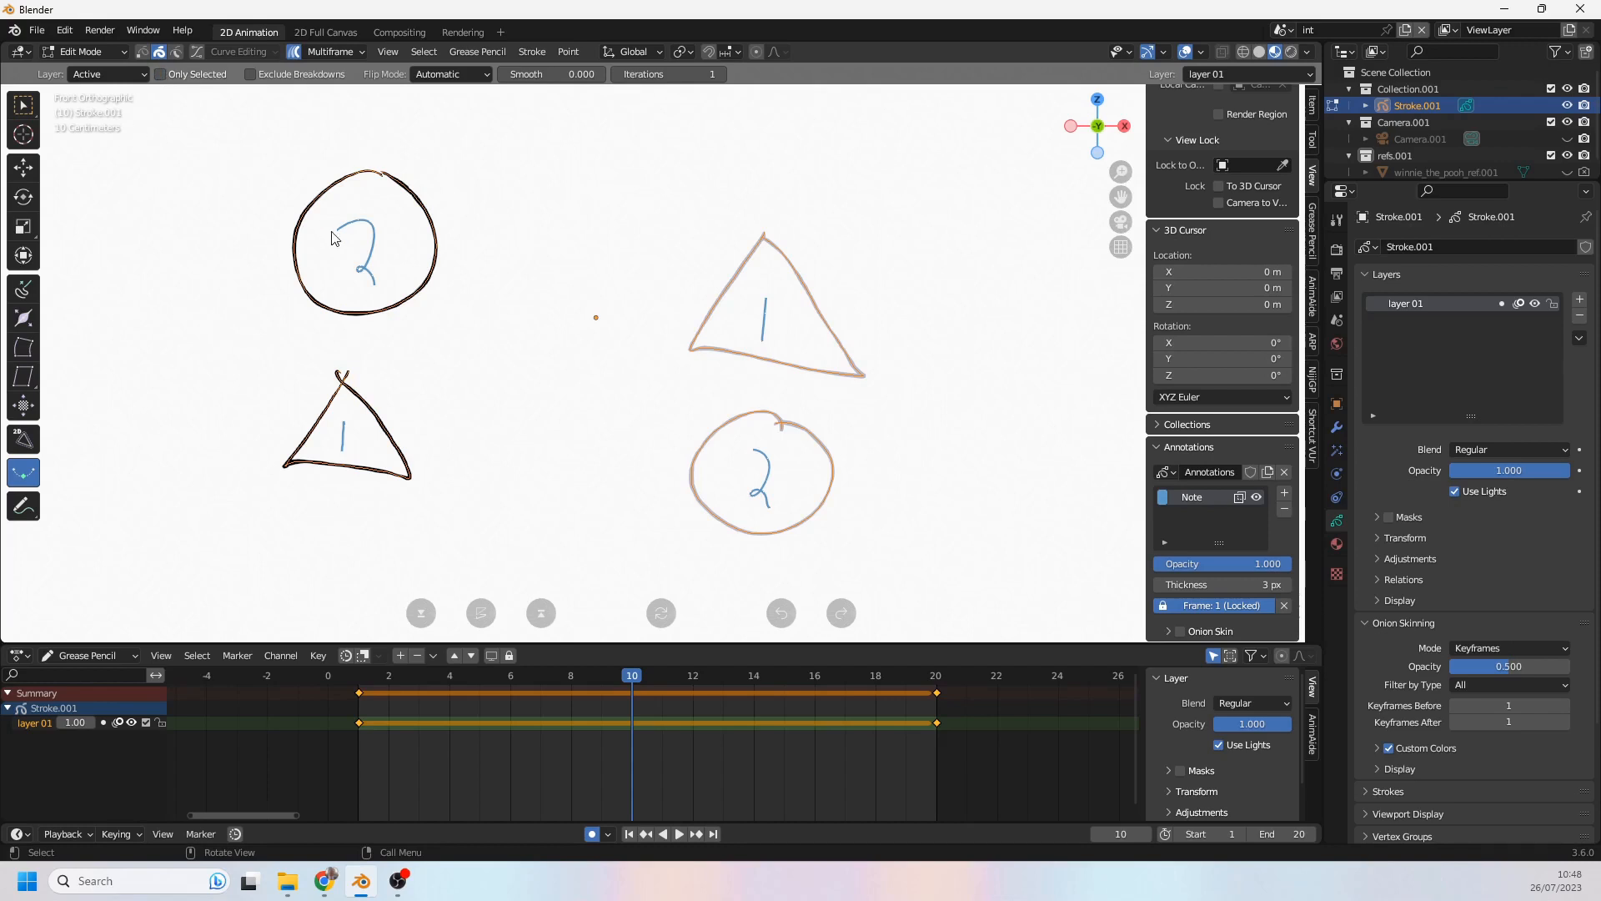
{"action": "mouse_move", "coordinate": [320, 399]}
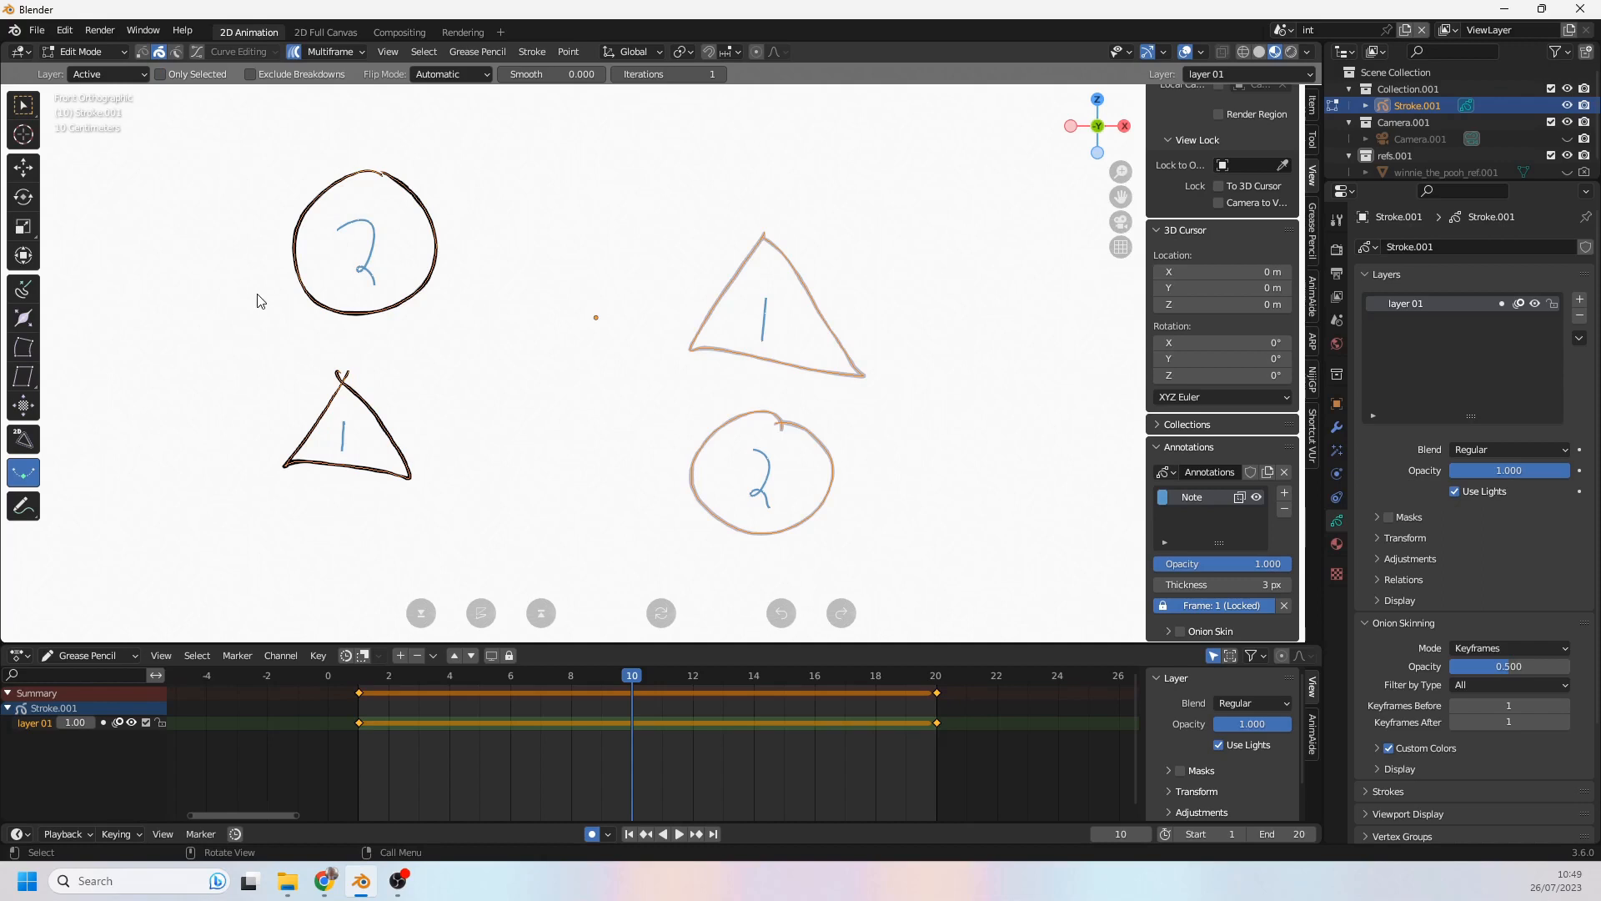
{"action": "mouse_move", "coordinate": [524, 467]}
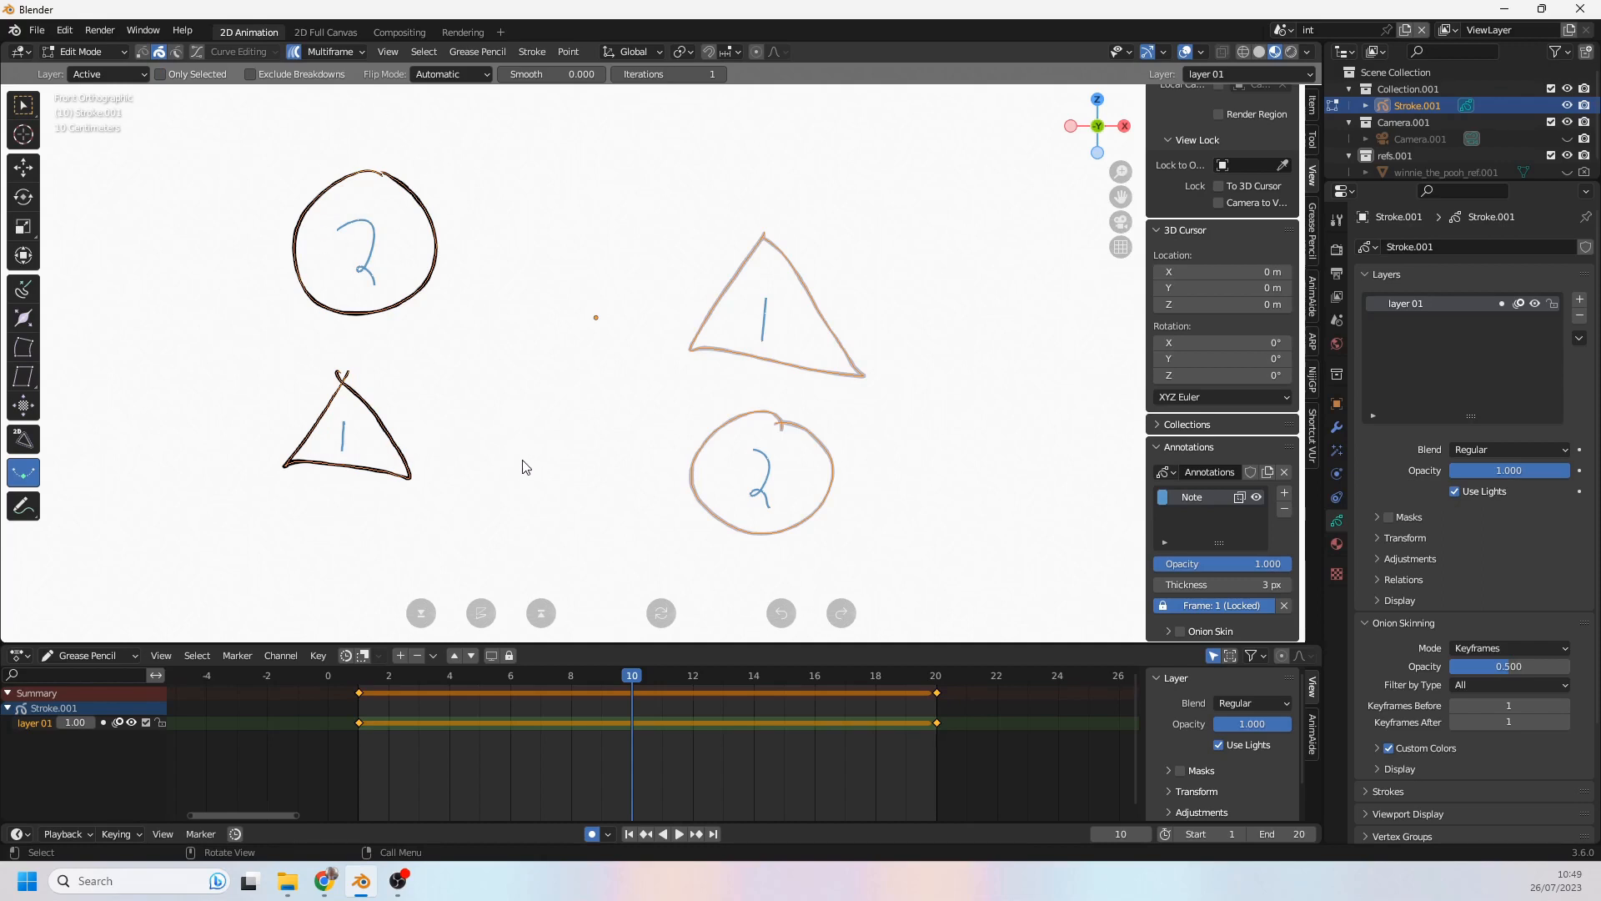
{"action": "mouse_move", "coordinate": [547, 354]}
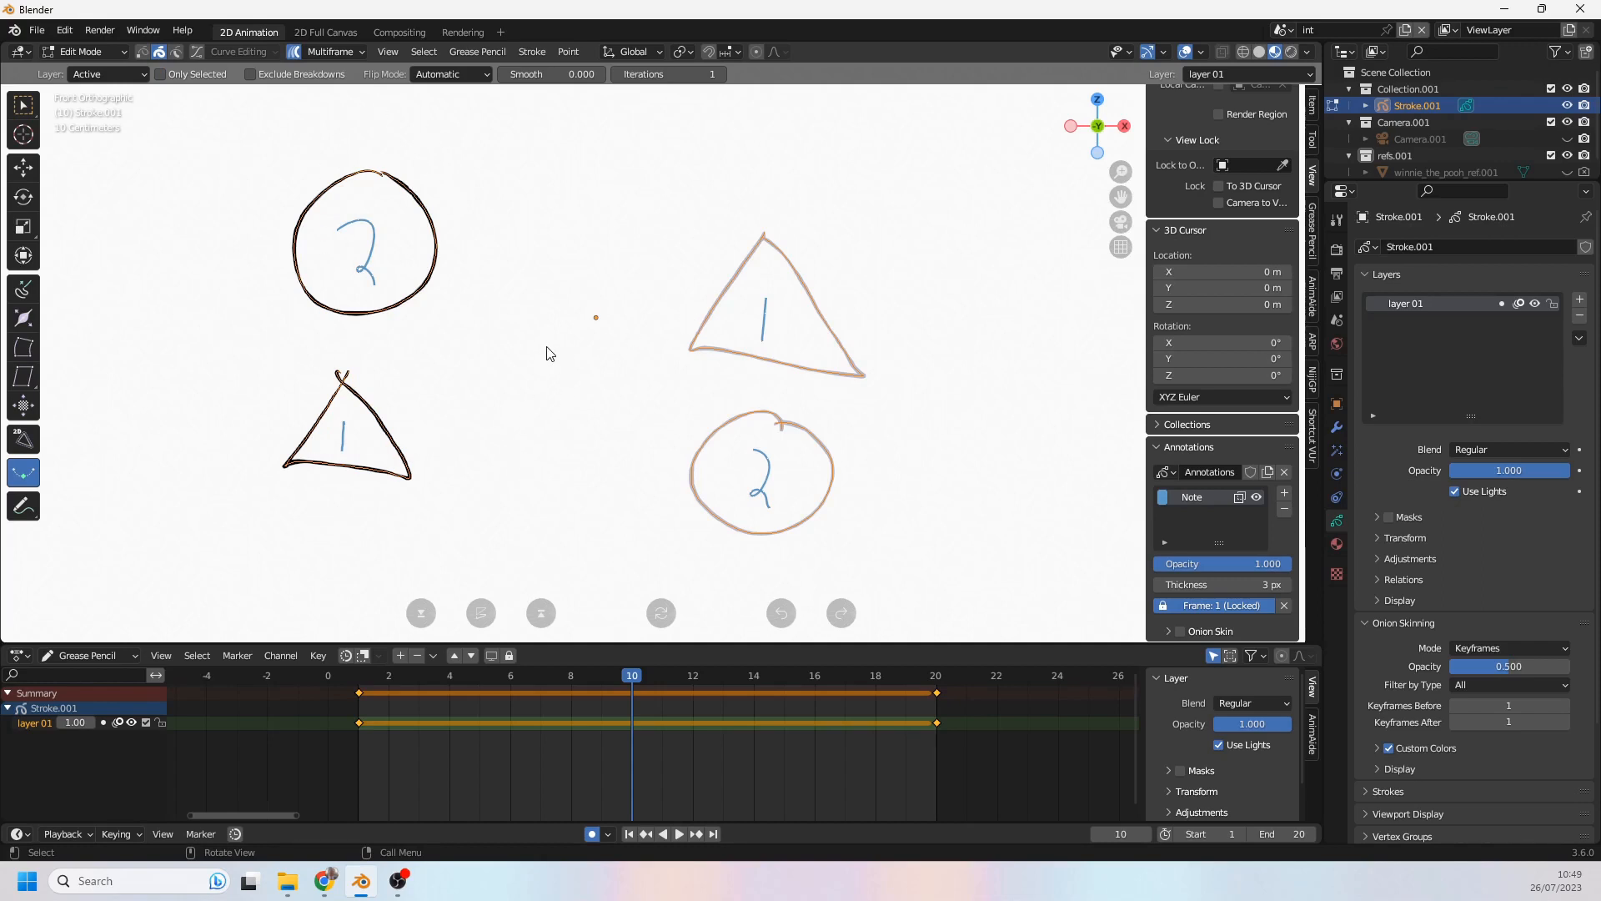
{"action": "left_click", "coordinate": [1307, 30]}
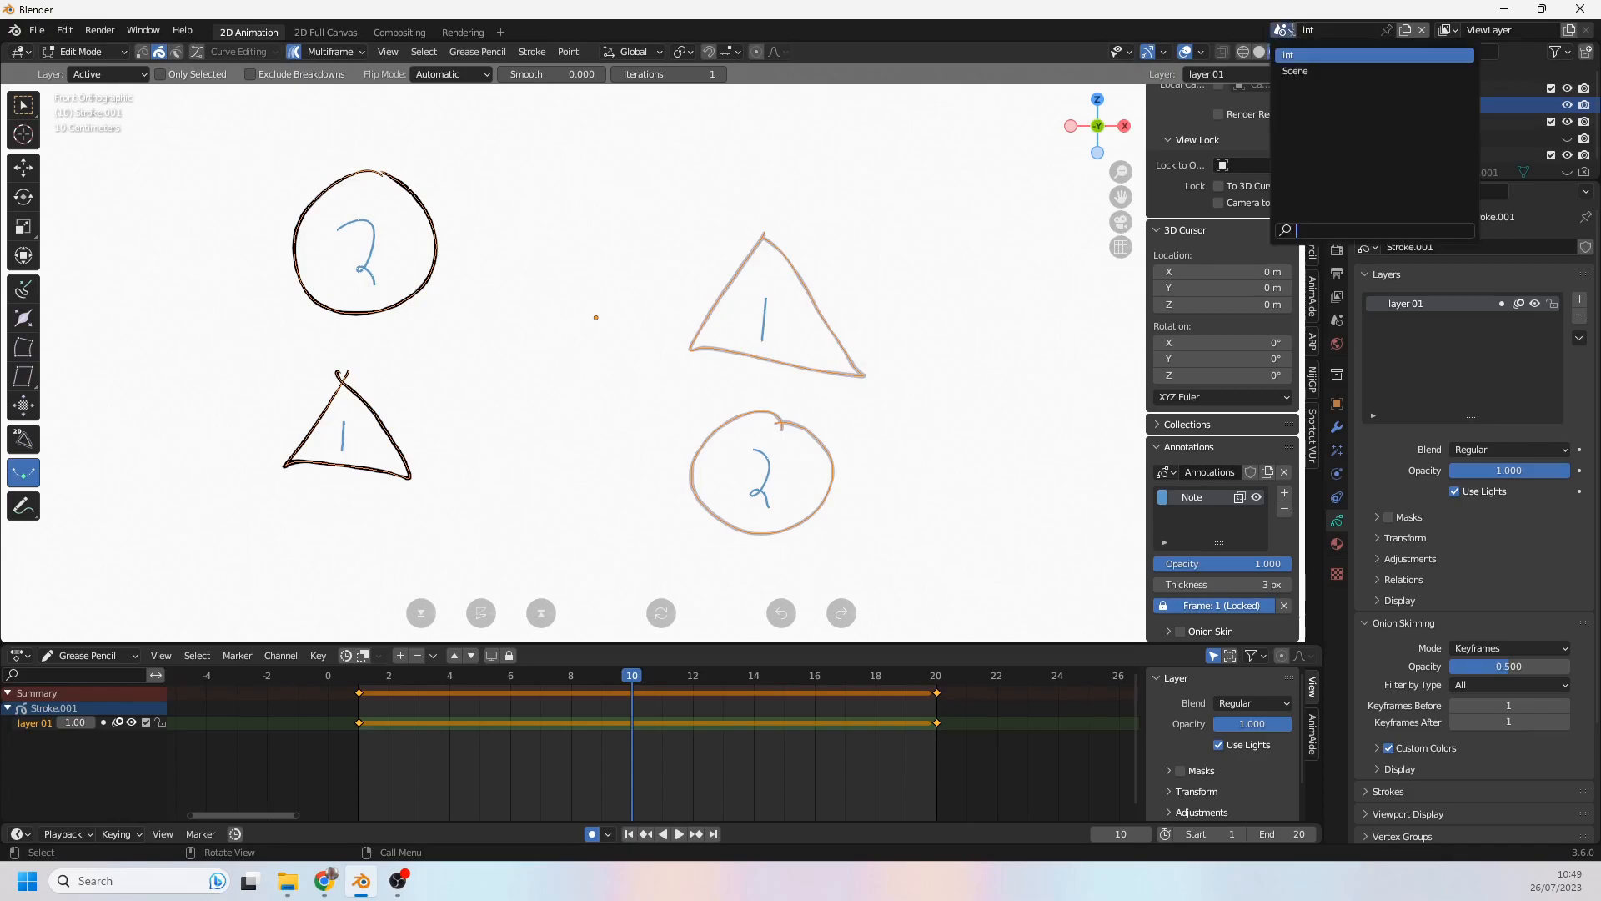